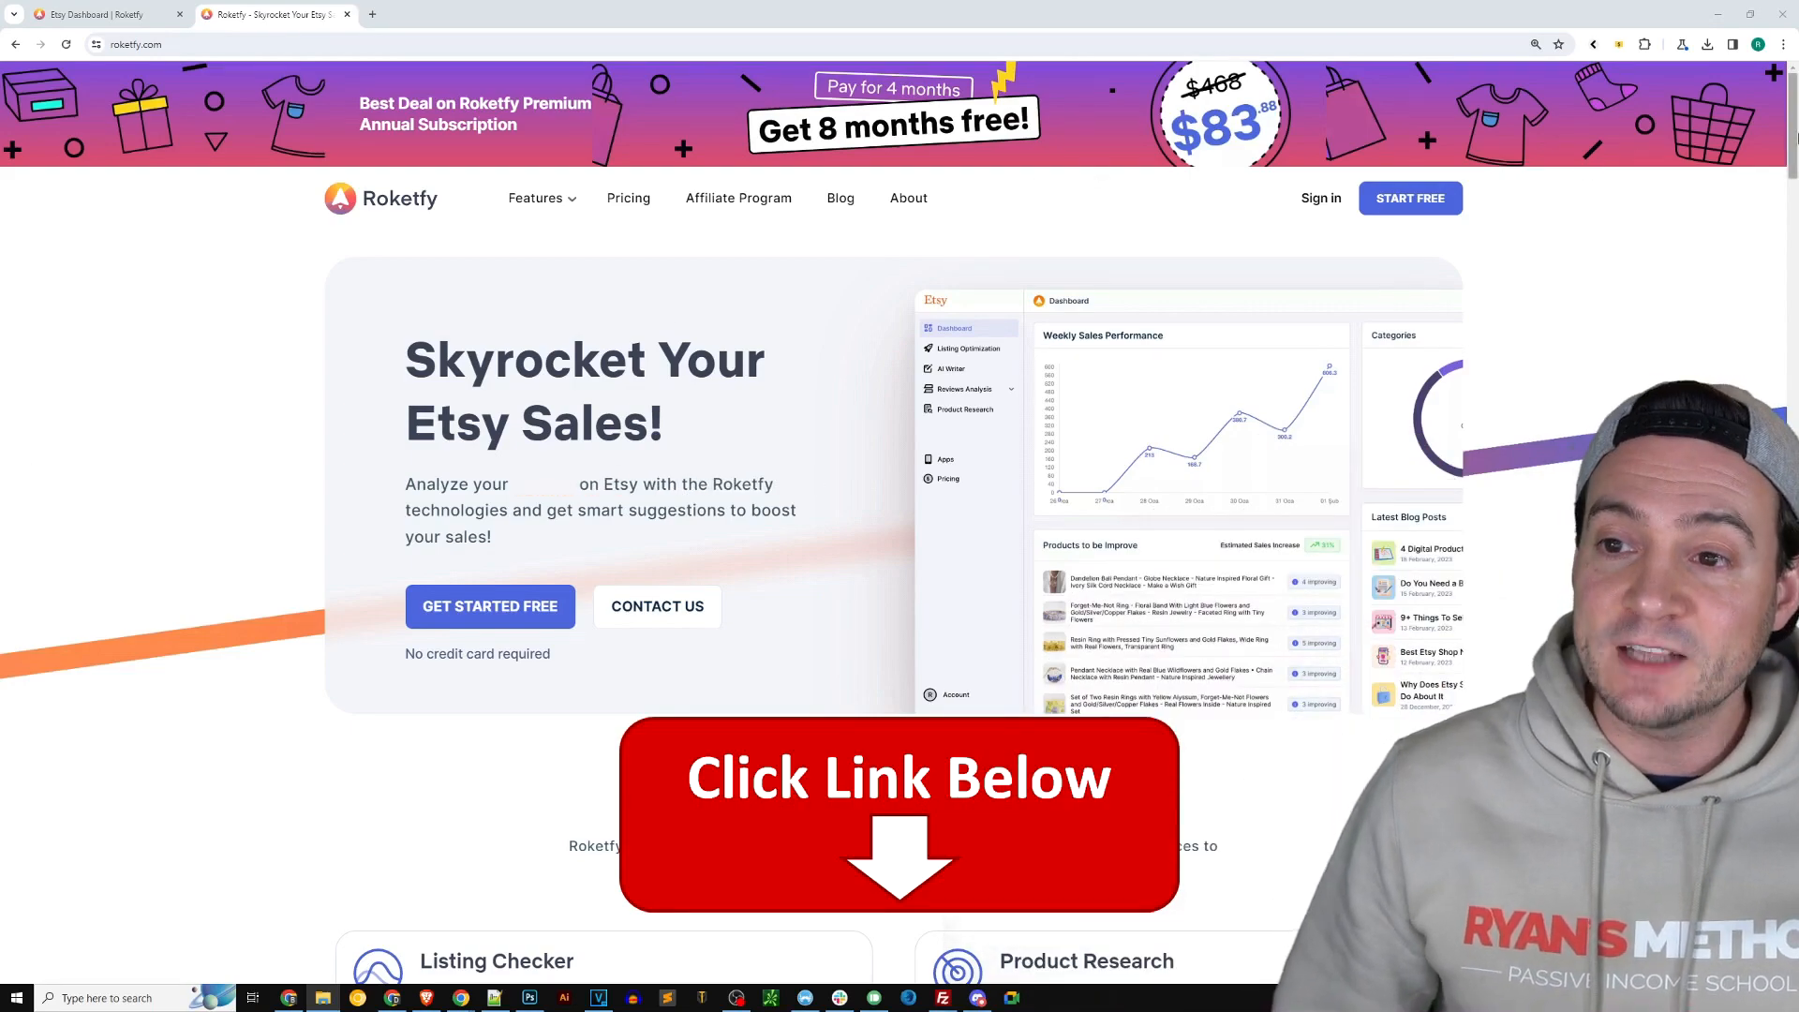
Browse the homepage feature overview, then go to the Pricing page with Free, Hobby and Professional plans.
scroll("down", 3)
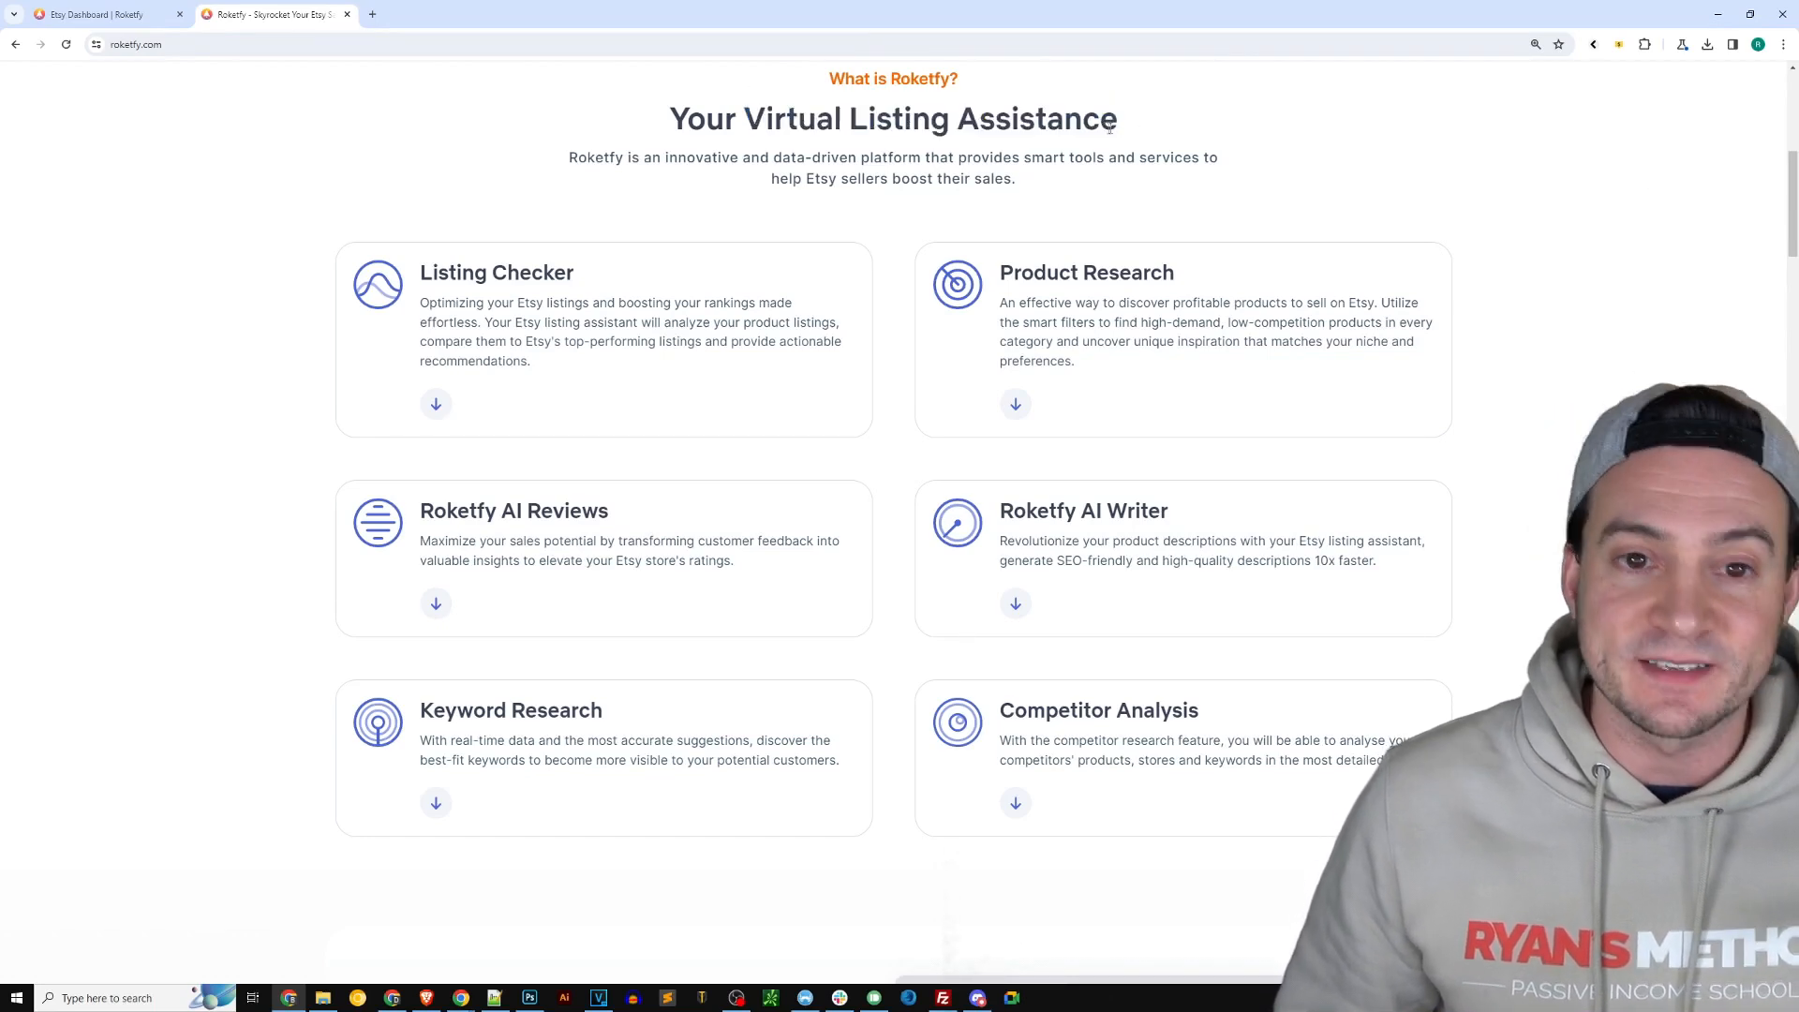
scroll("up", 3)
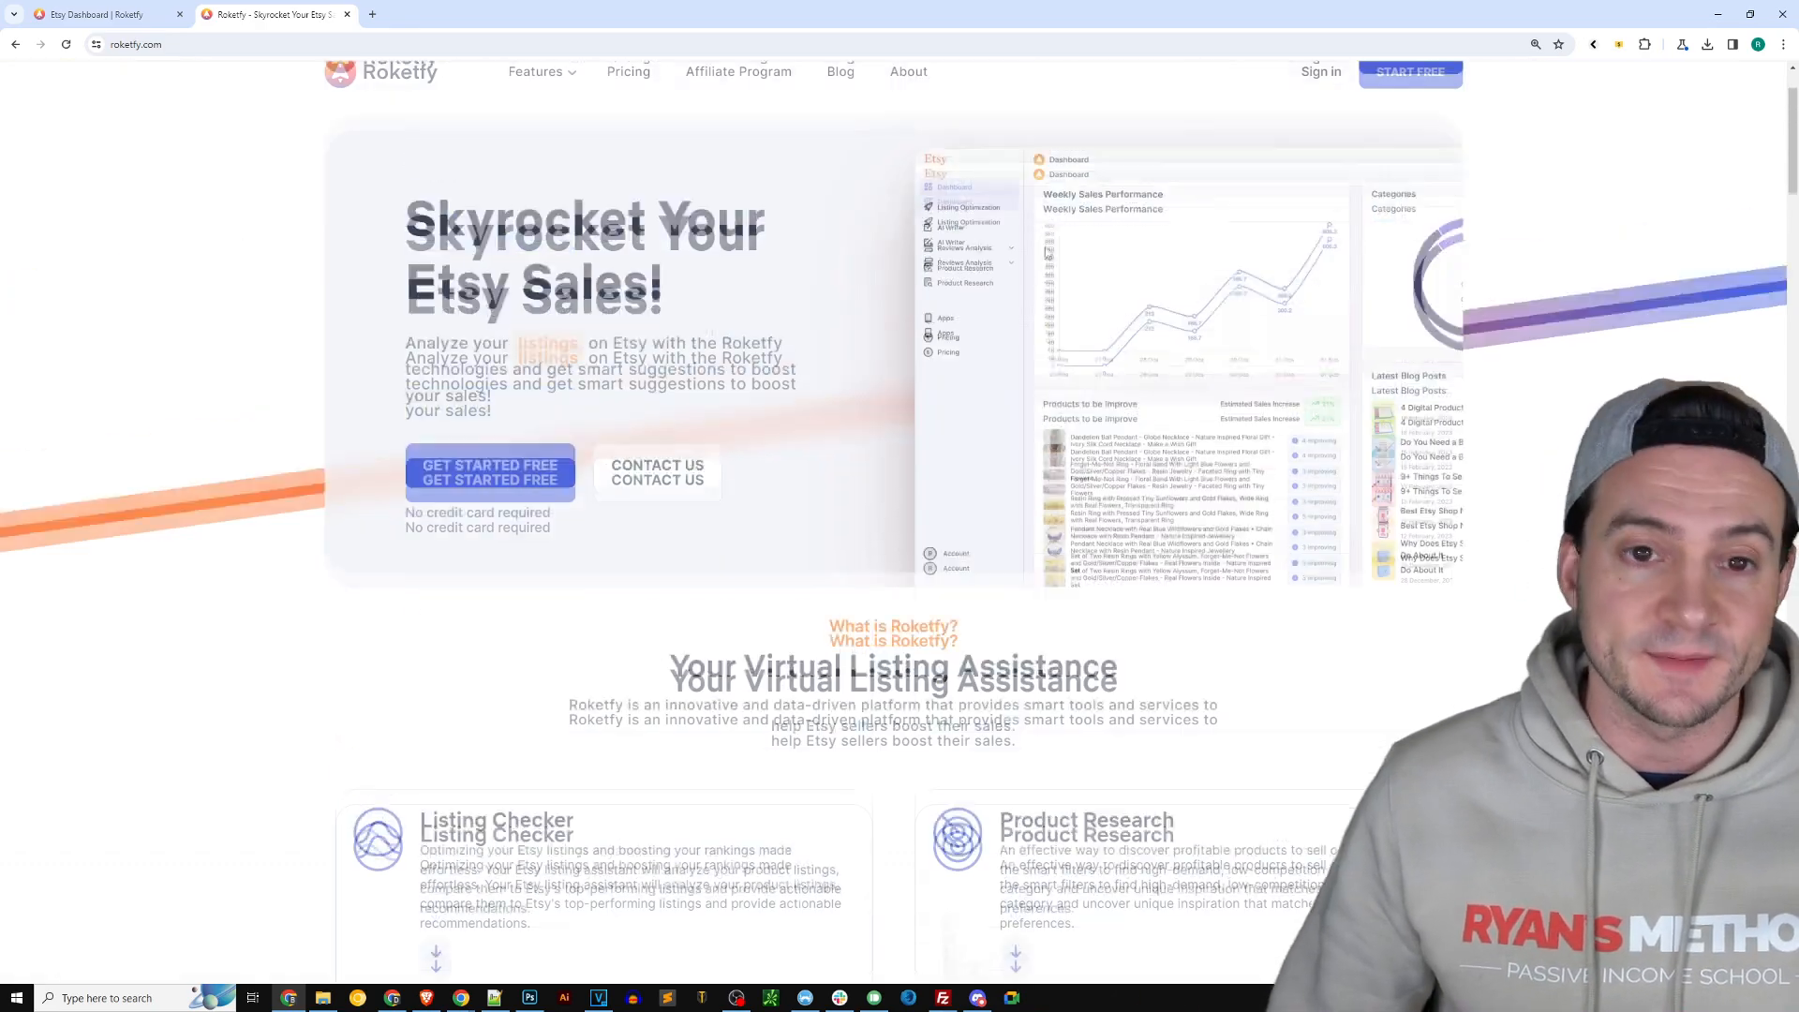
left_click(629, 198)
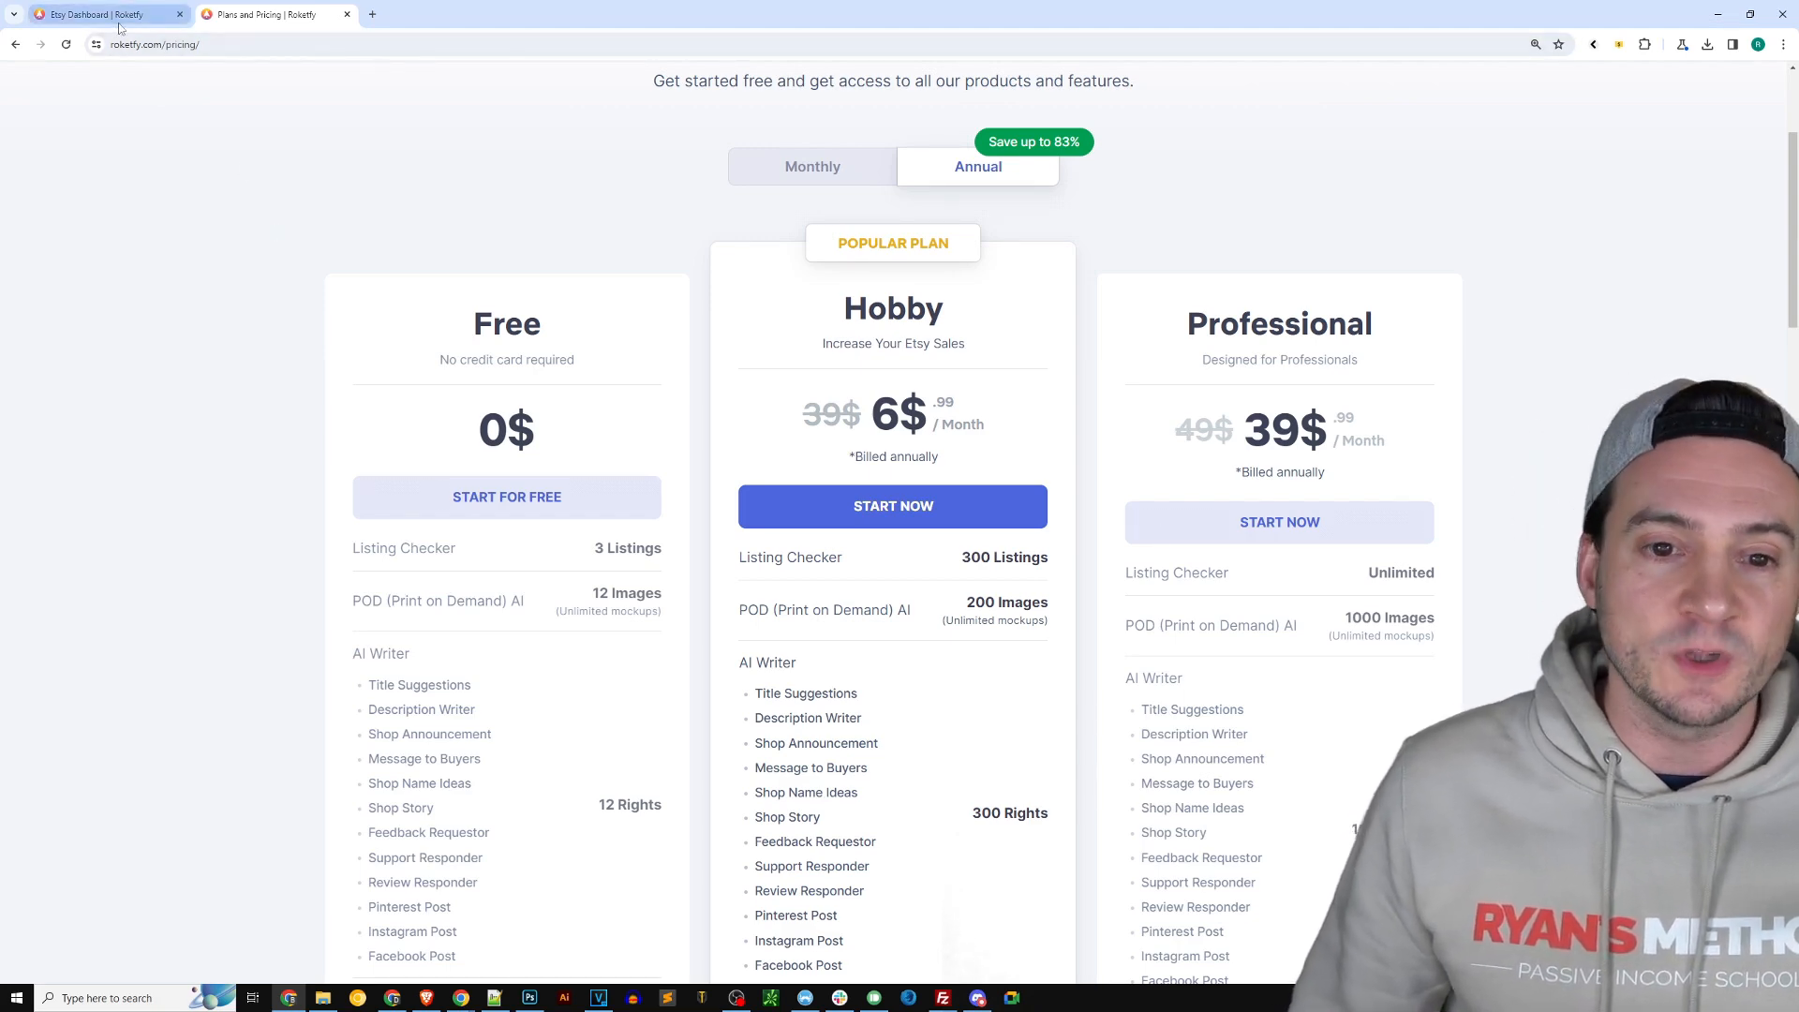
Switch to the Etsy Dashboard tab showing the to-do list, holidays and usage counters.
left_click(93, 15)
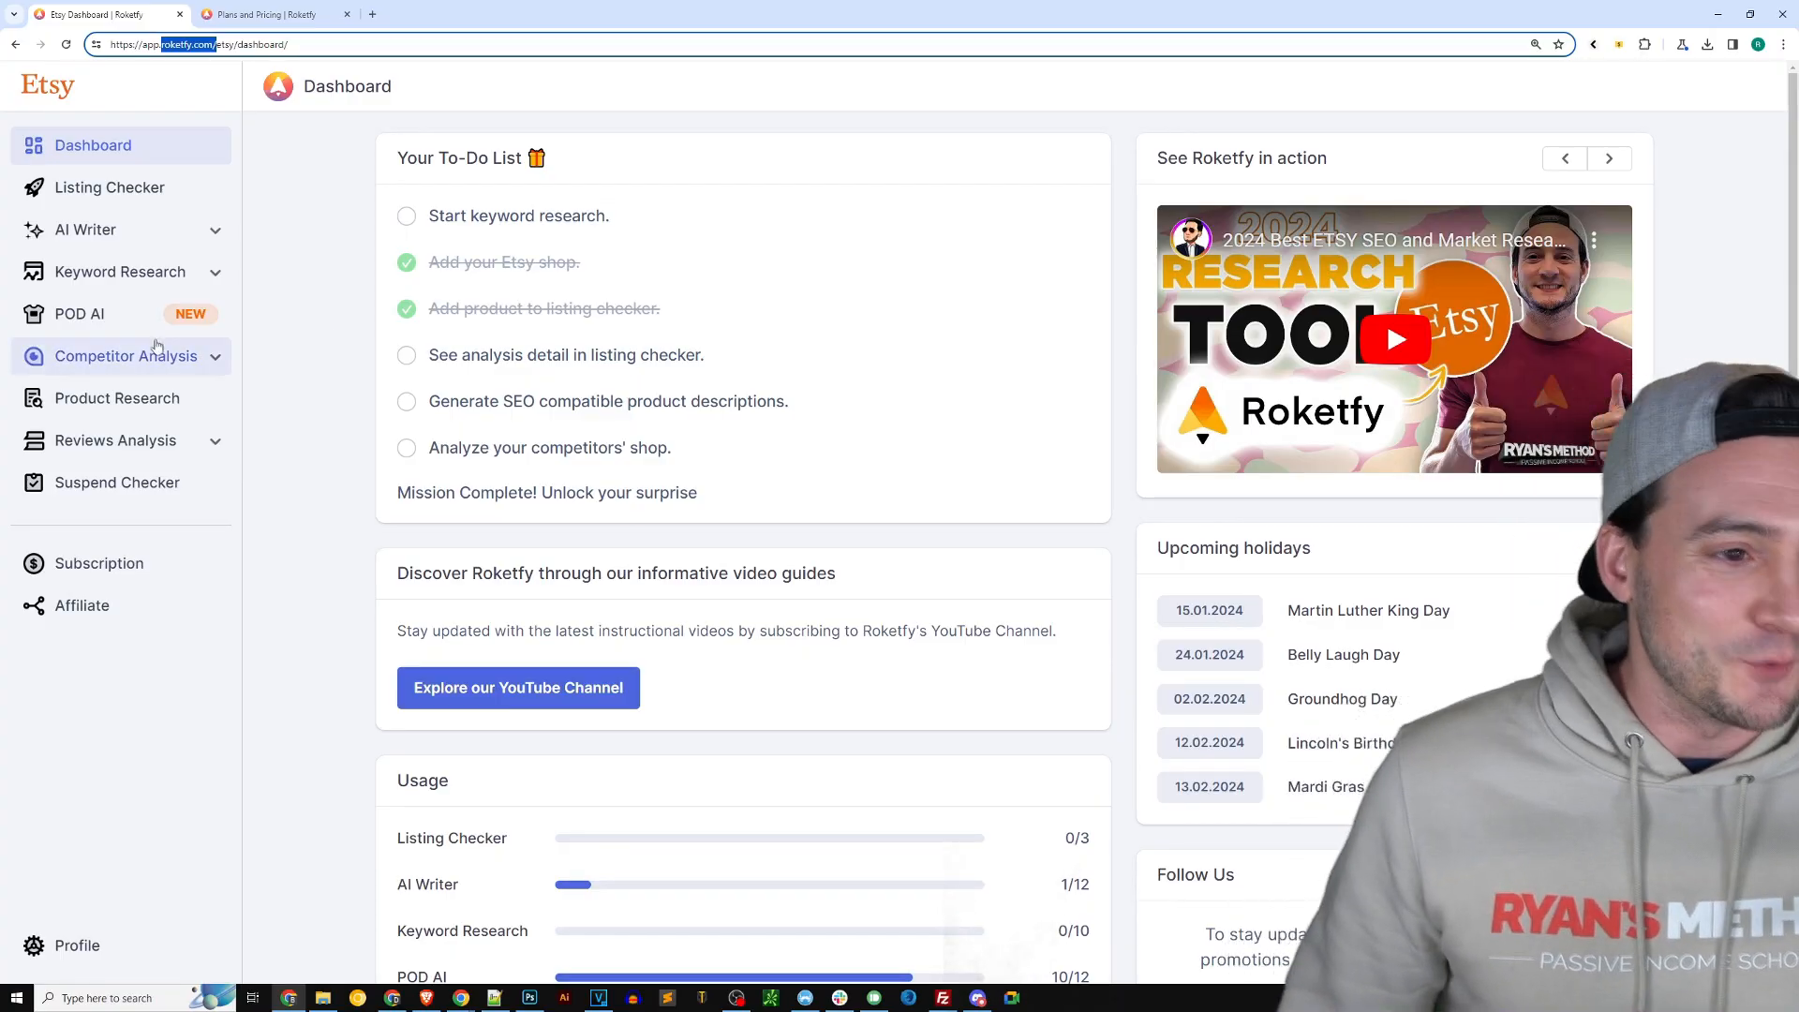
mouse_move(82, 326)
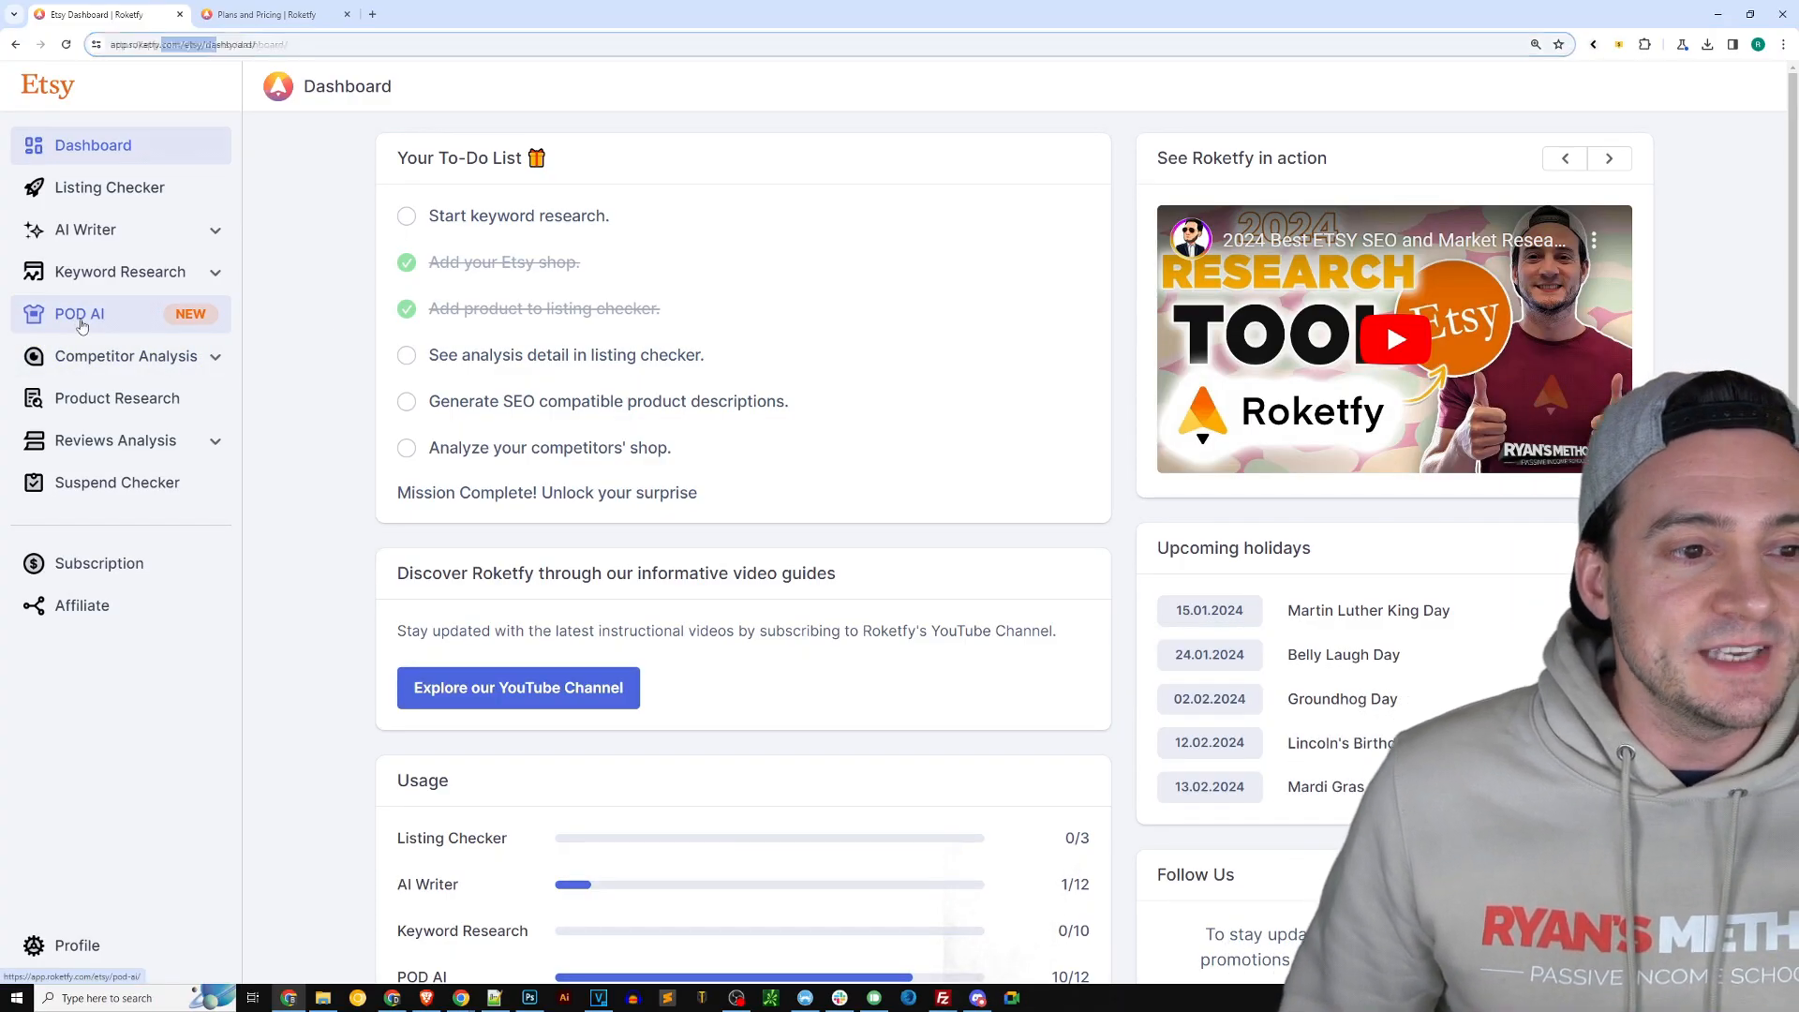
In POD AI's Explore Bestsellers, search 'heart' and reach the 11-inch round and heart-shaped balloon.
left_click(79, 315)
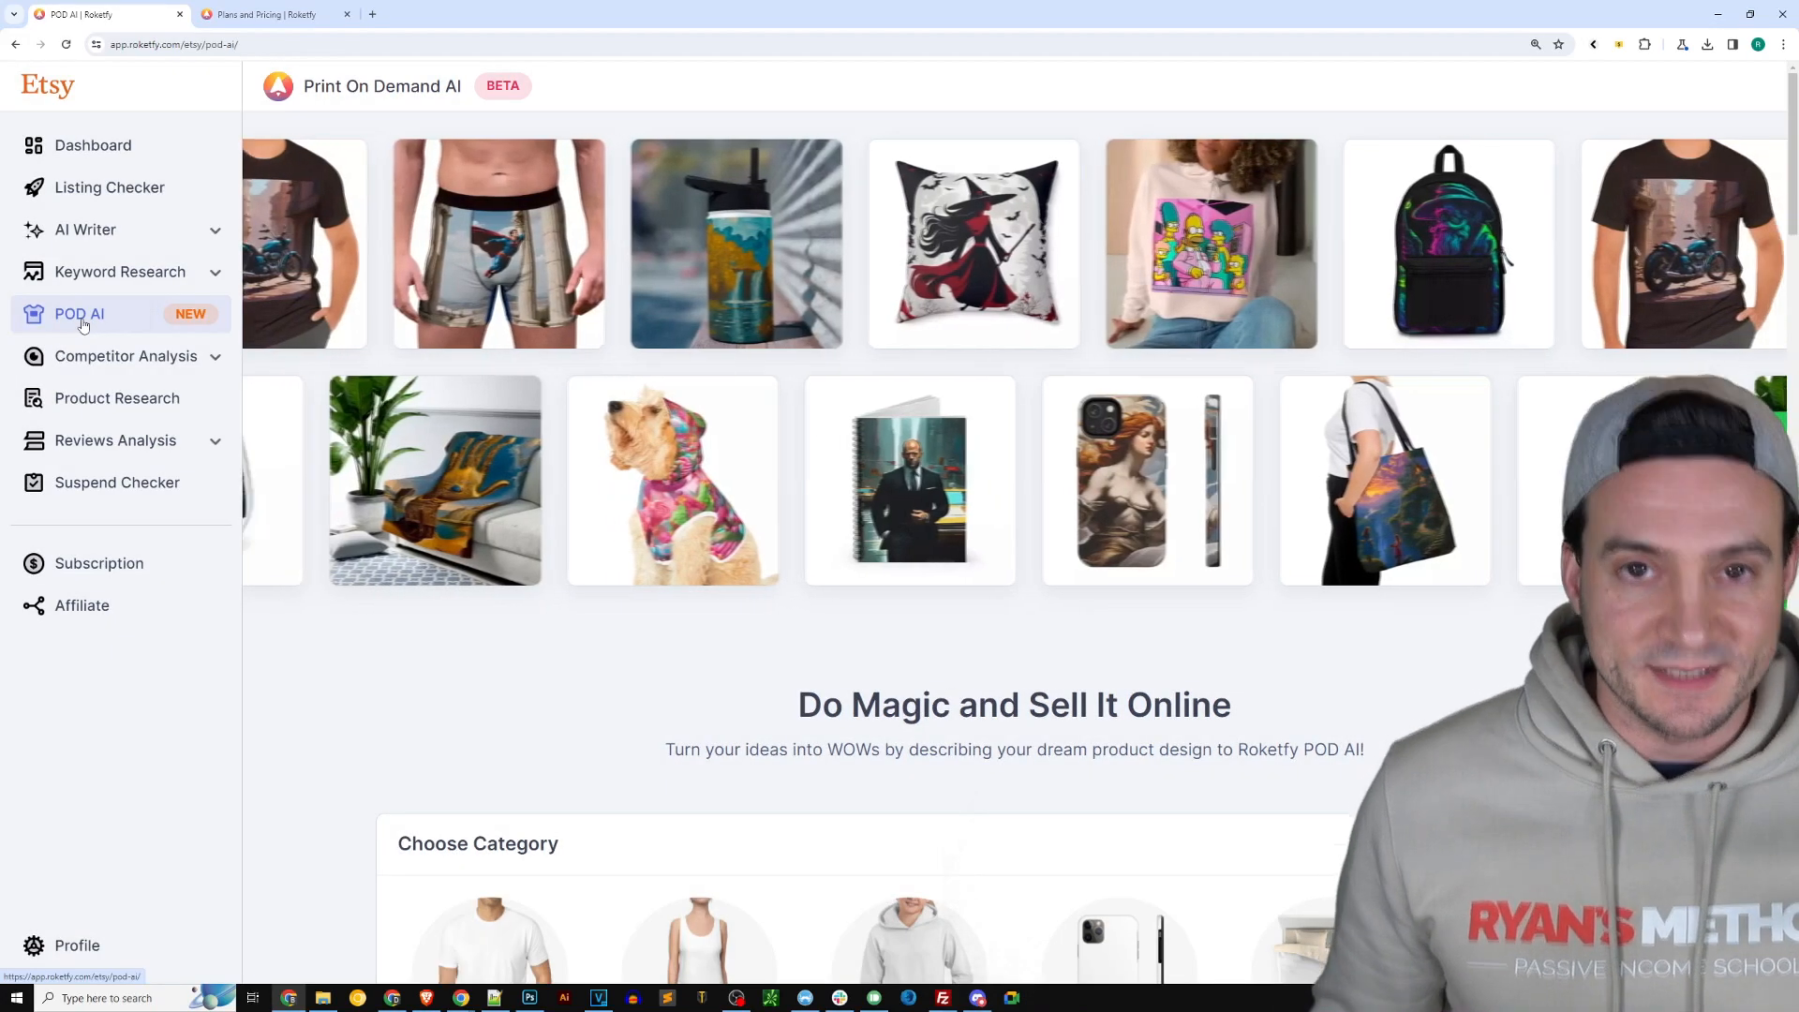
scroll("down", 3)
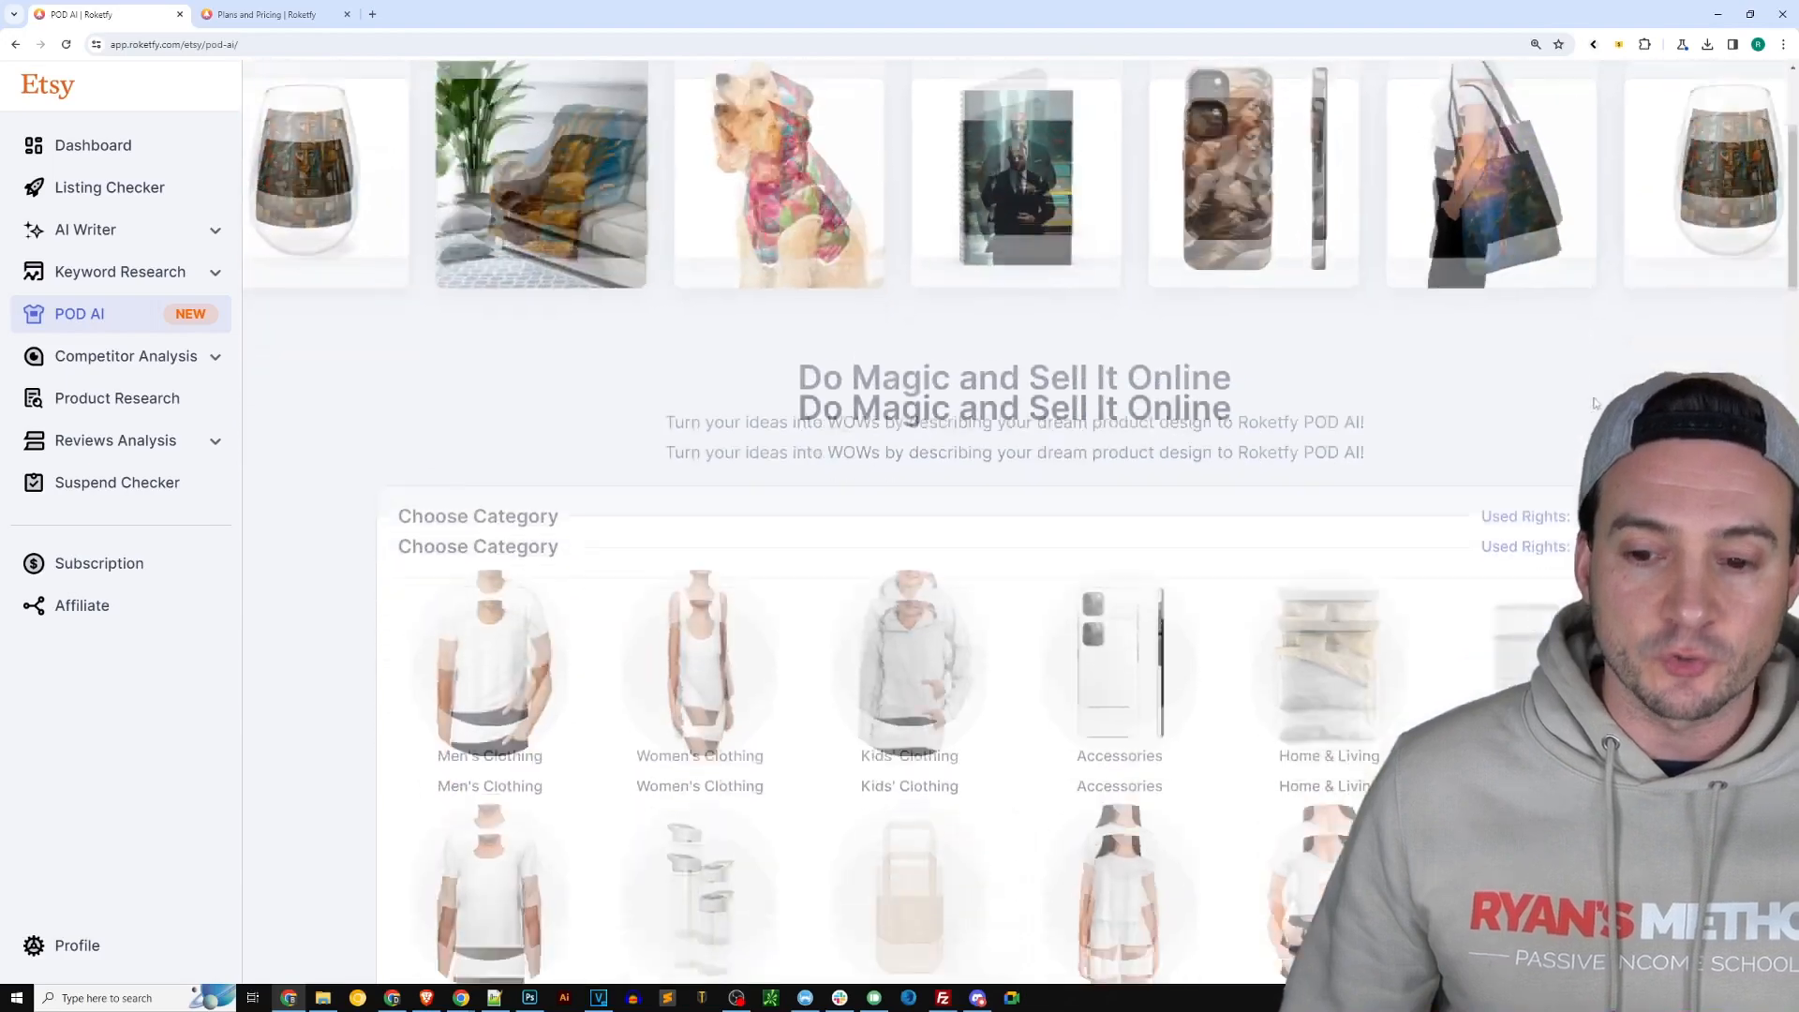
scroll("down", 3)
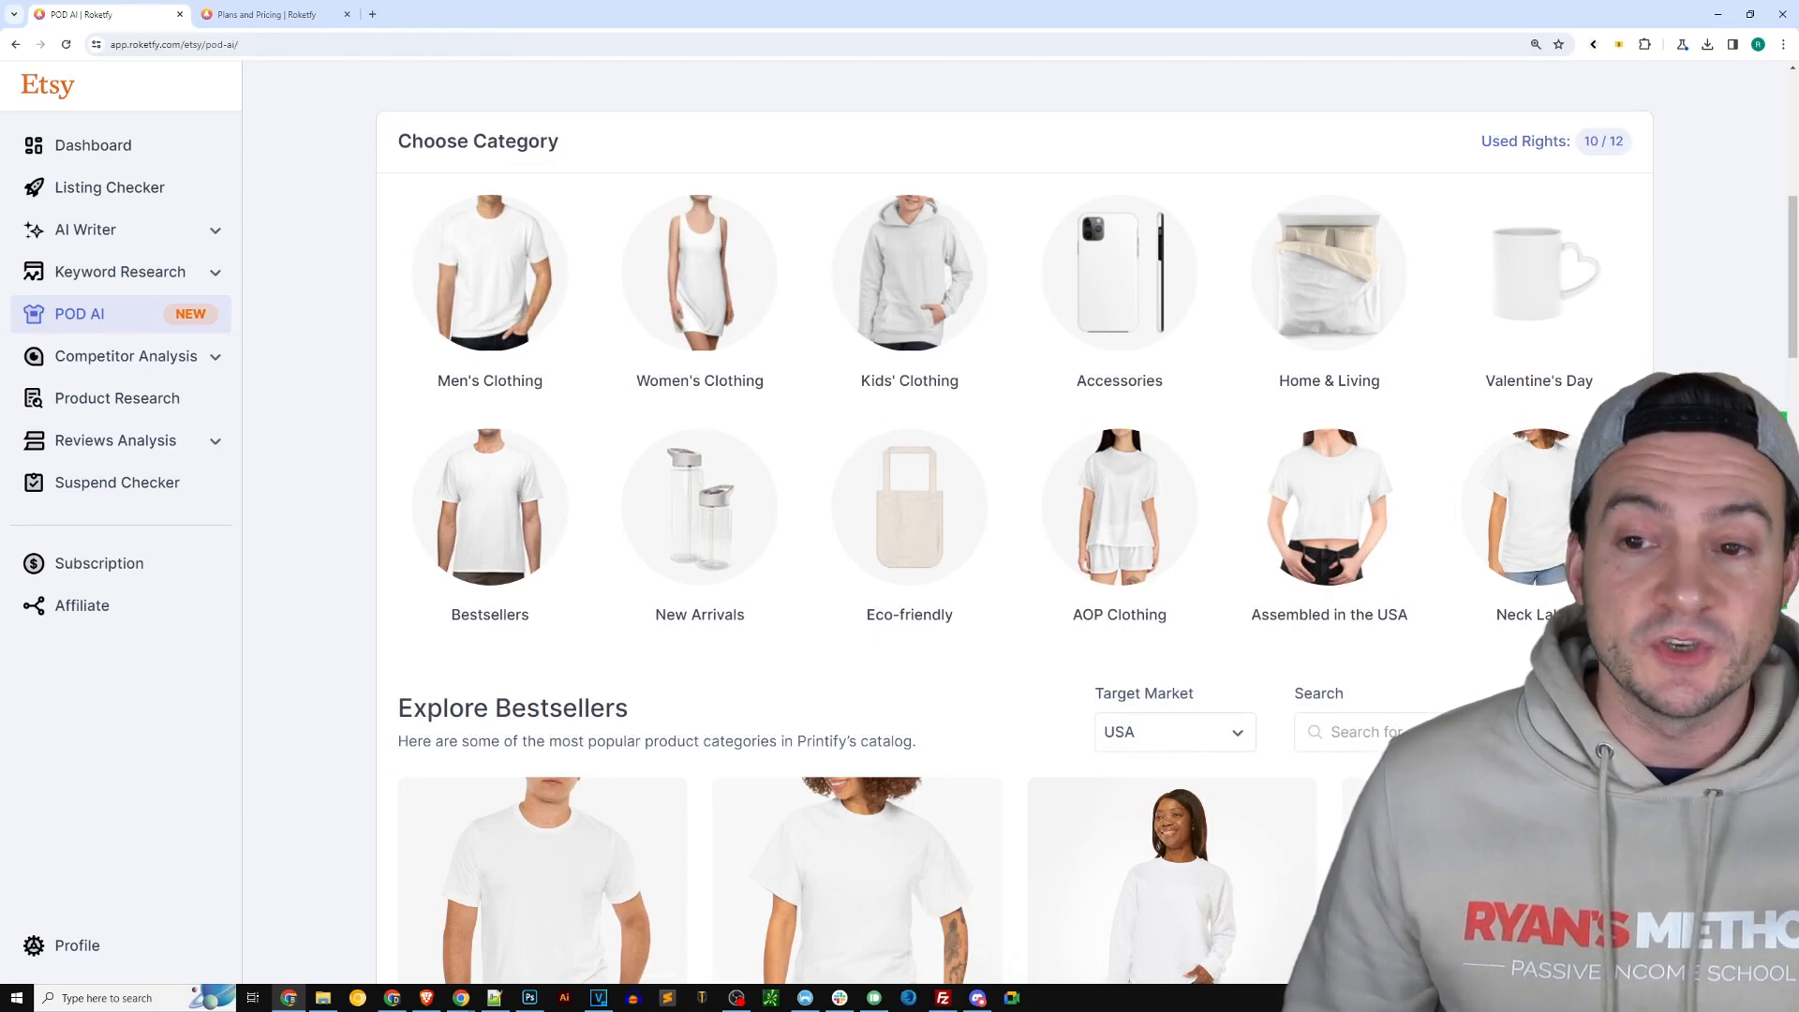
scroll("down", 3)
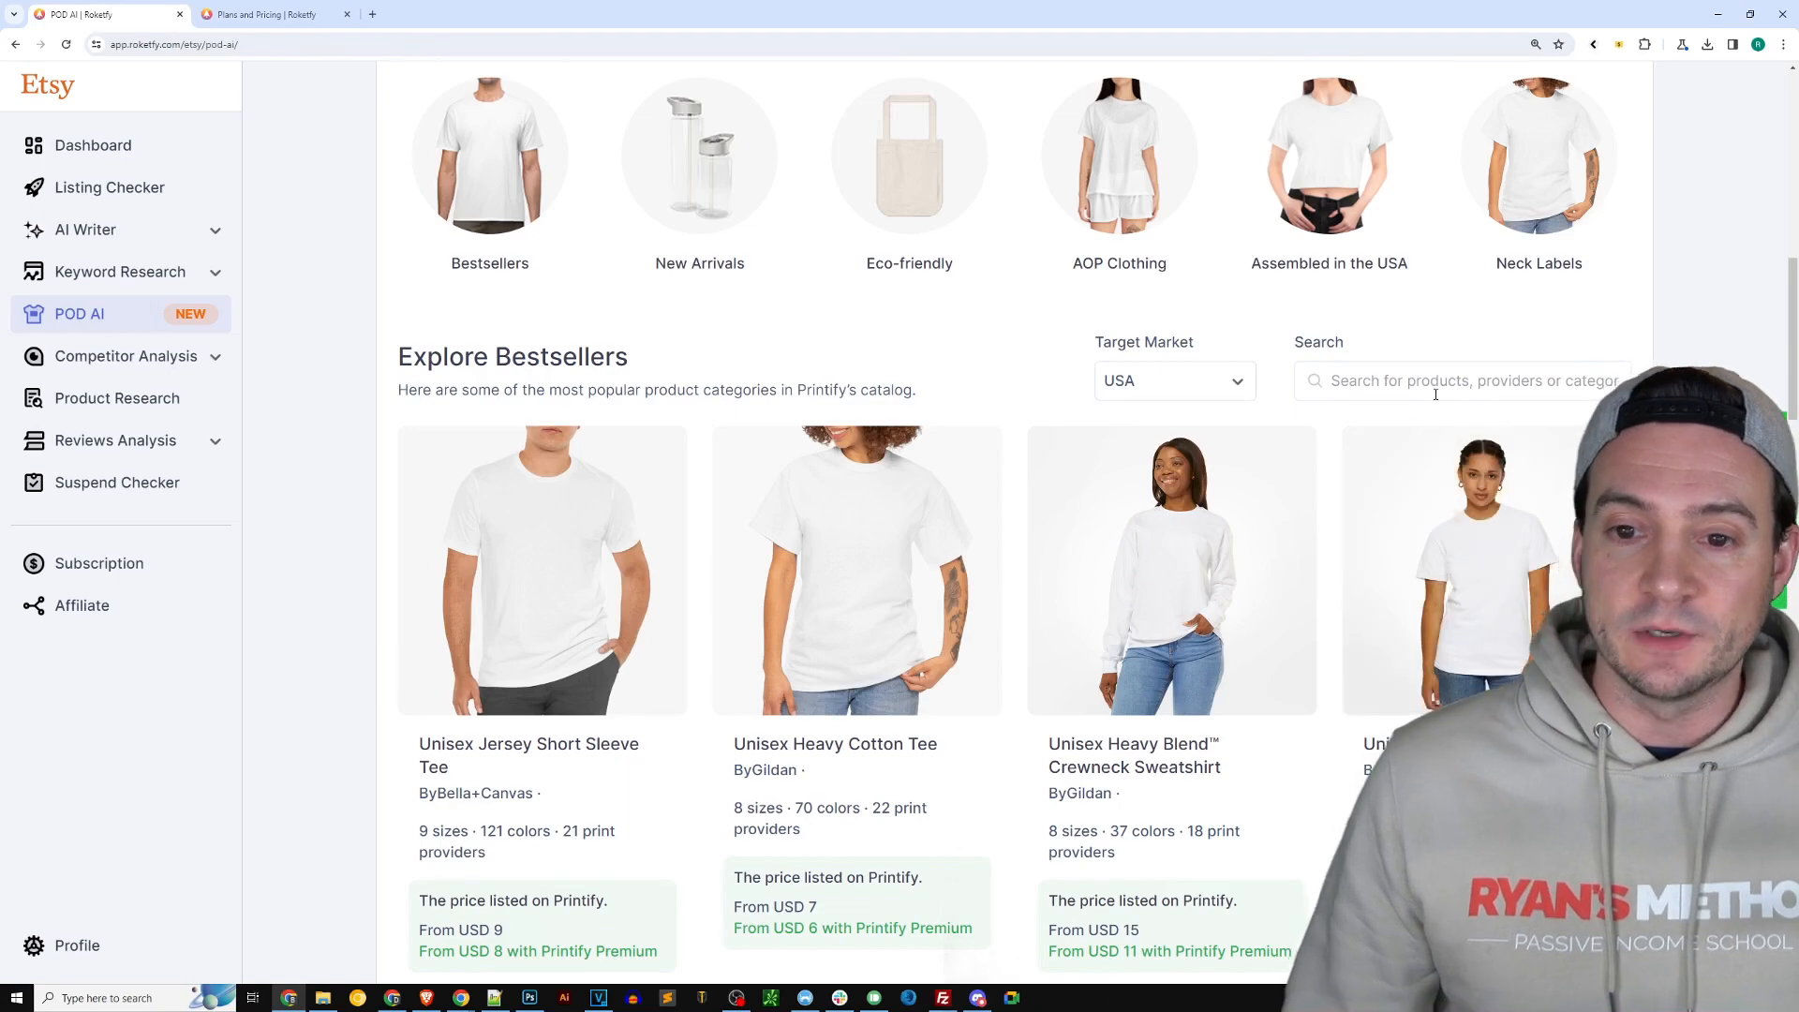
type("heart")
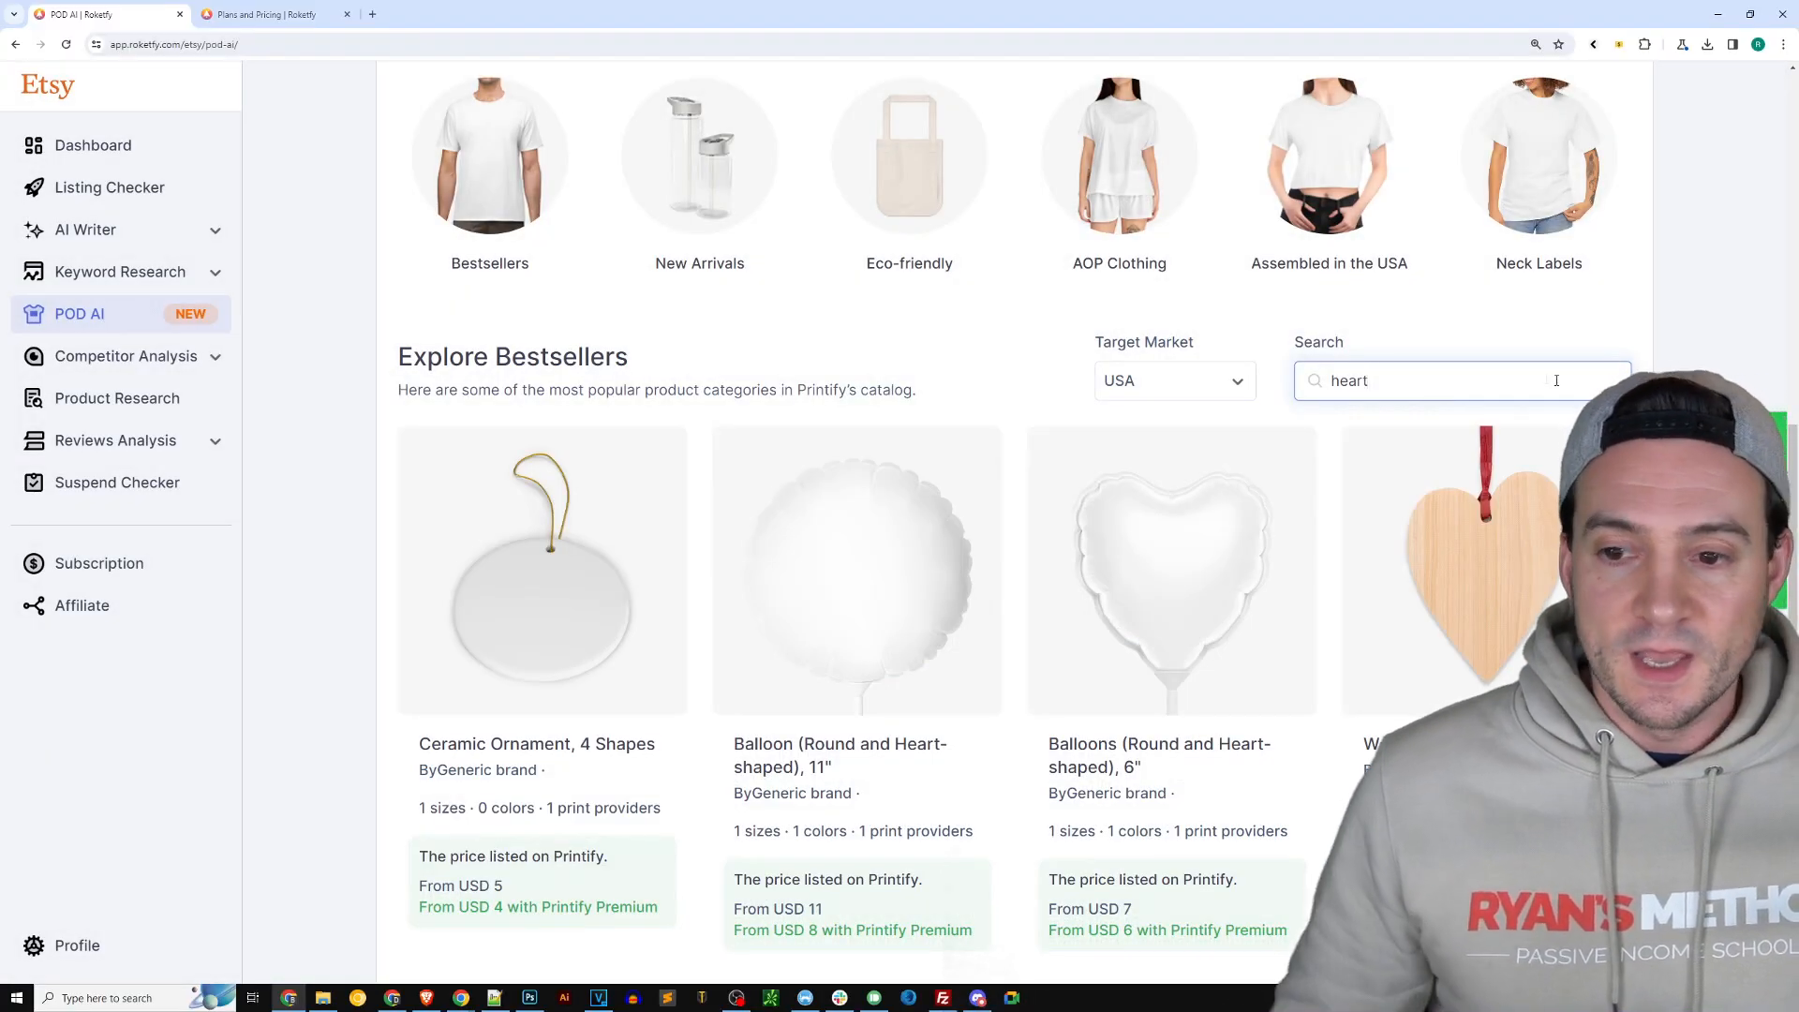
scroll("down", 3)
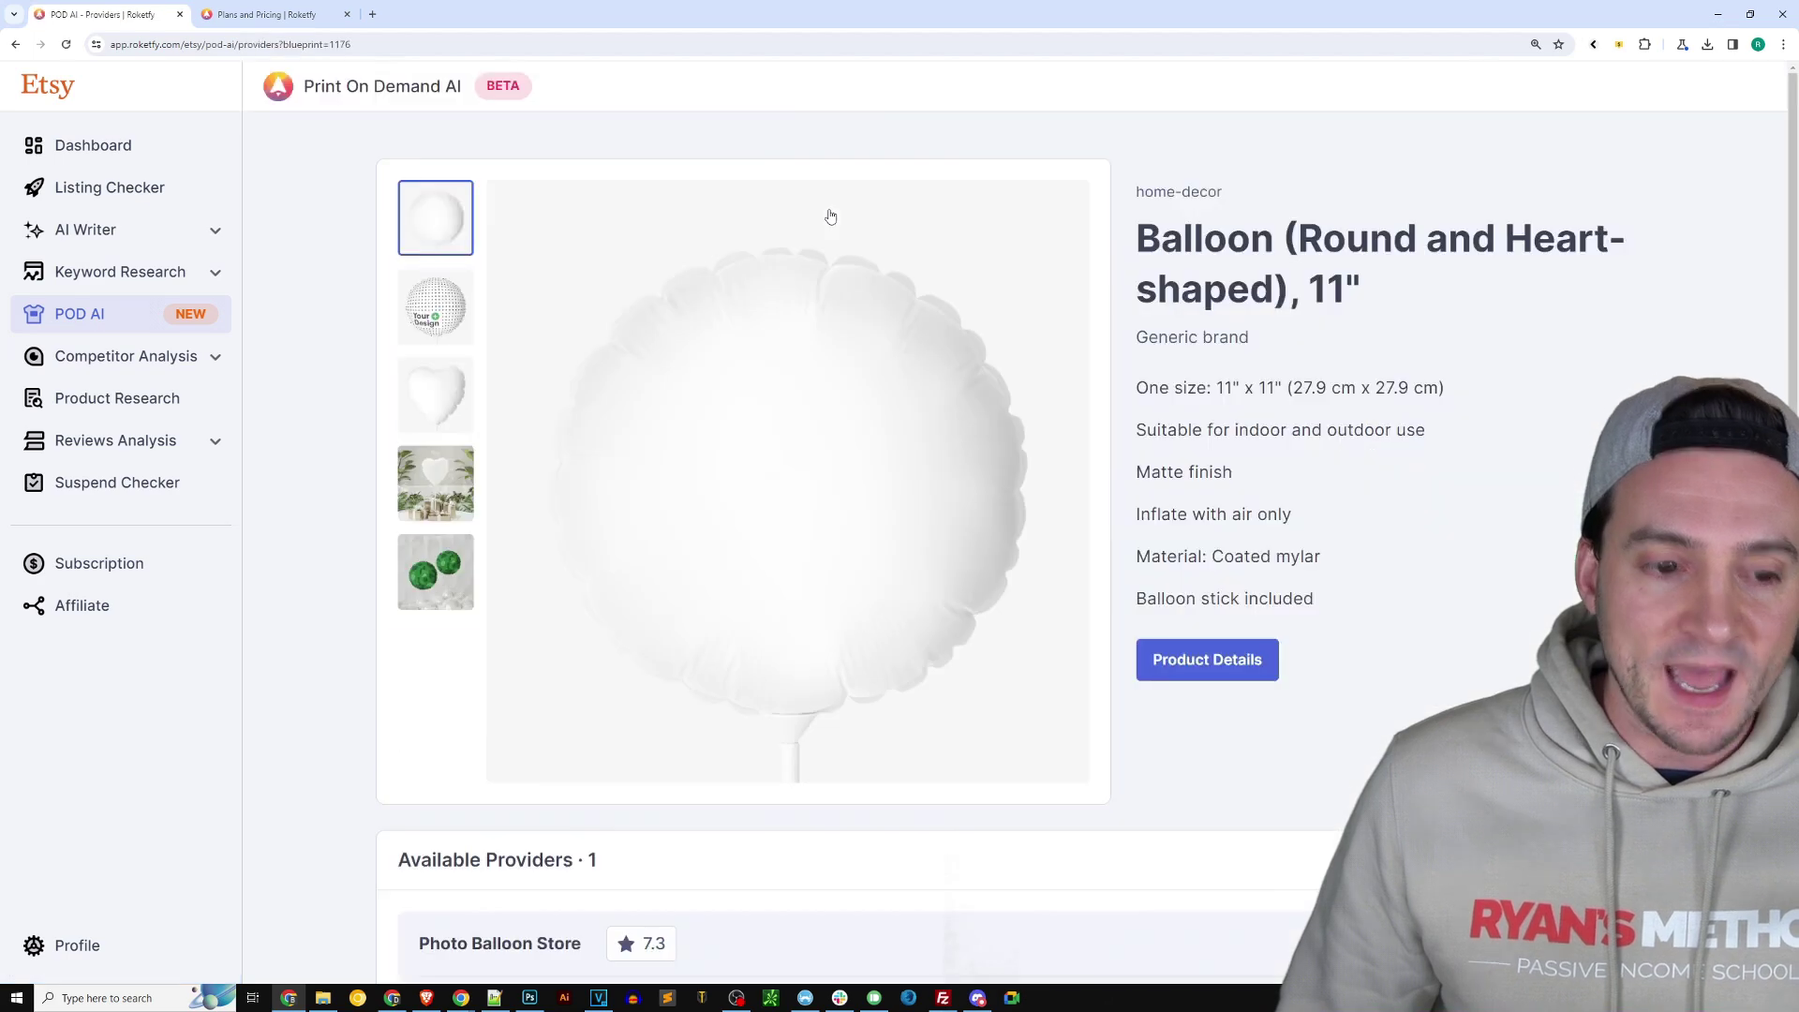
View the heart-shaped balloon image, its Product Details and the Photo Balloon Store provider, then start a design.
left_click(435, 394)
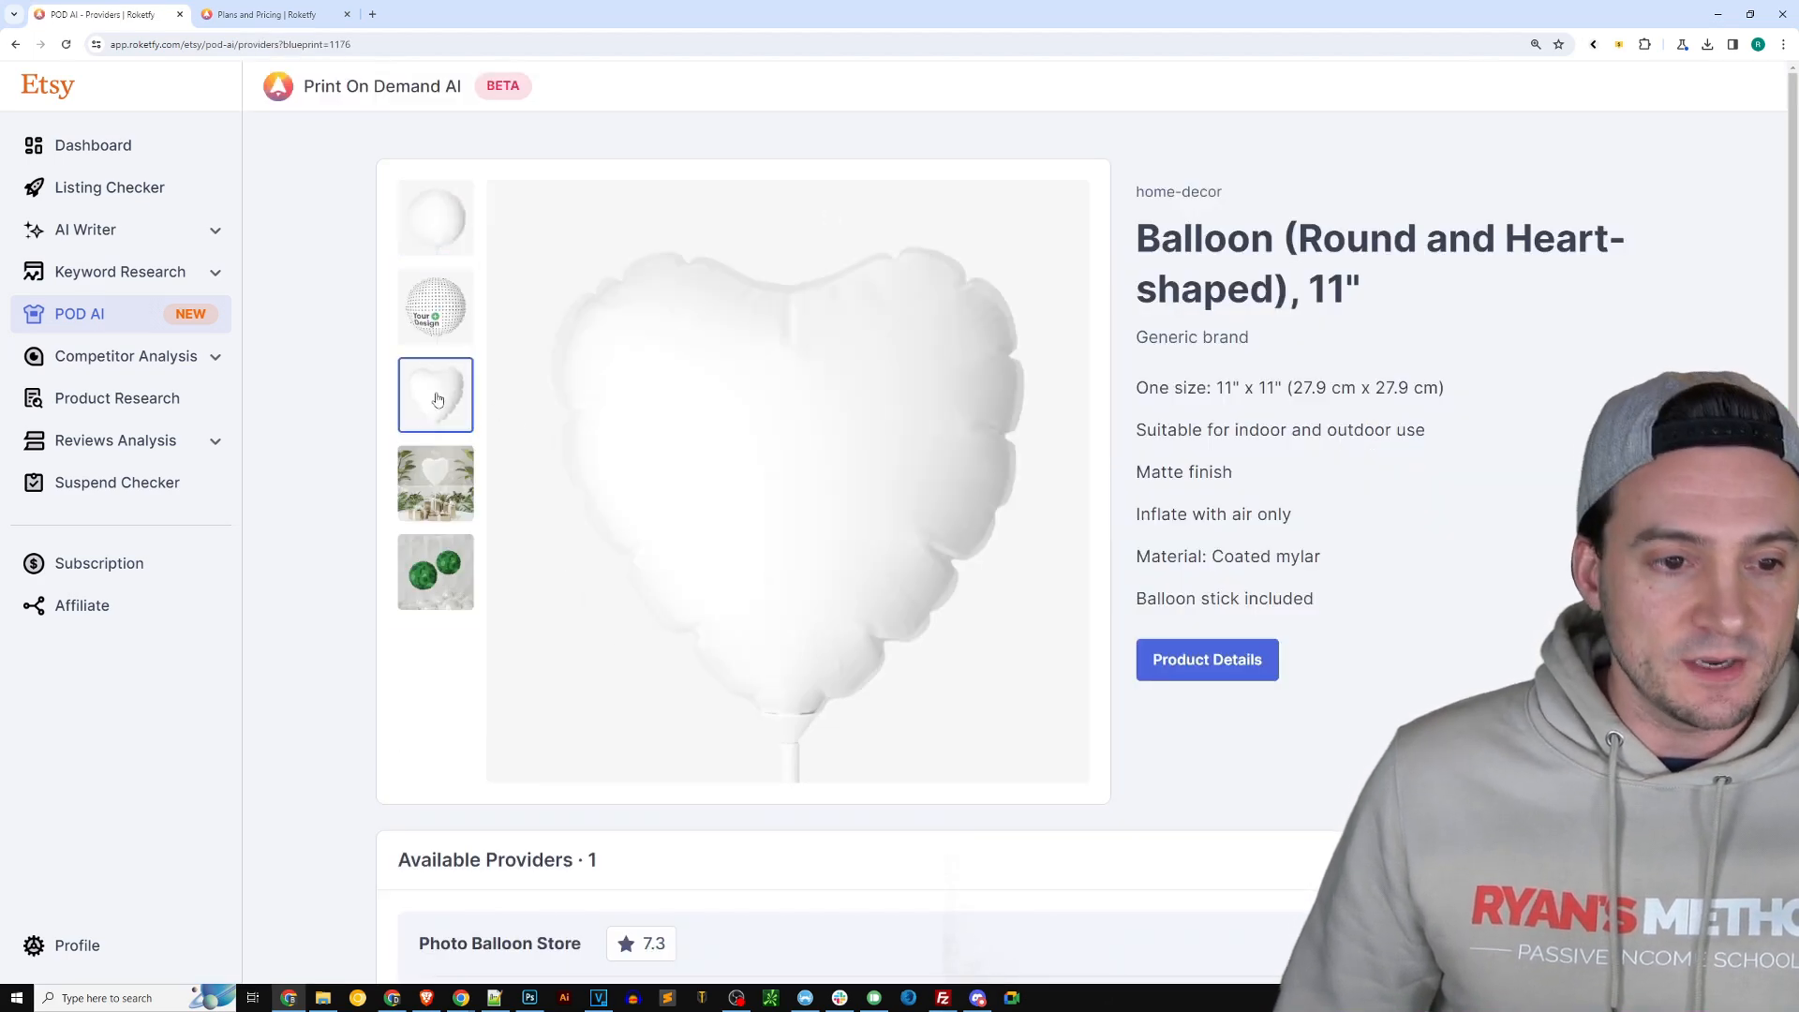
scroll("down", 3)
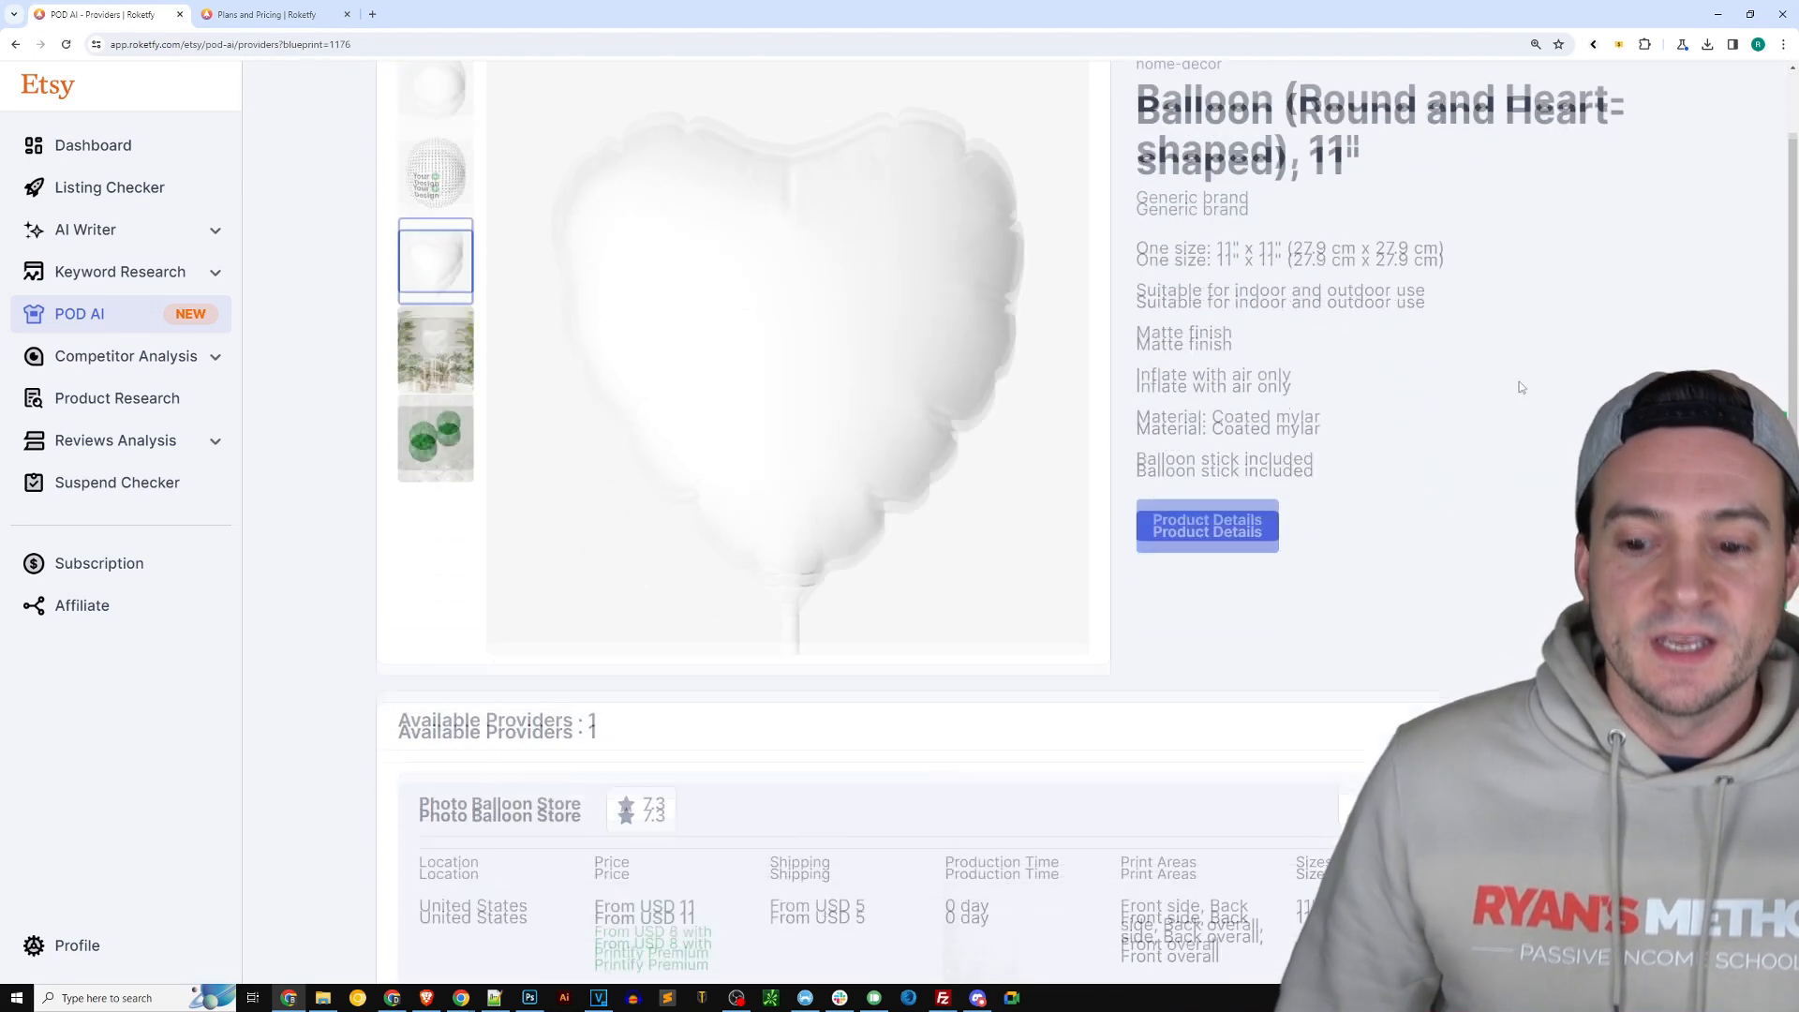
left_click(1207, 524)
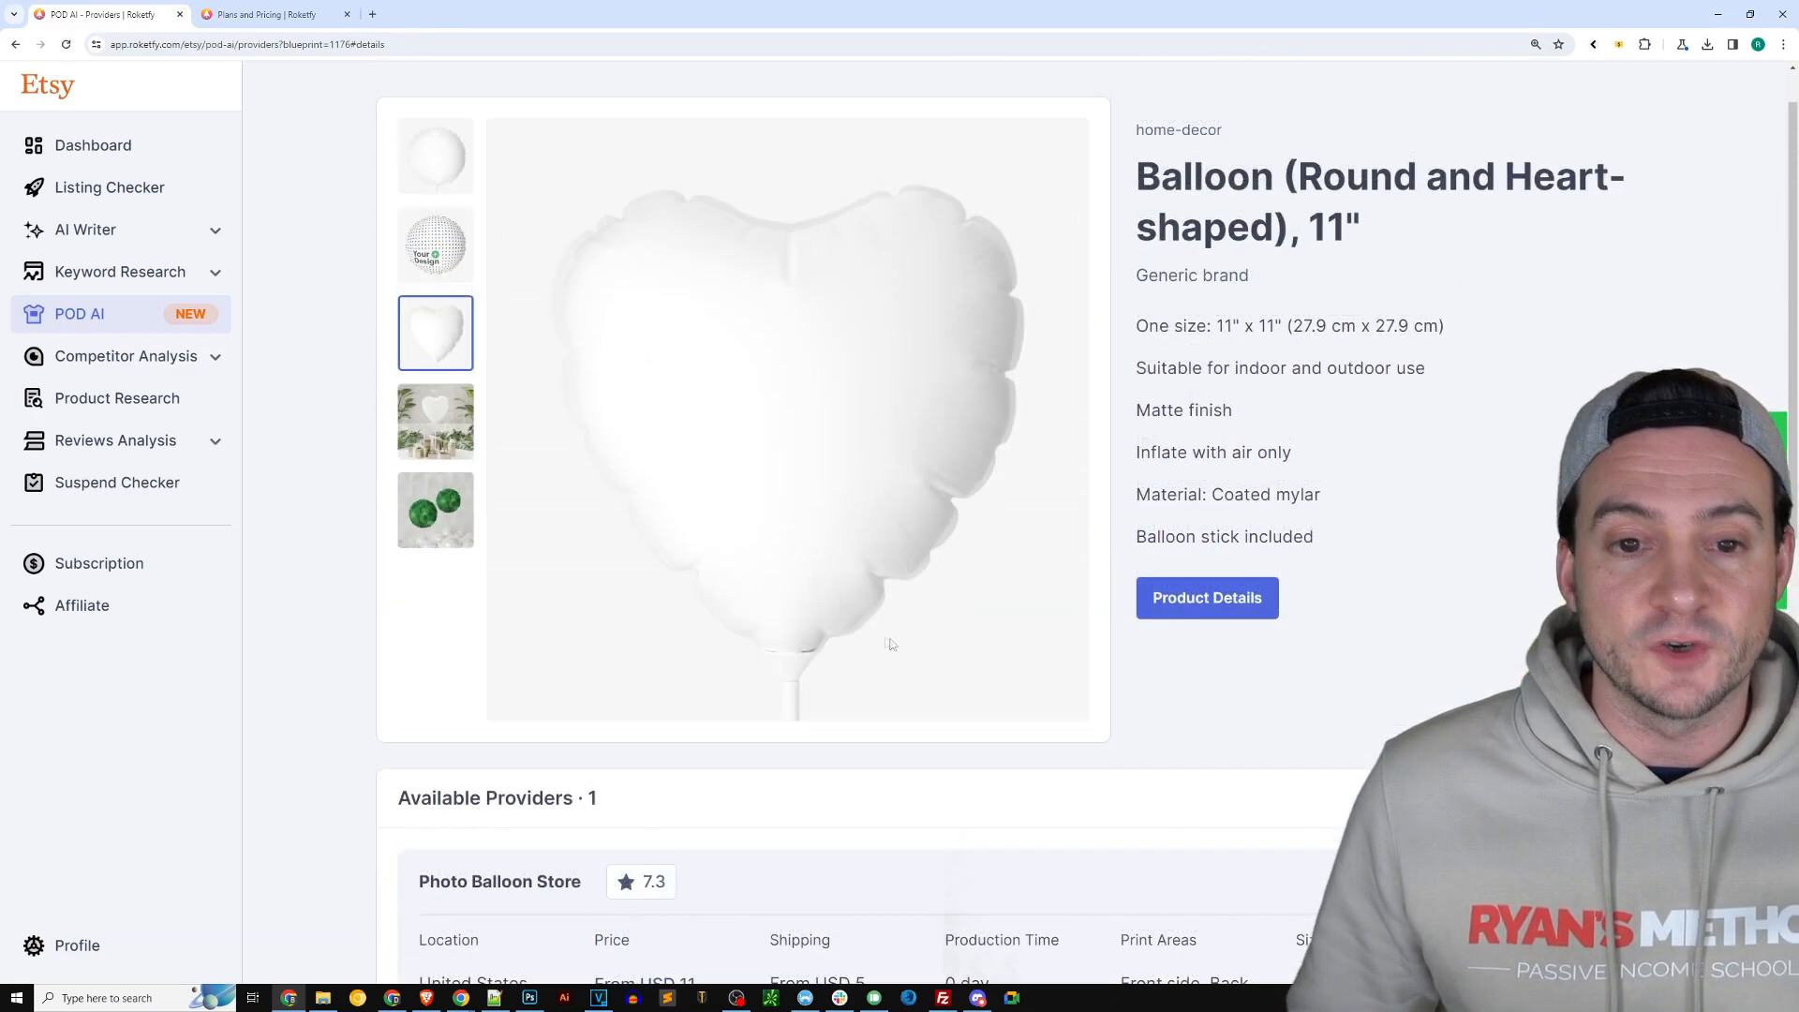
scroll("down", 3)
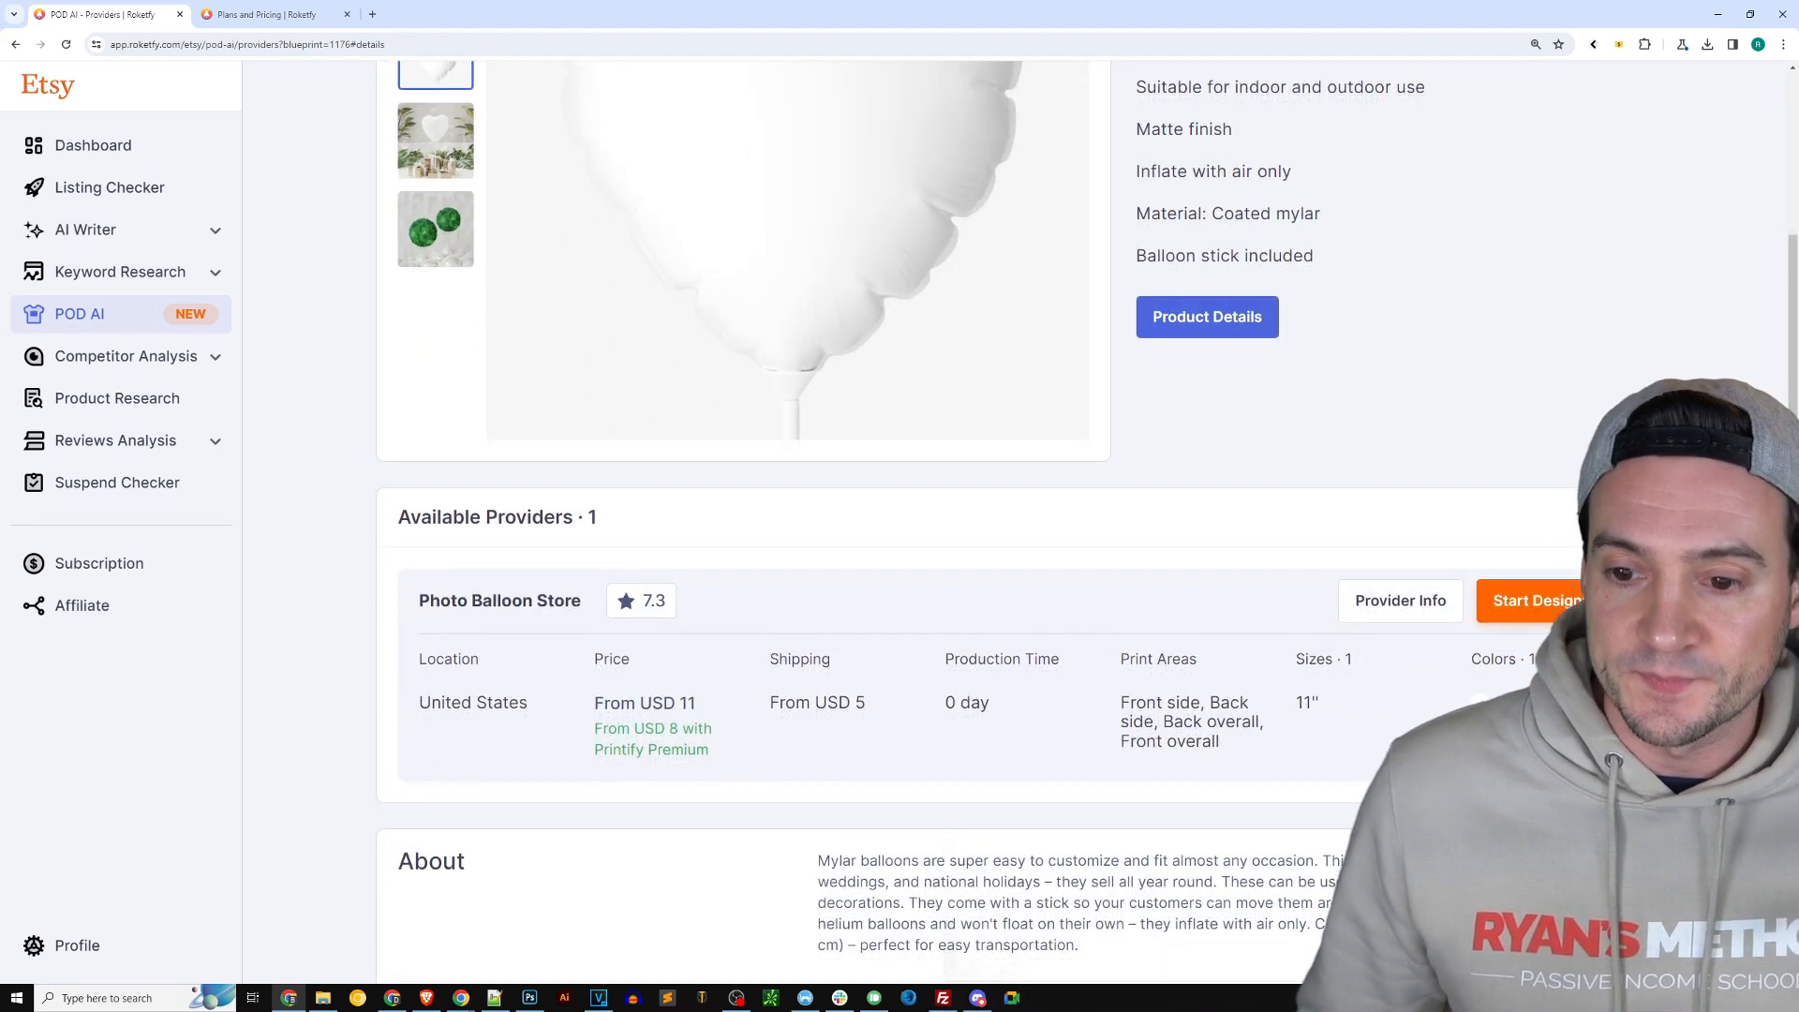
left_click(1544, 608)
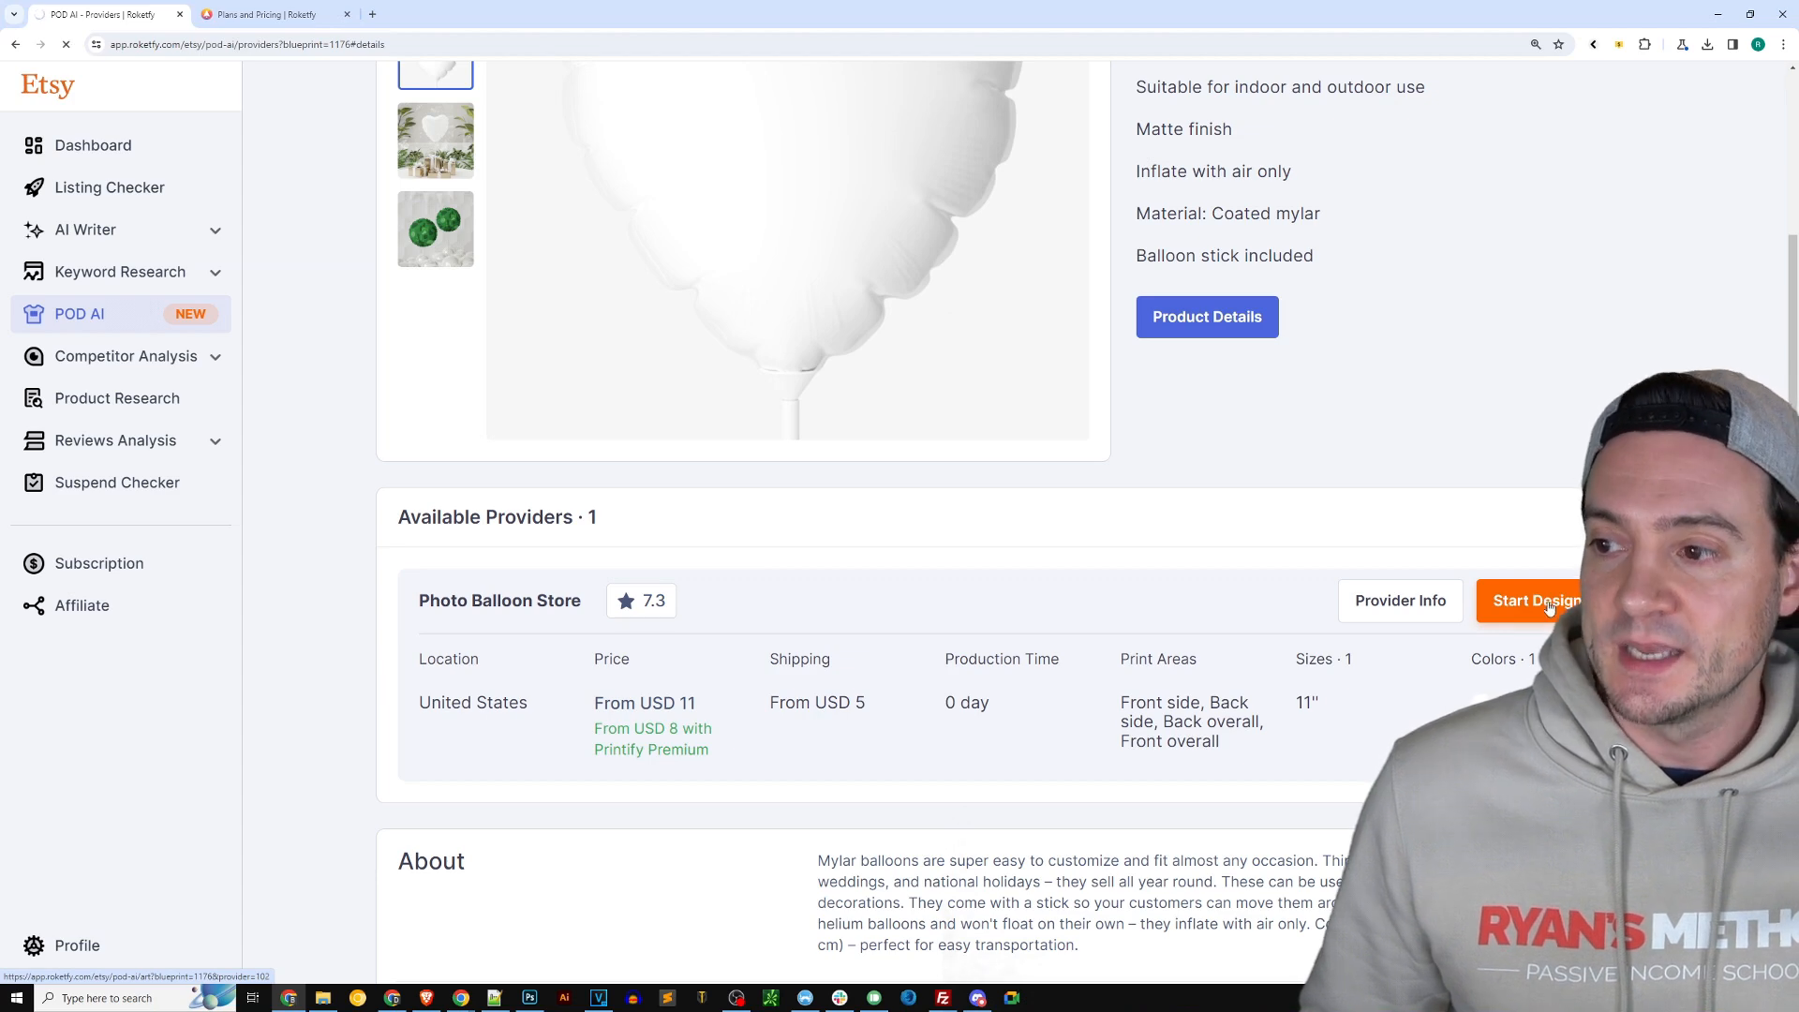
Load the AI design generator for the balloon and choose the Minecraft art style.
left_click(1533, 599)
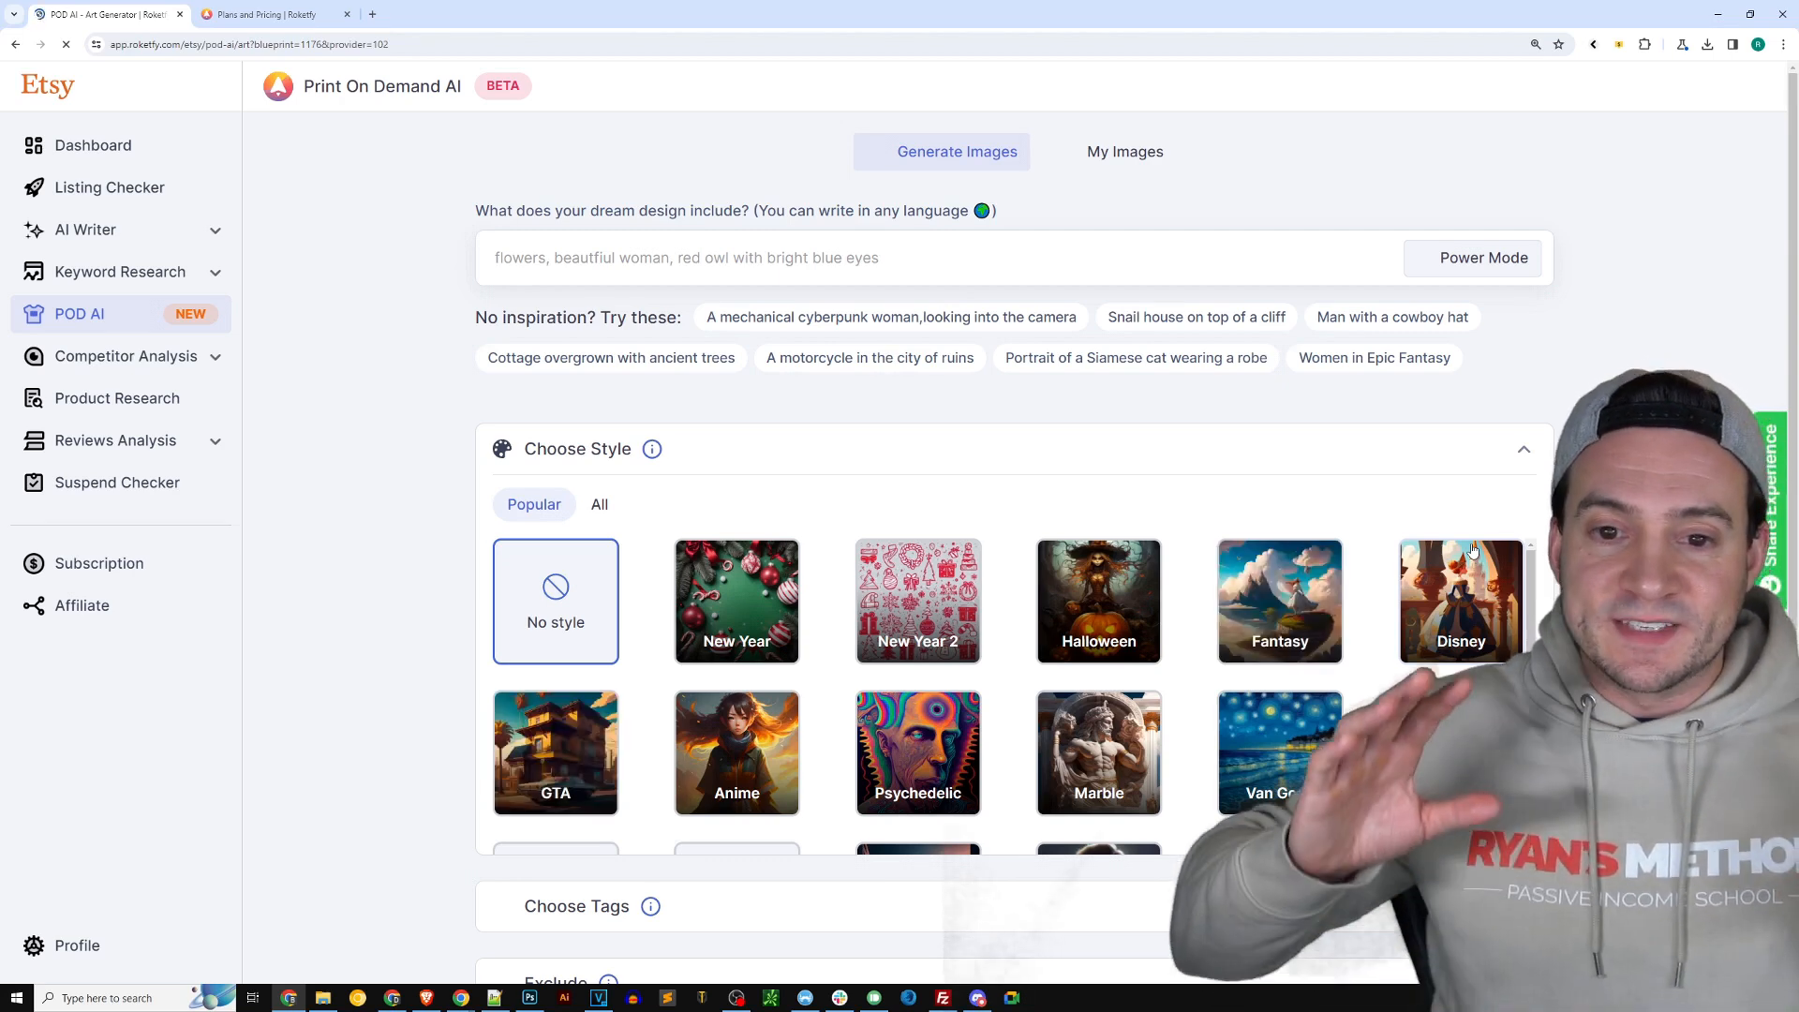
left_click(554, 600)
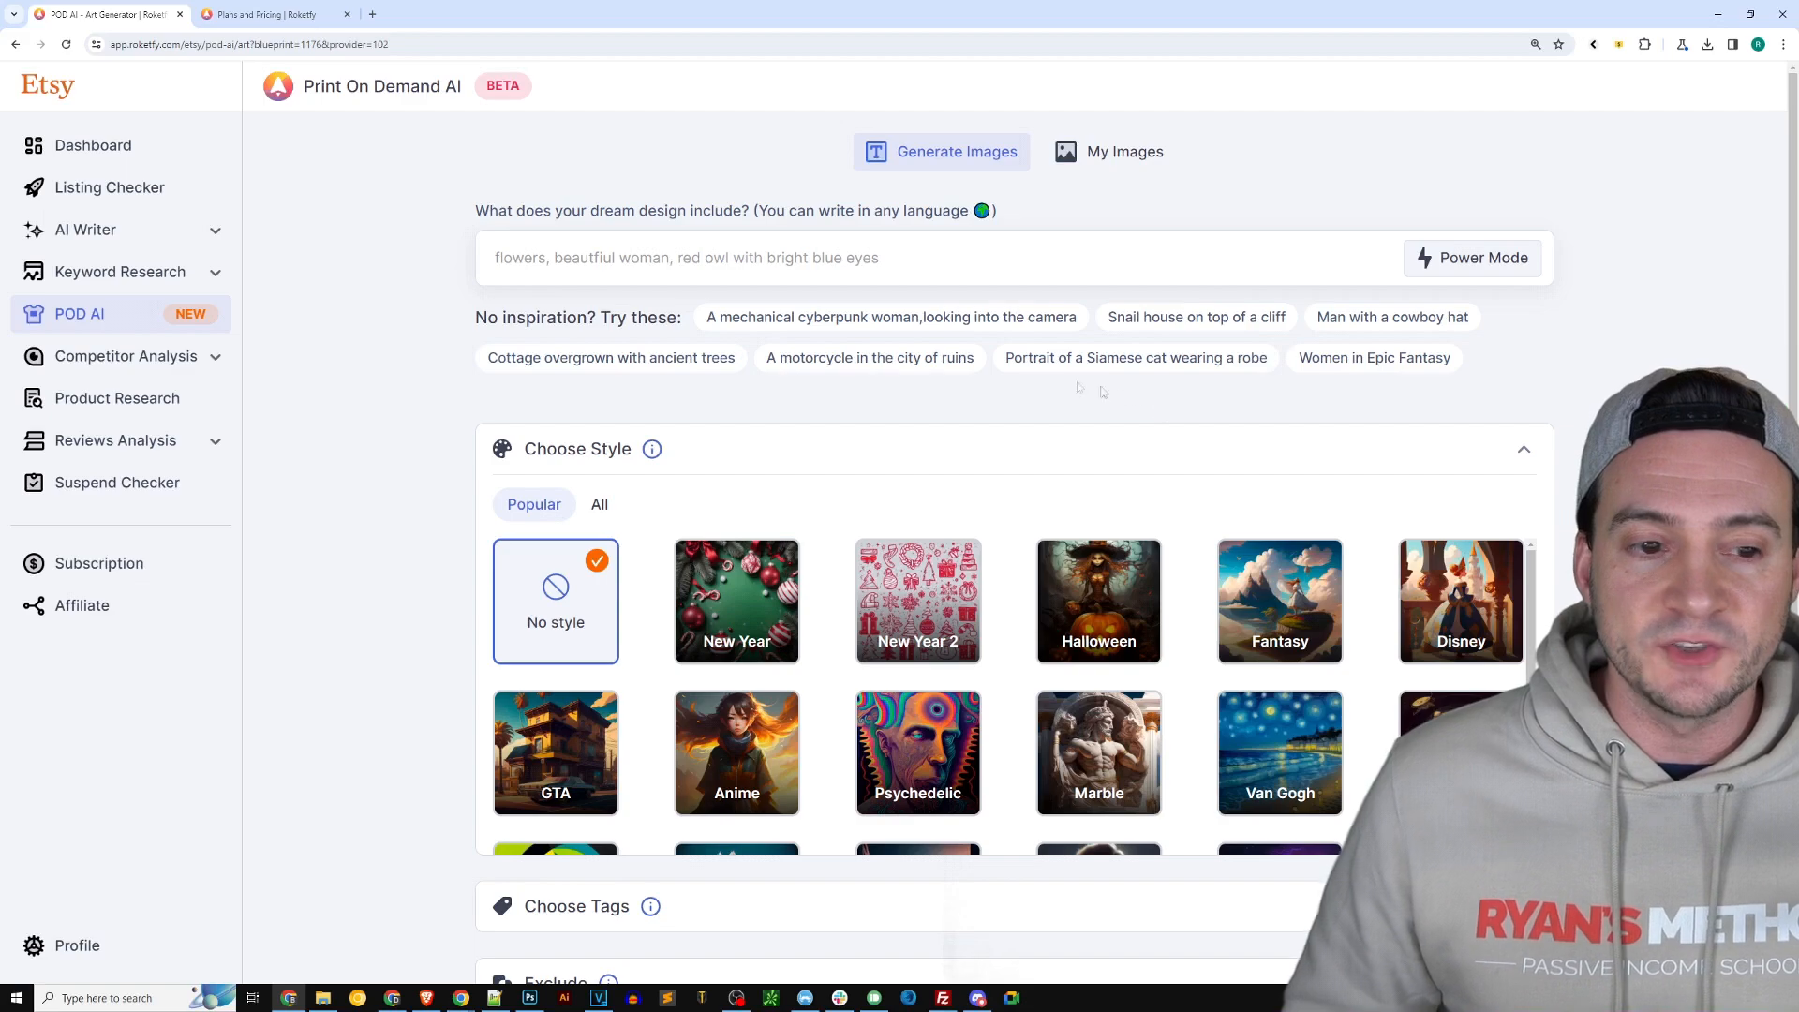
scroll("down", 3)
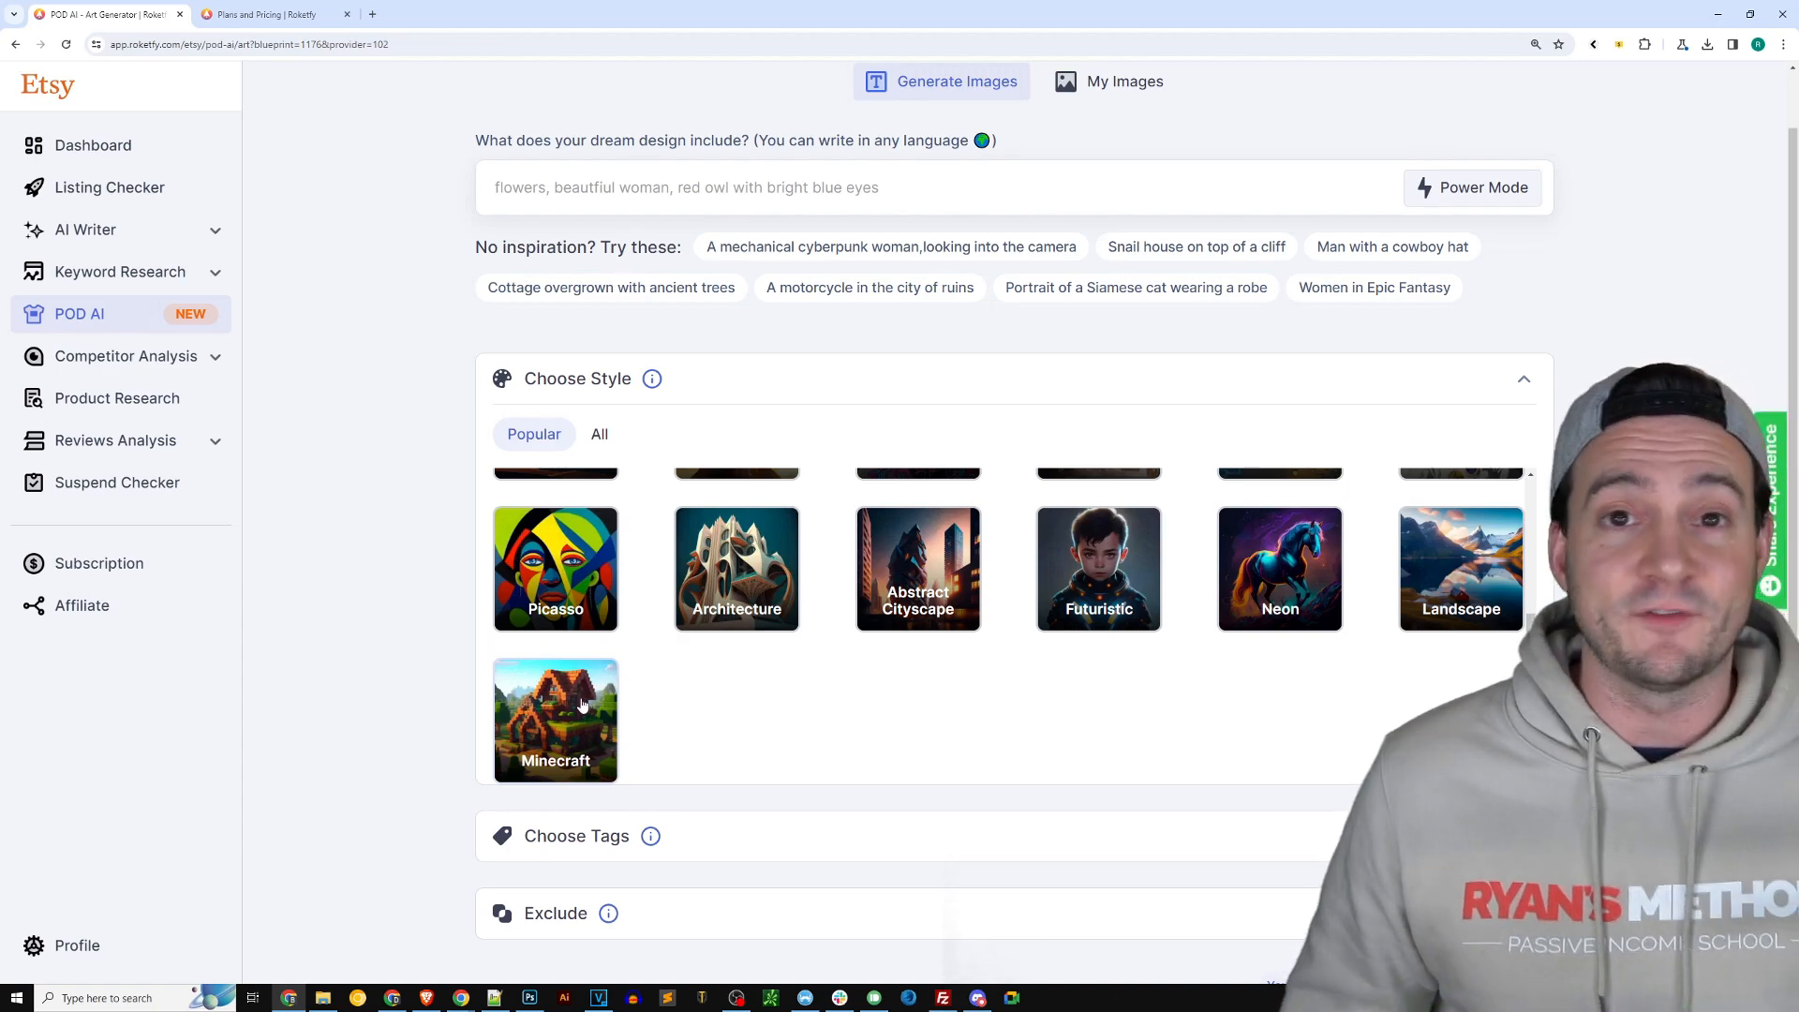
left_click(582, 720)
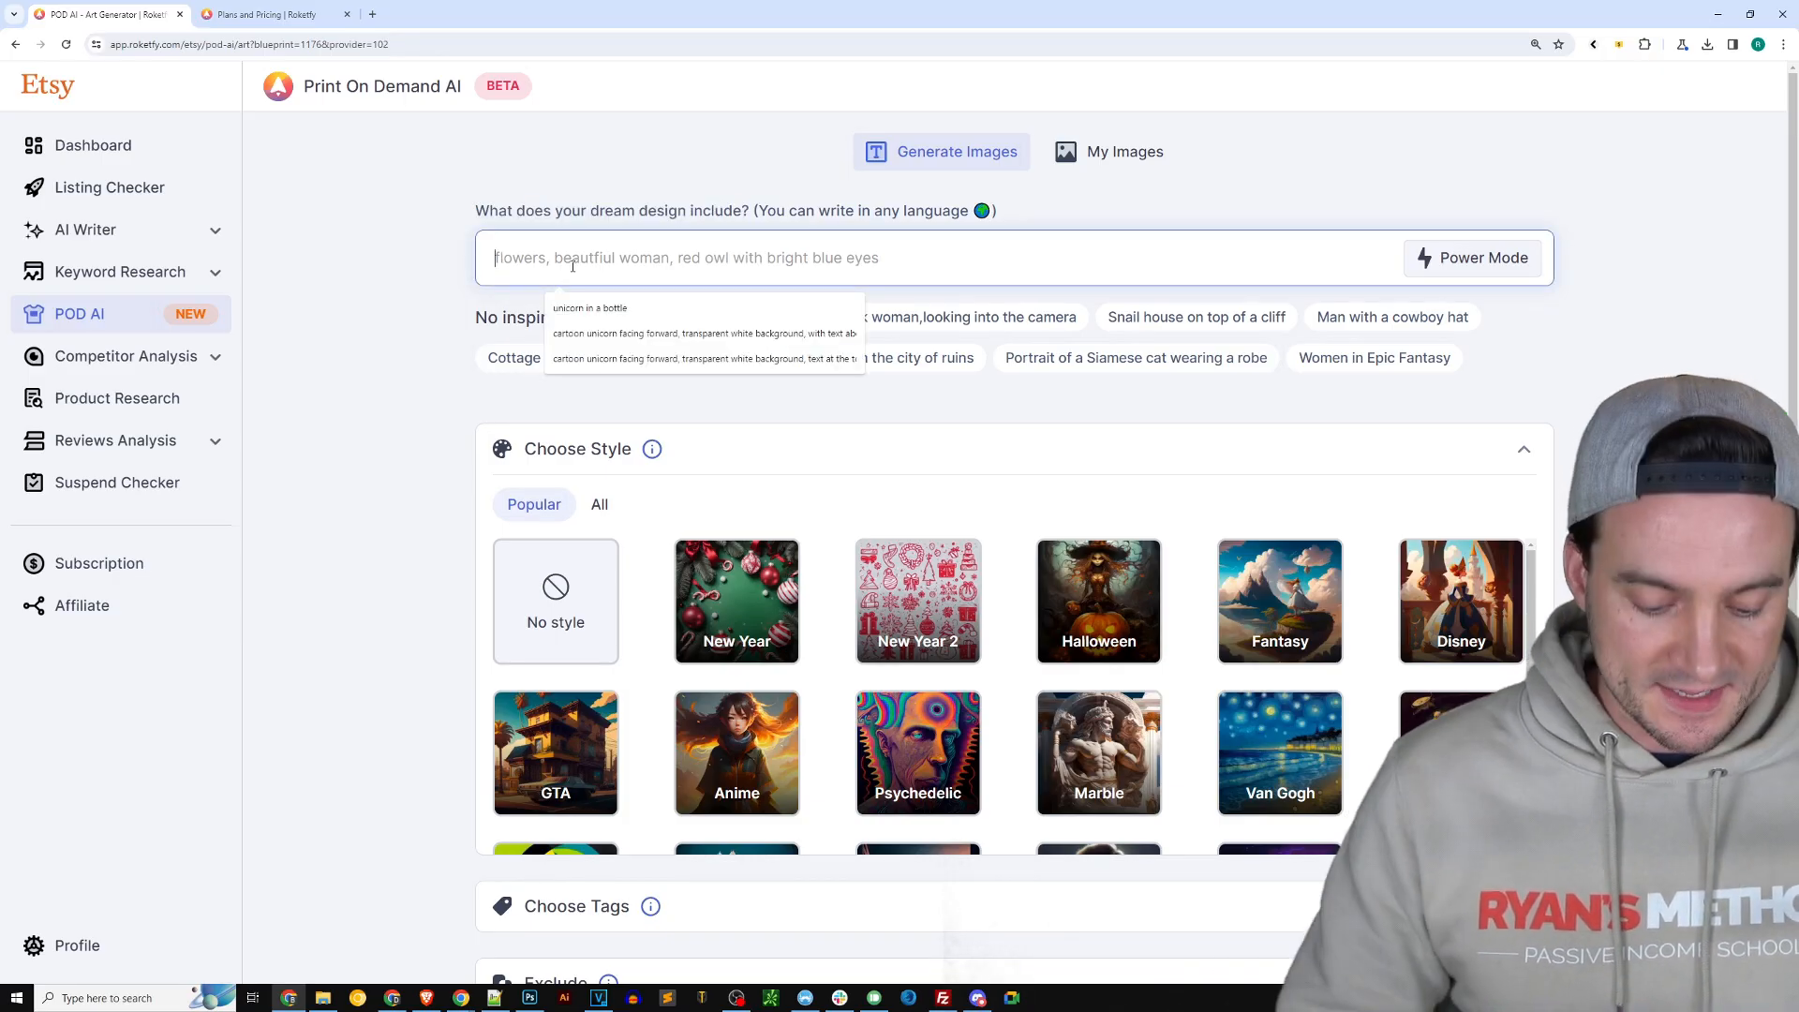
Generate an image from the prompt 'a valentines day inspired heart shaped candy design'.
type("a valentines day inspired h")
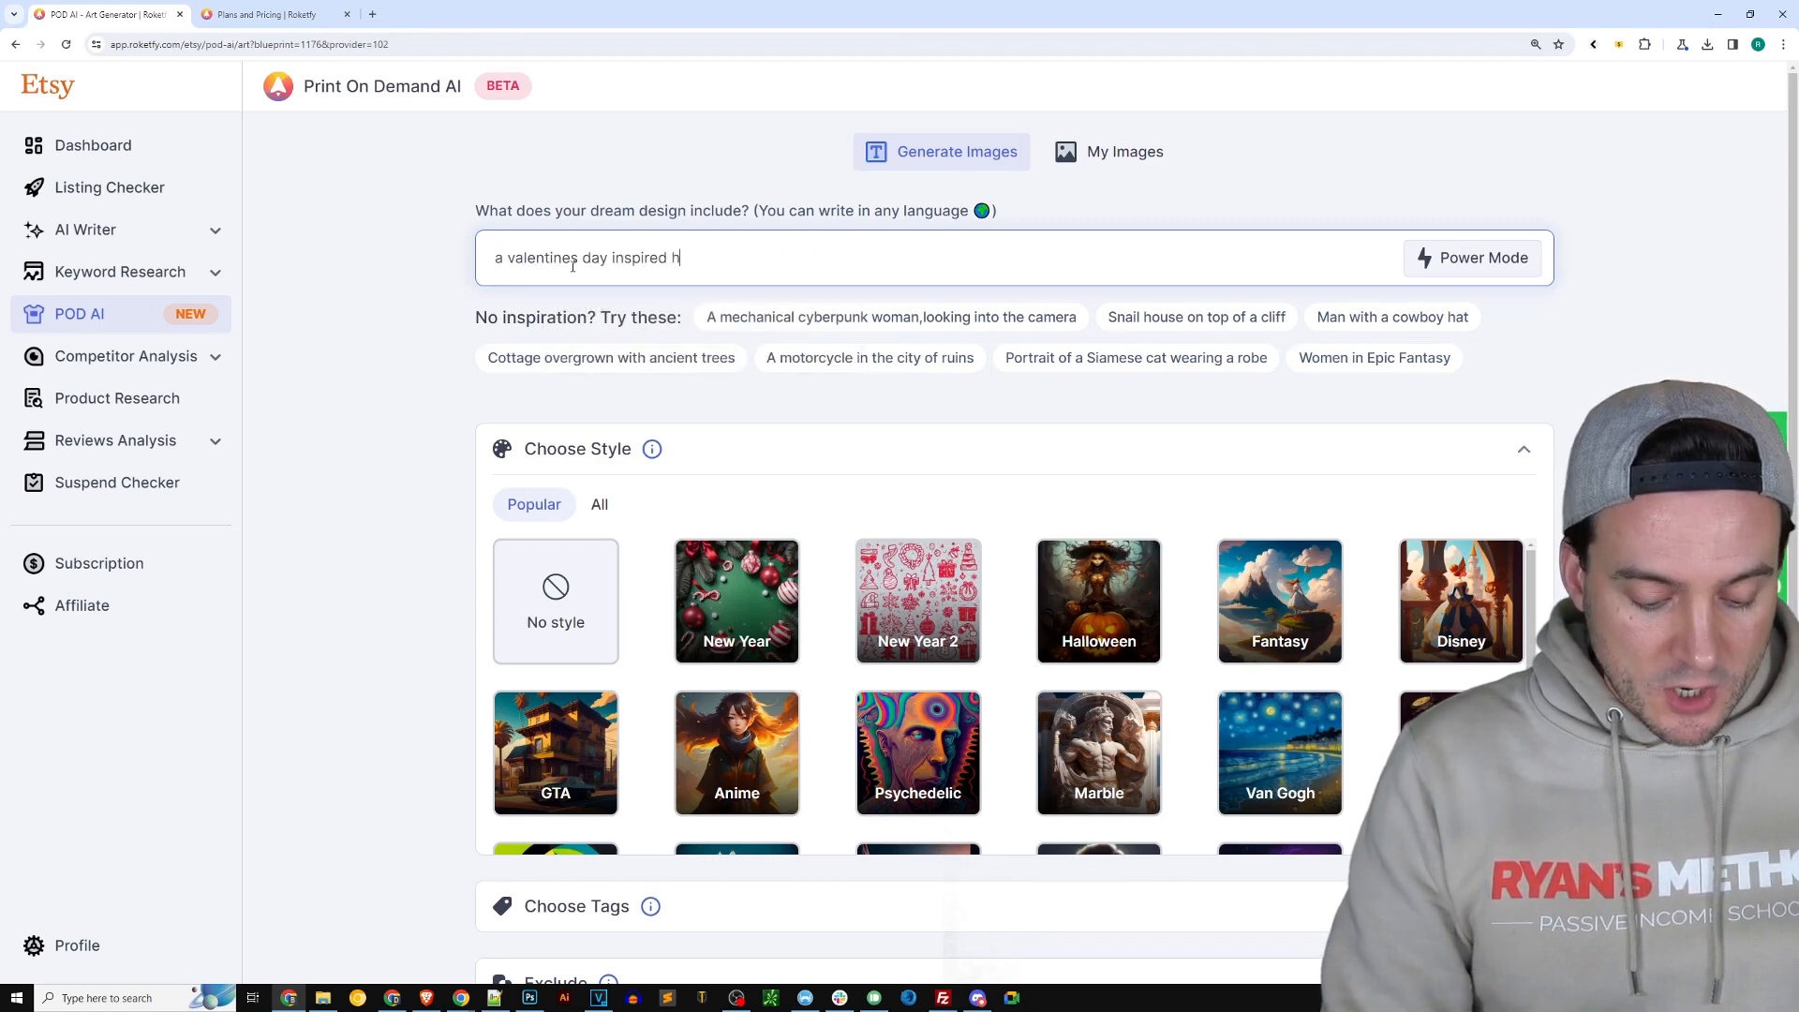
type("eart shaped candy design")
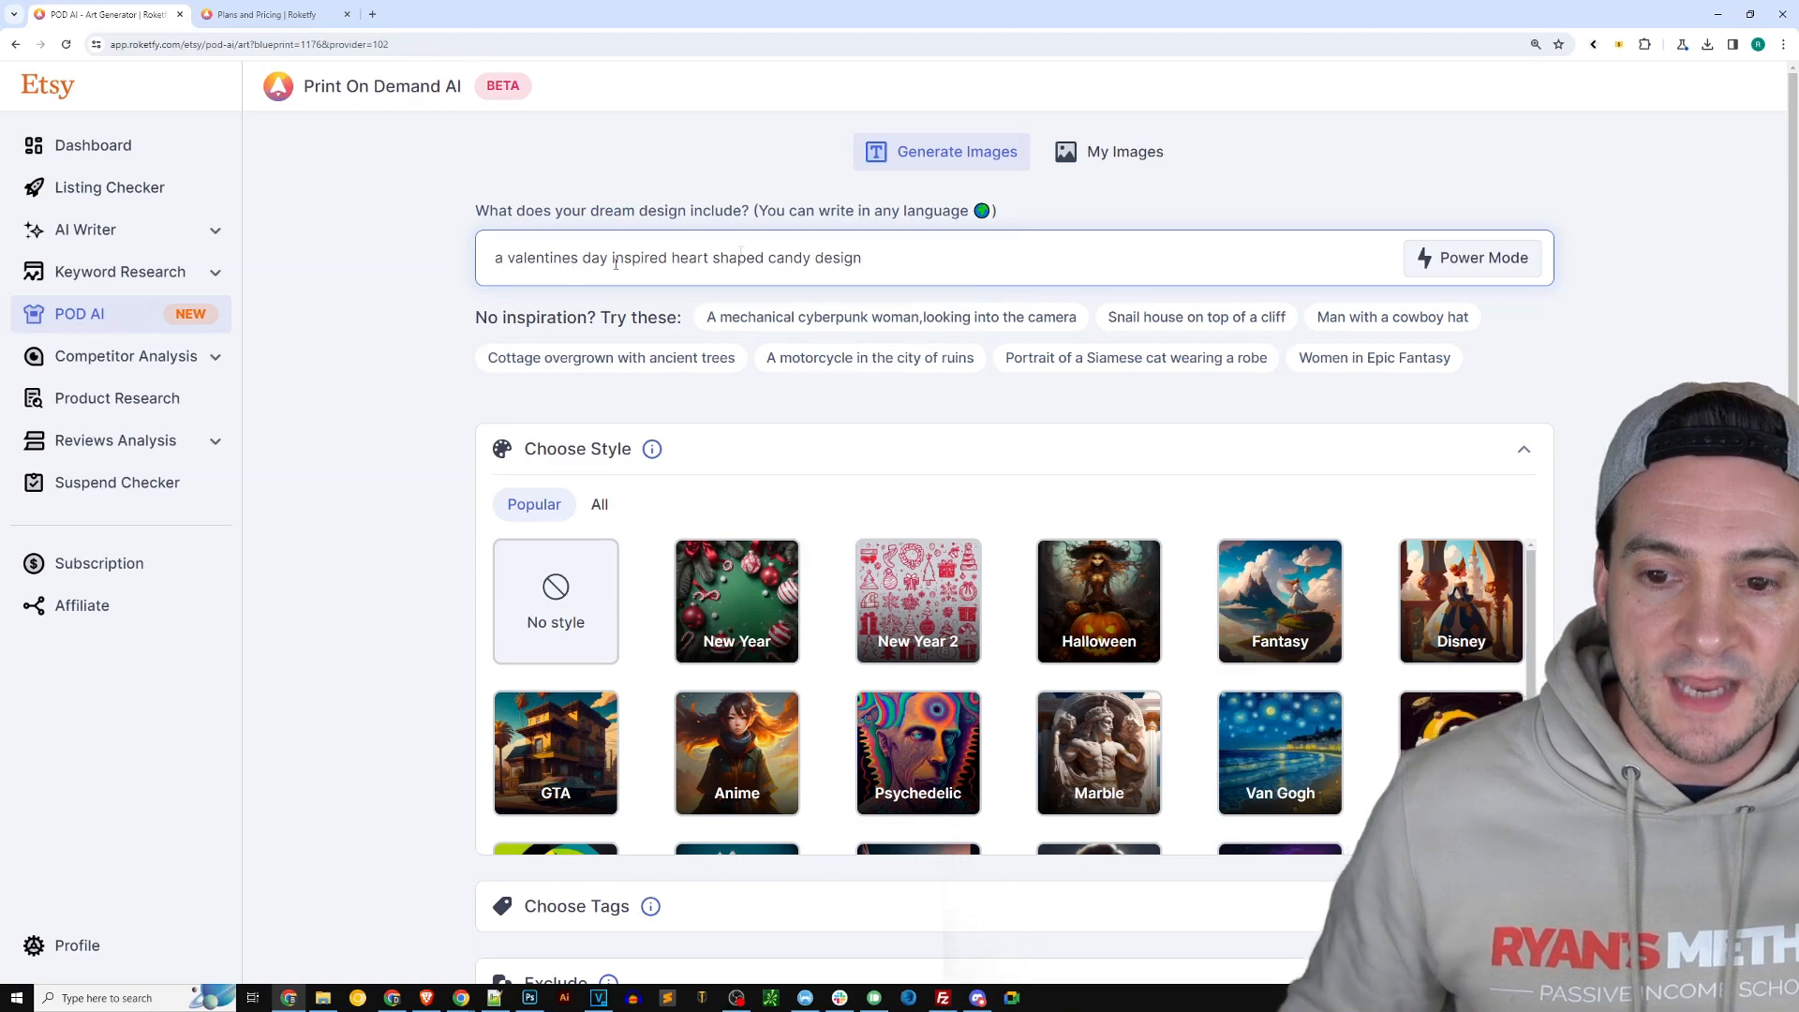
scroll("down", 3)
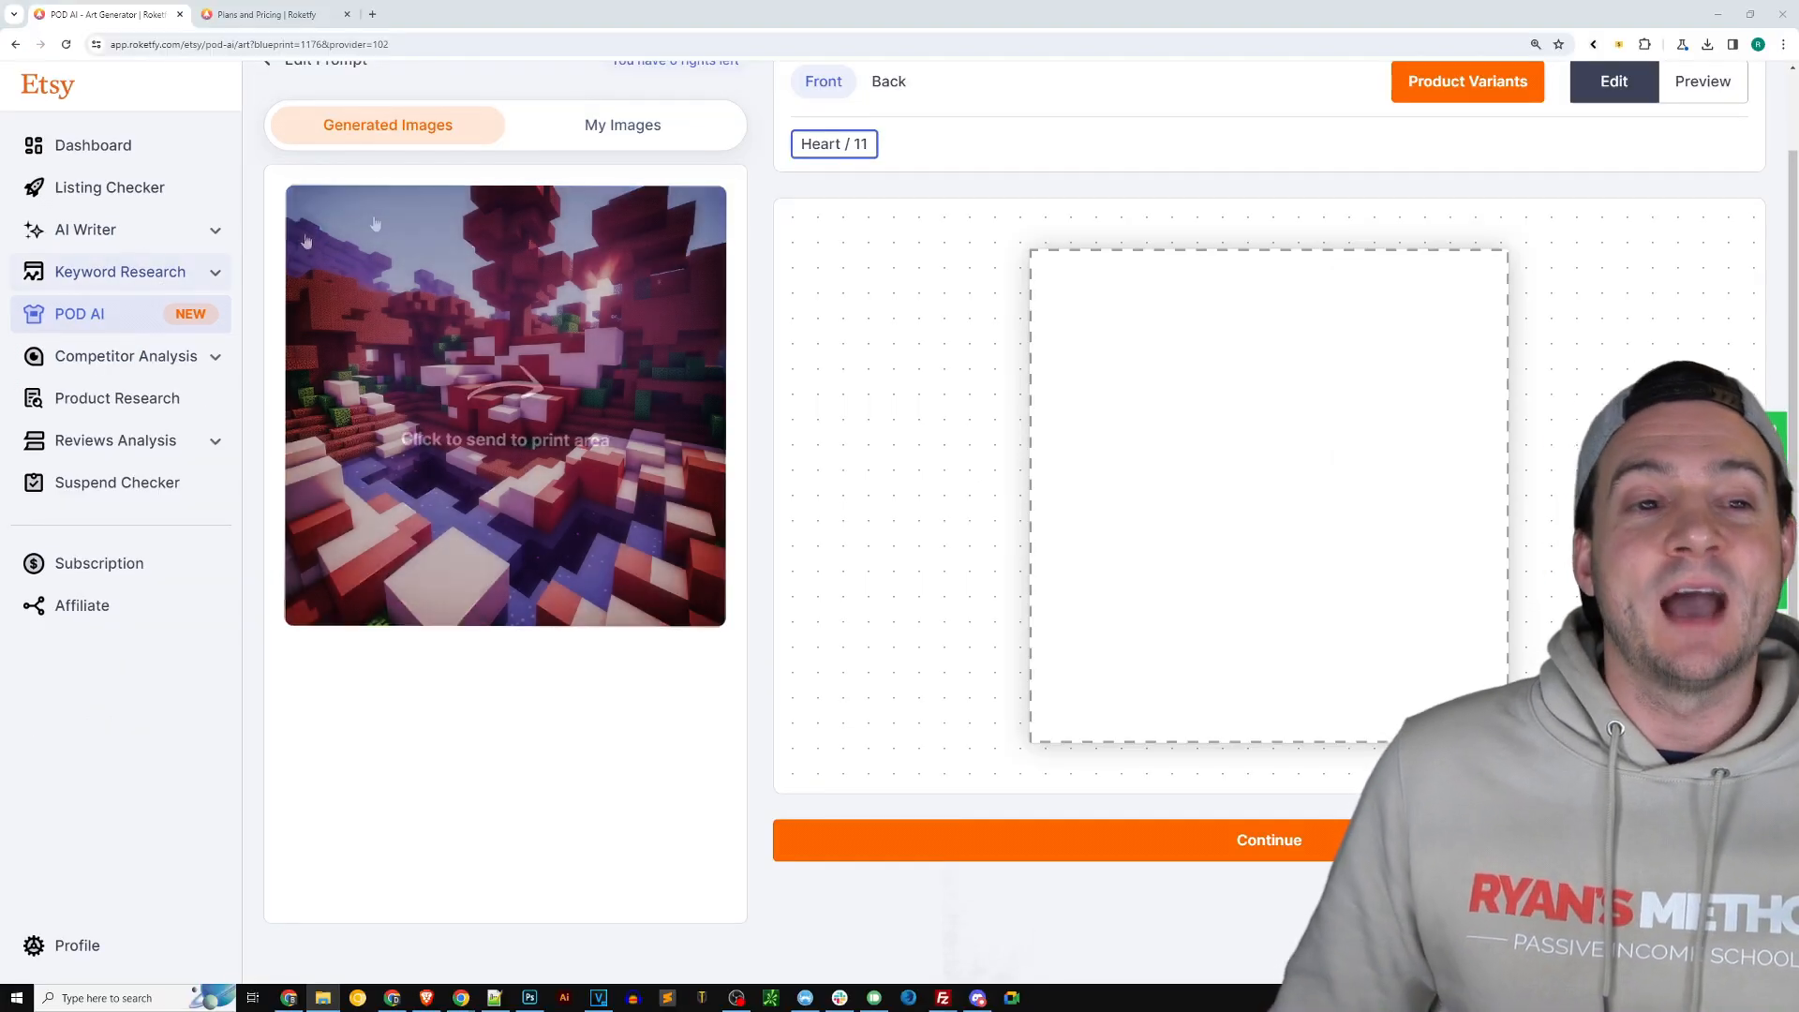
From My Images, send the colourful candy hearts picture to the balloon's front print area.
left_click(620, 124)
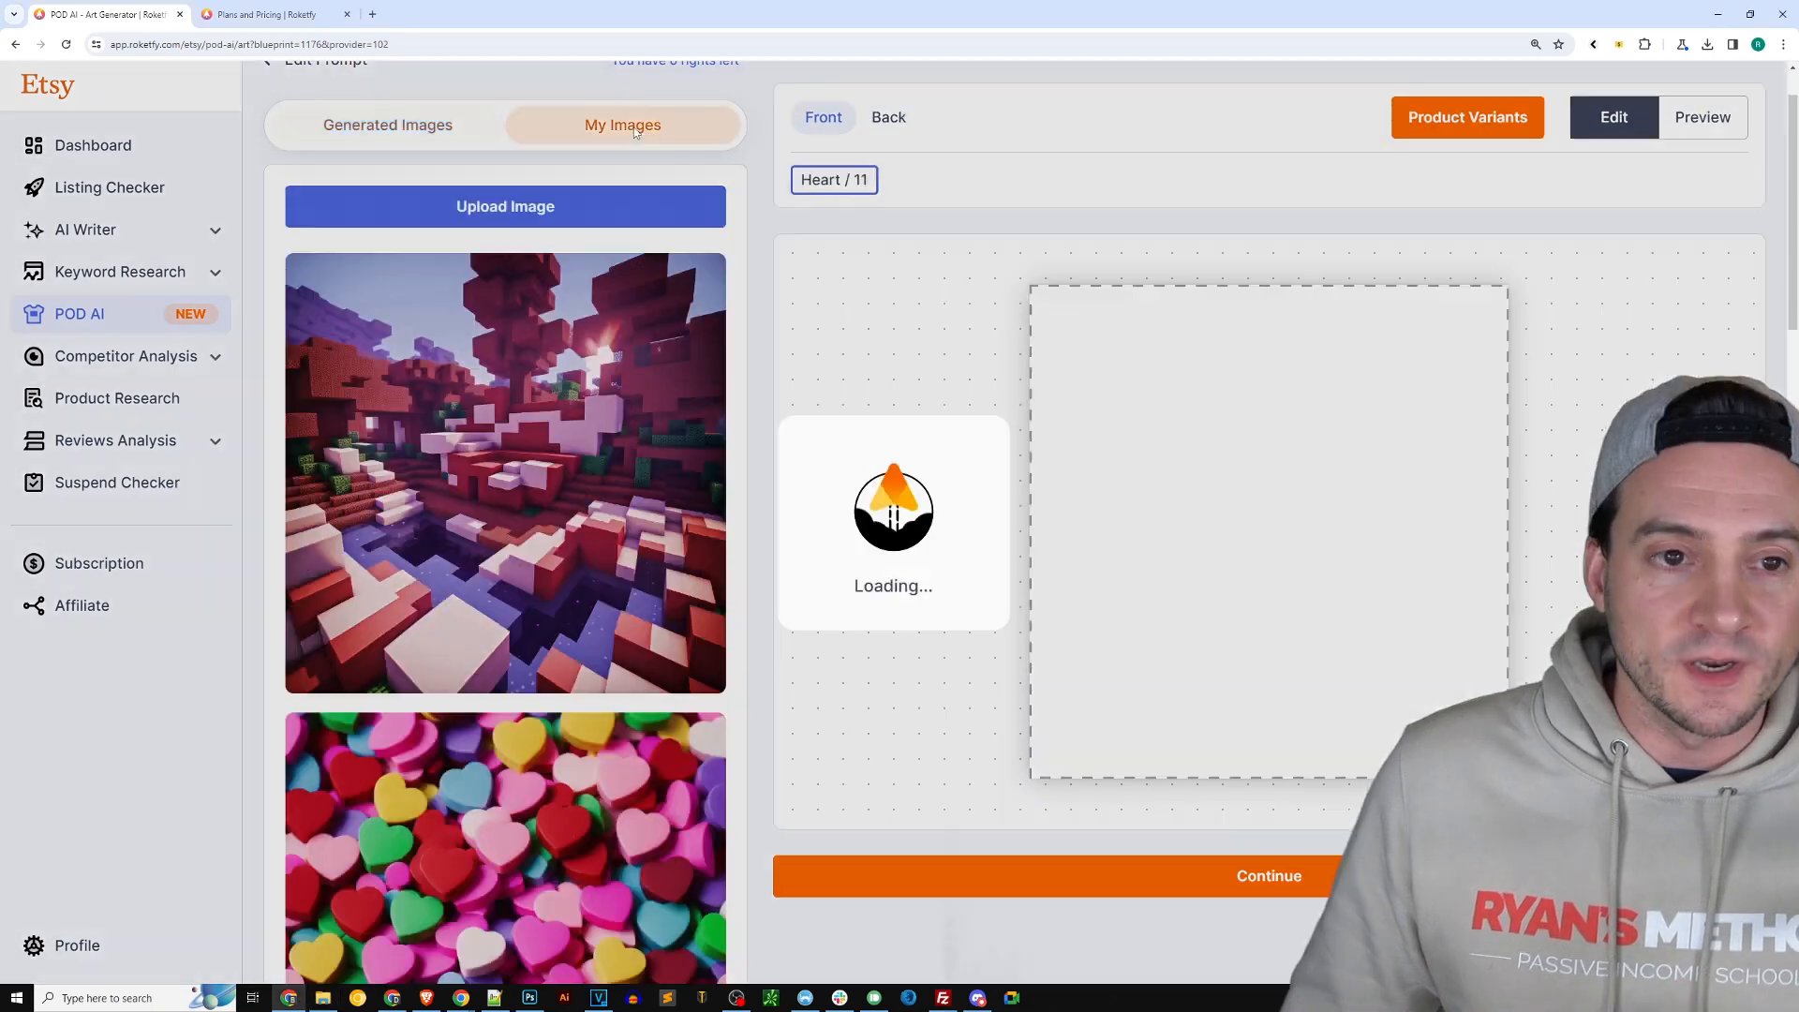
scroll("down", 3)
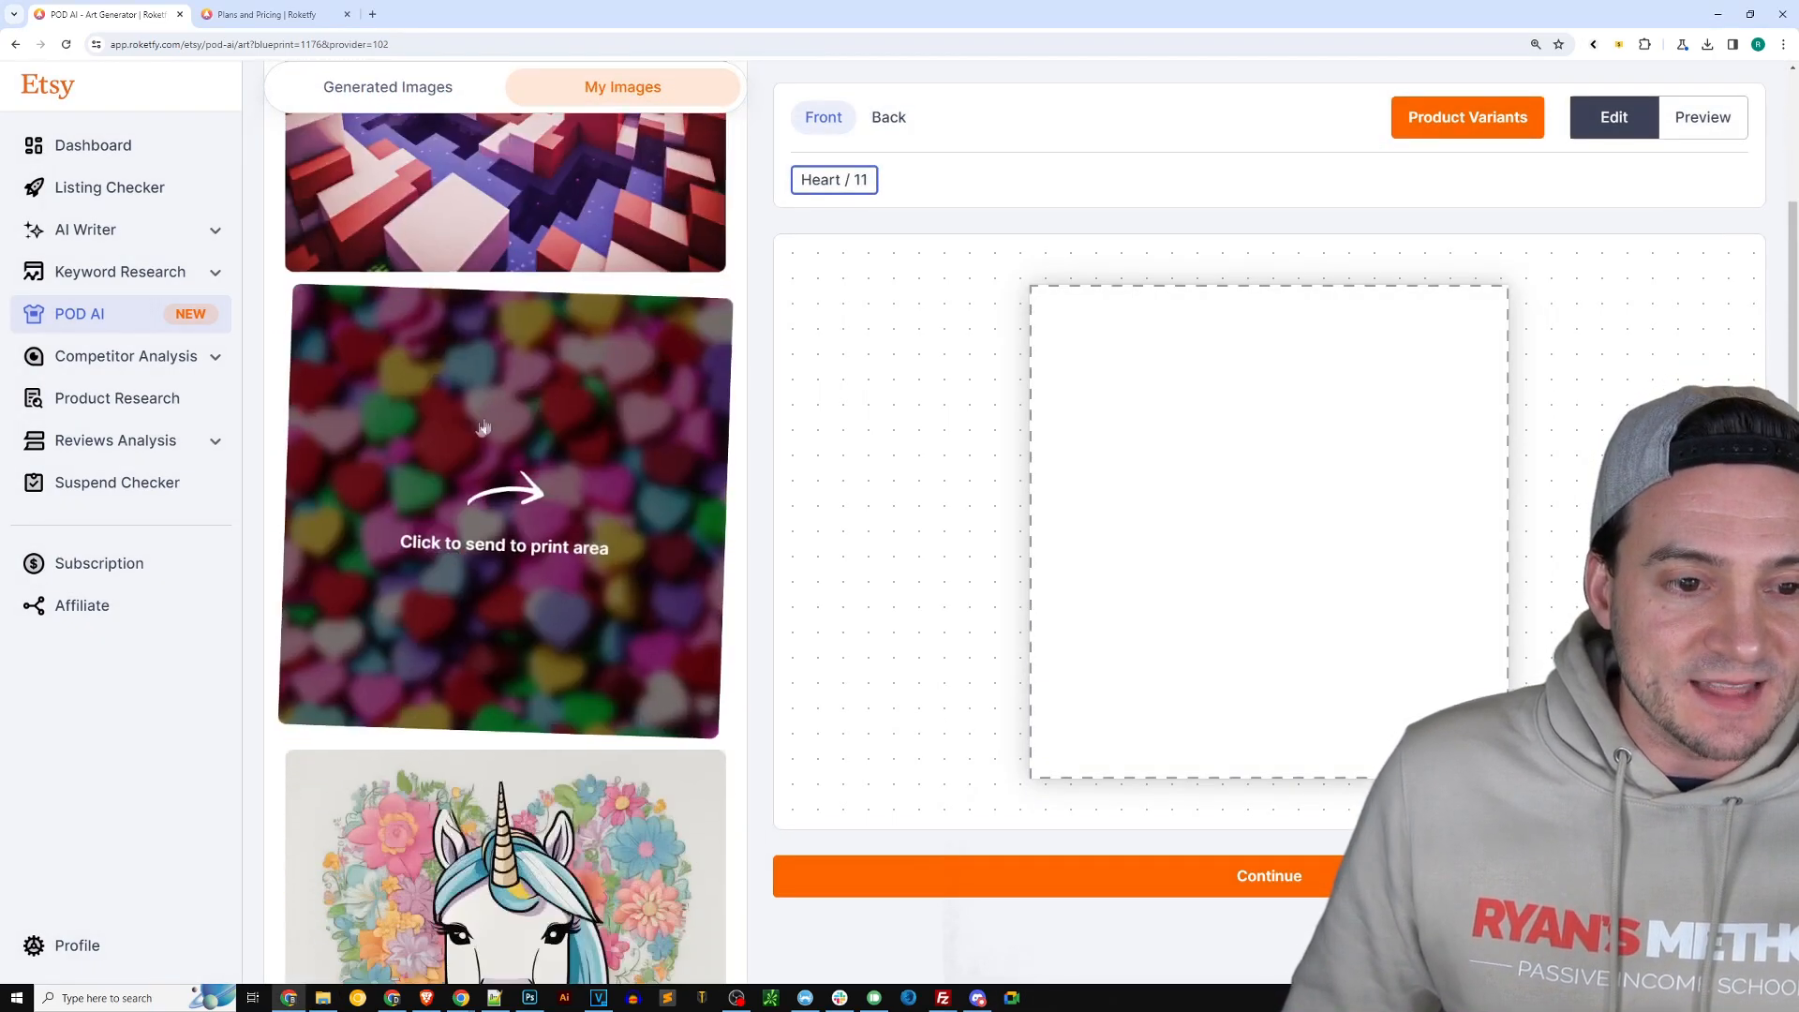
left_click(504, 508)
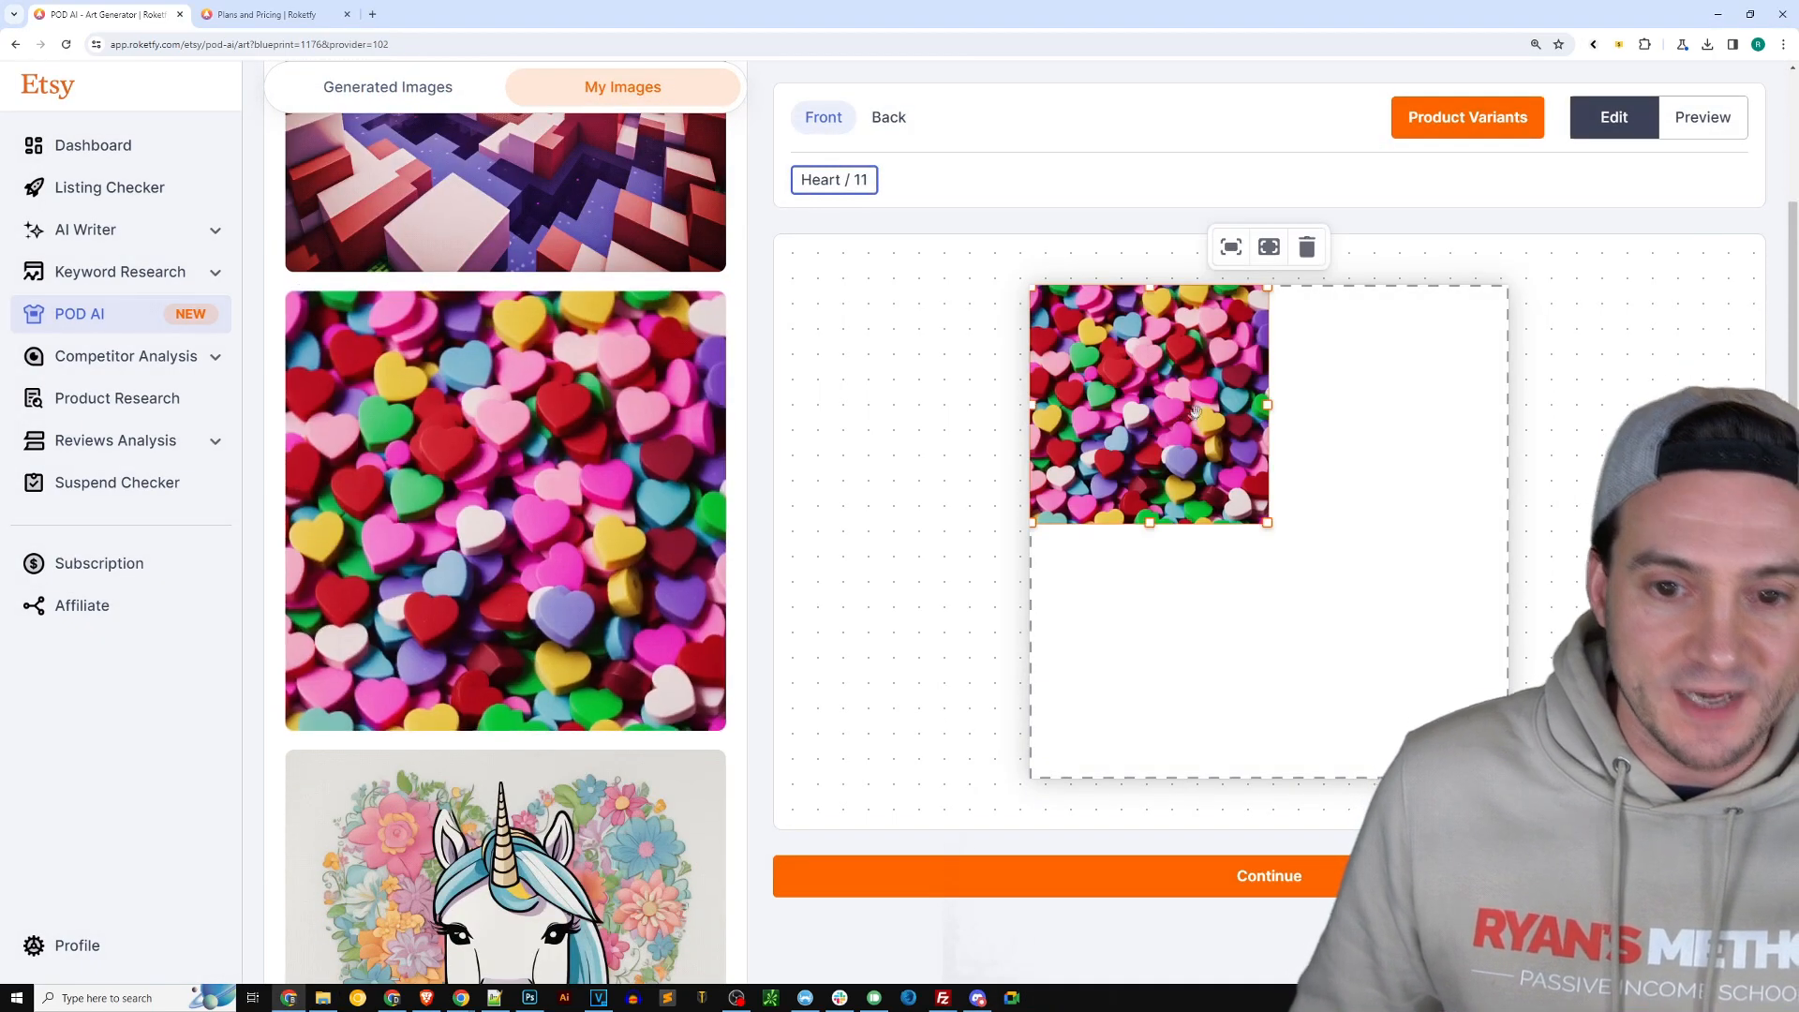
mouse_move(1139, 401)
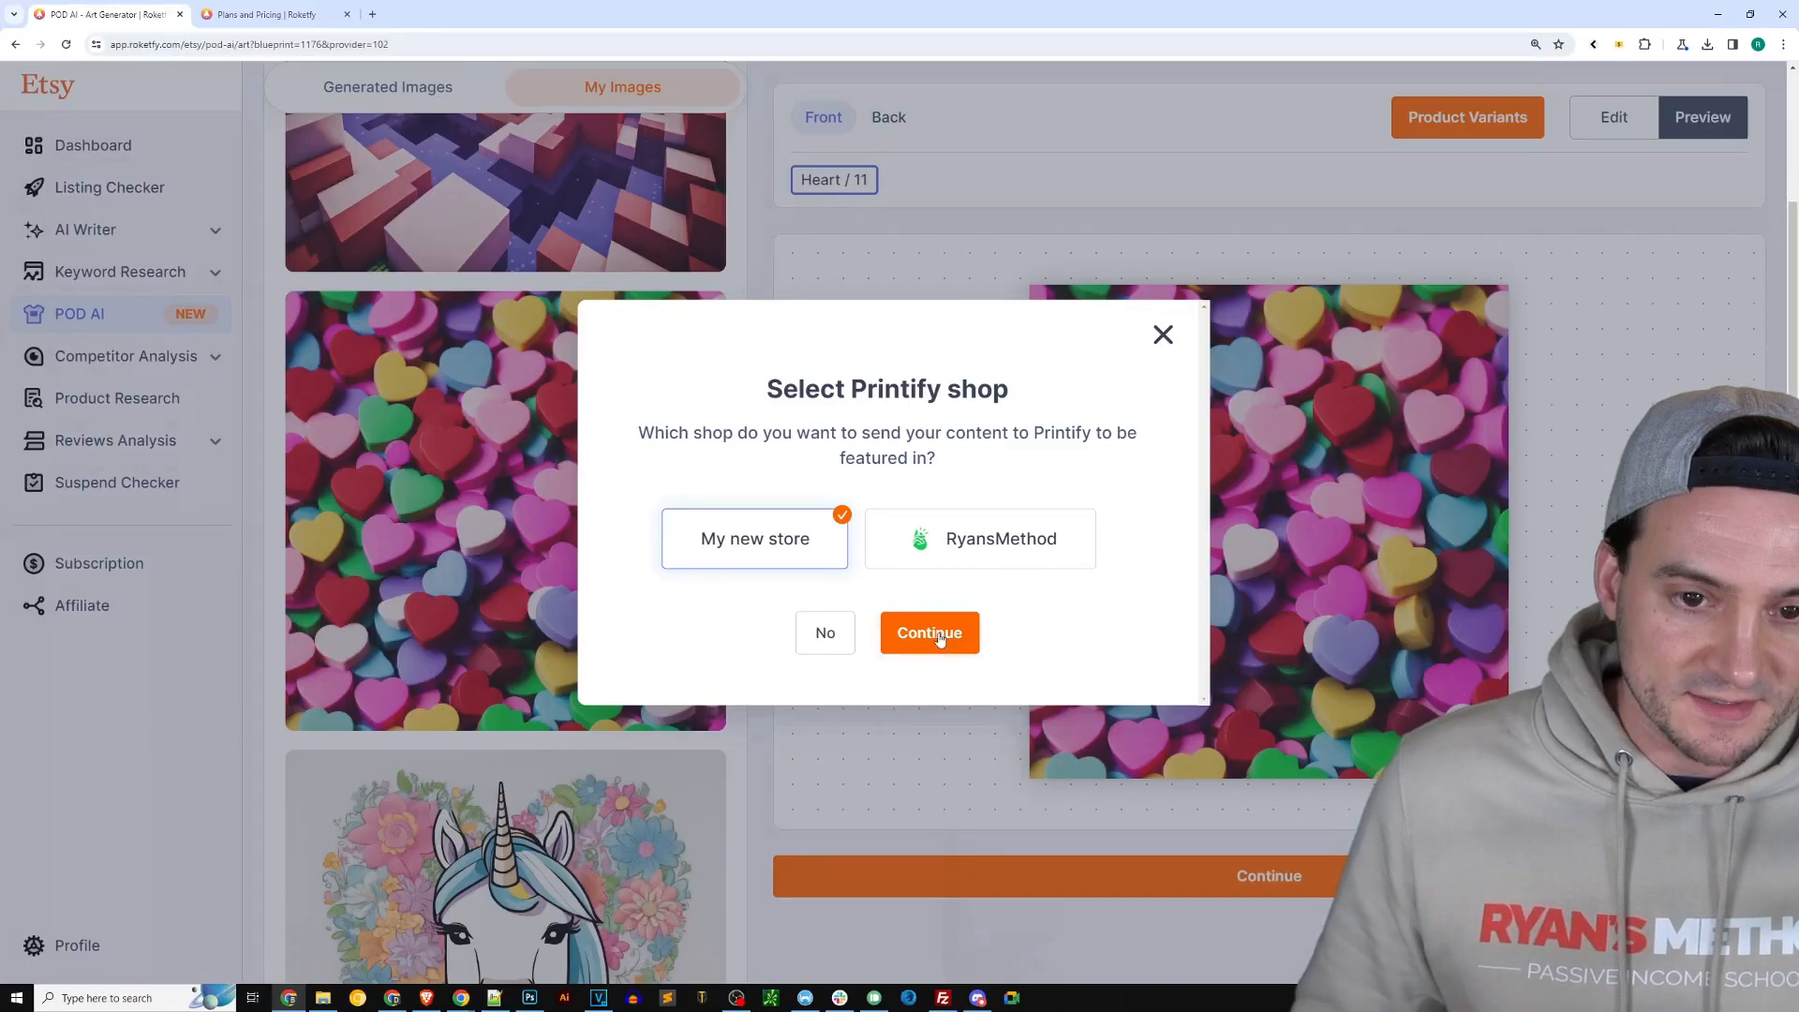
Confirm My new store as the Printify shop so the candy-hearts design fills the balloon mockup preview.
left_click(930, 634)
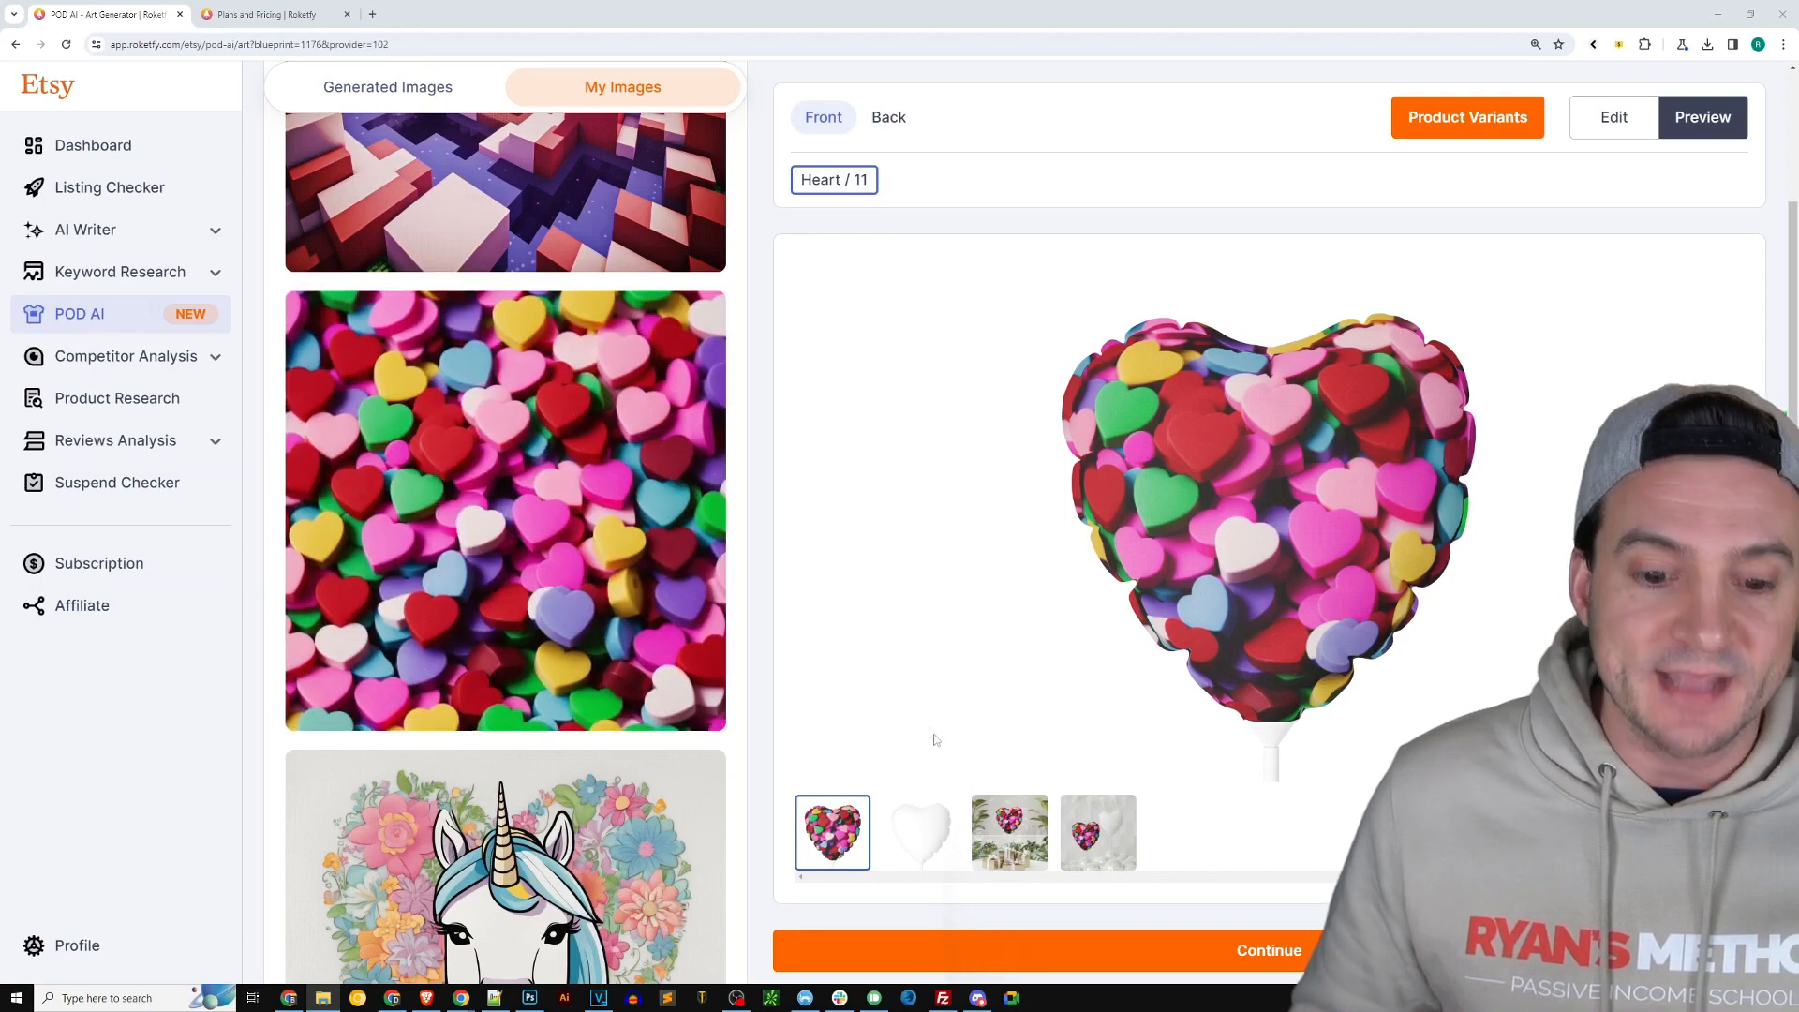
View the balloon mockup scenes including the gift boxes one, then return to the POD product catalogue.
left_click(1008, 832)
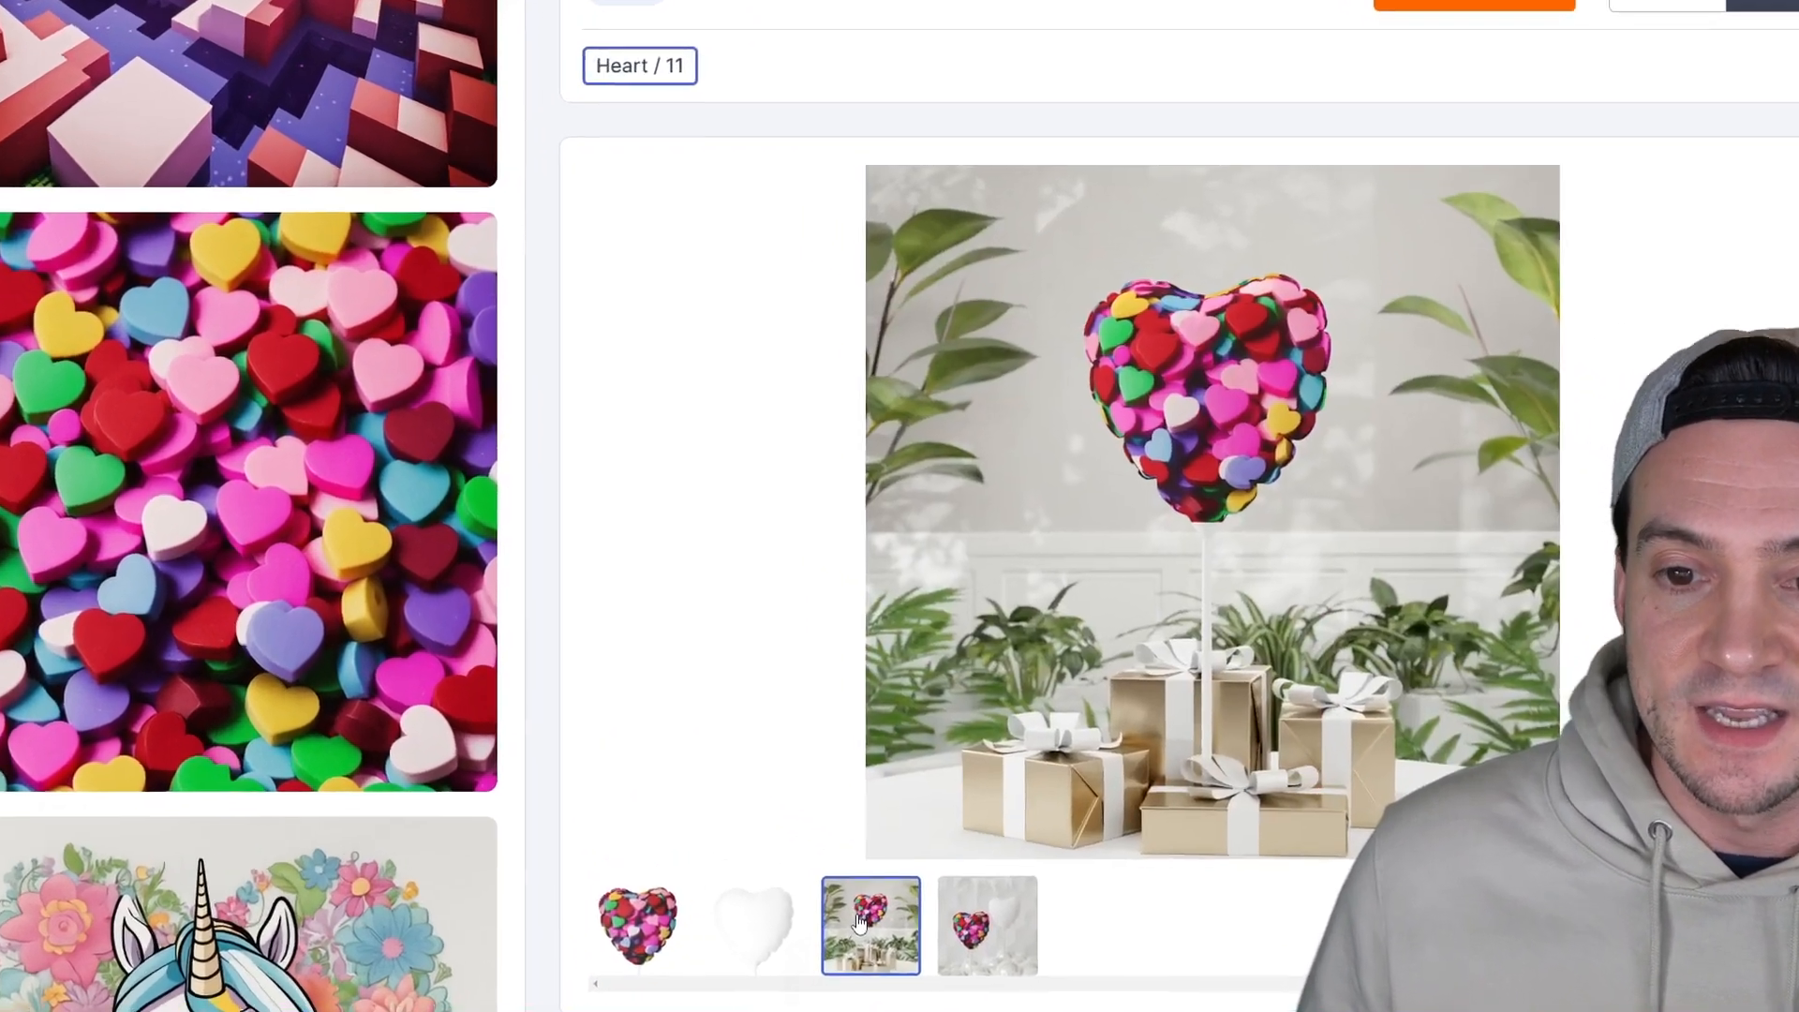
left_click(971, 937)
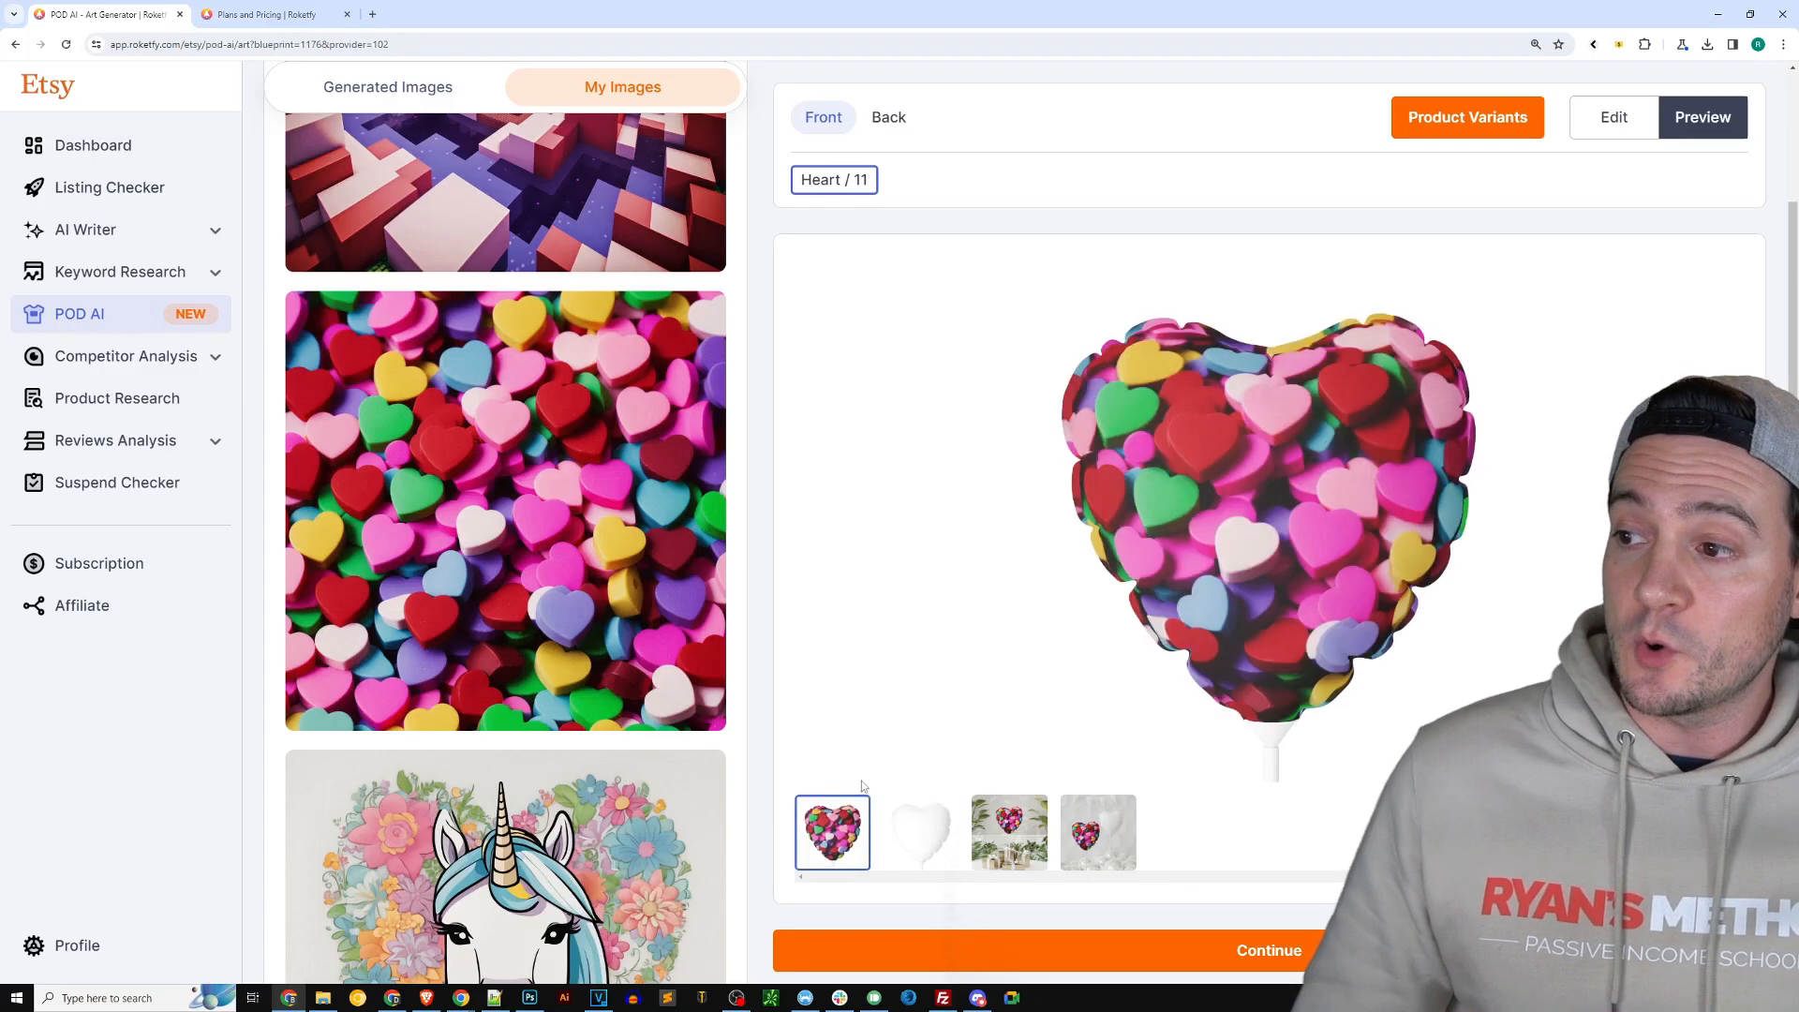
left_click(1269, 950)
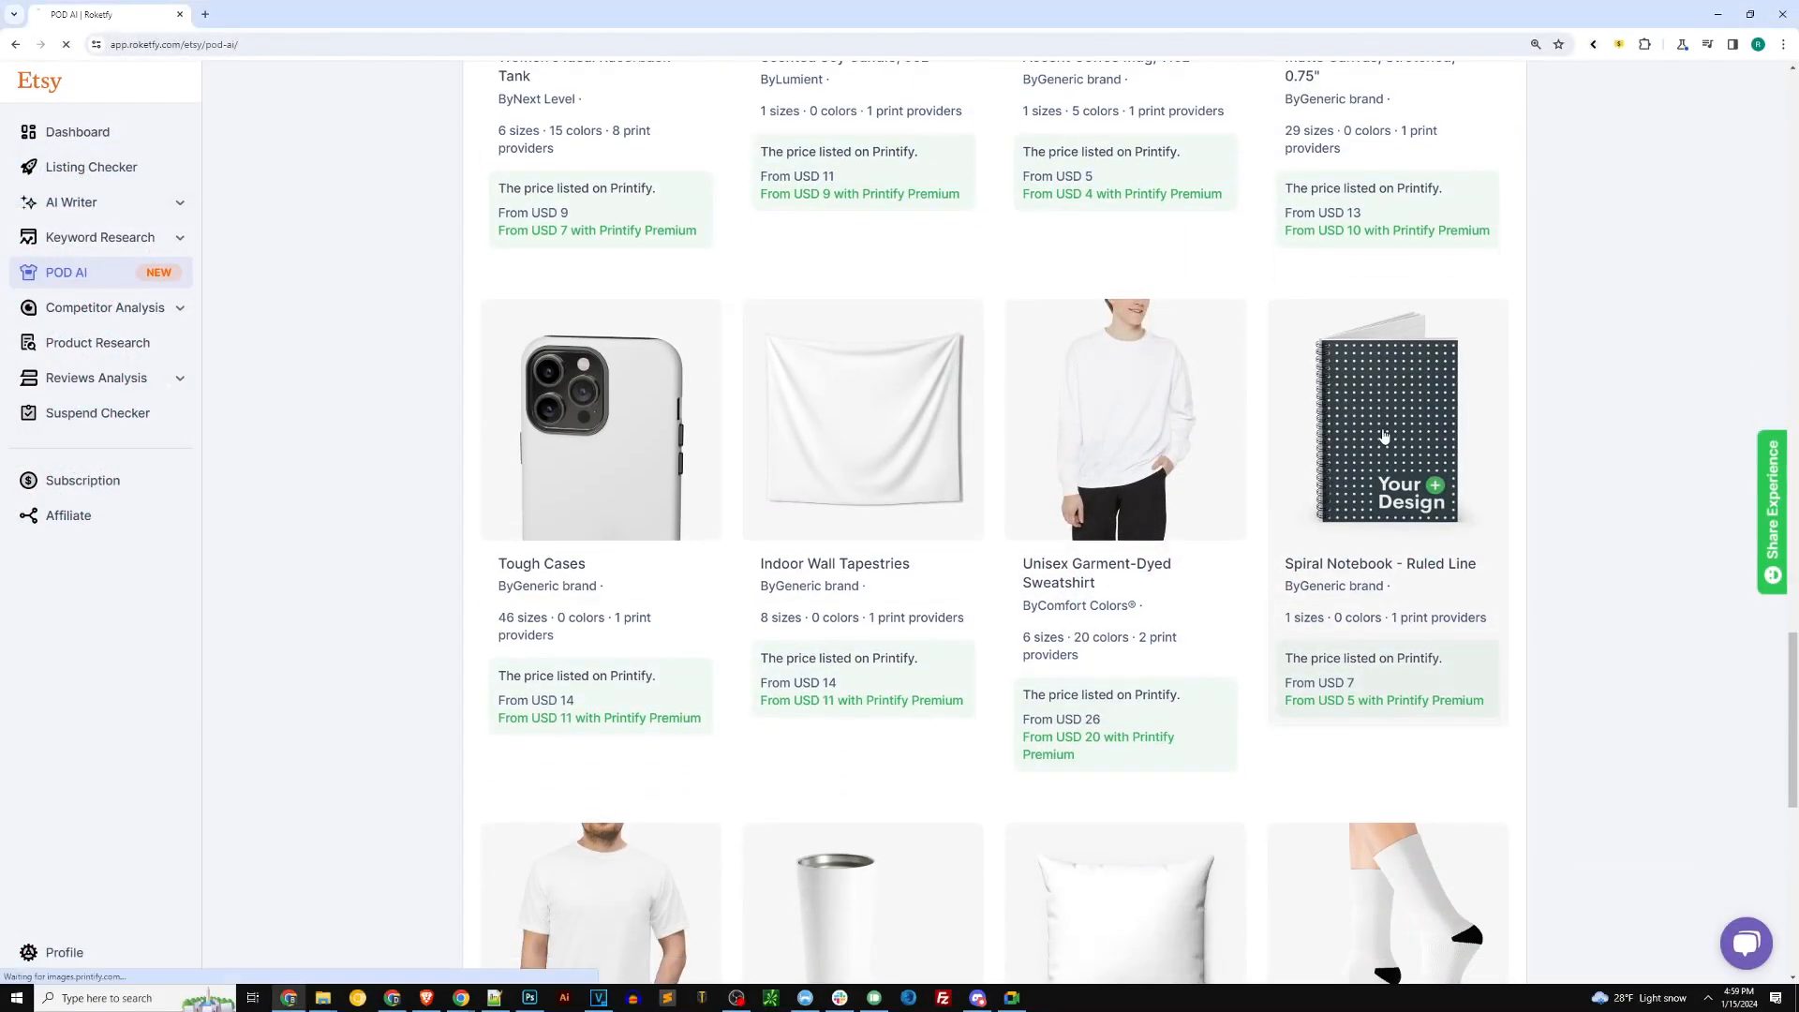
Start designing the Spiral Notebook - Ruled Line with SPOKE Custom Products.
left_click(1383, 435)
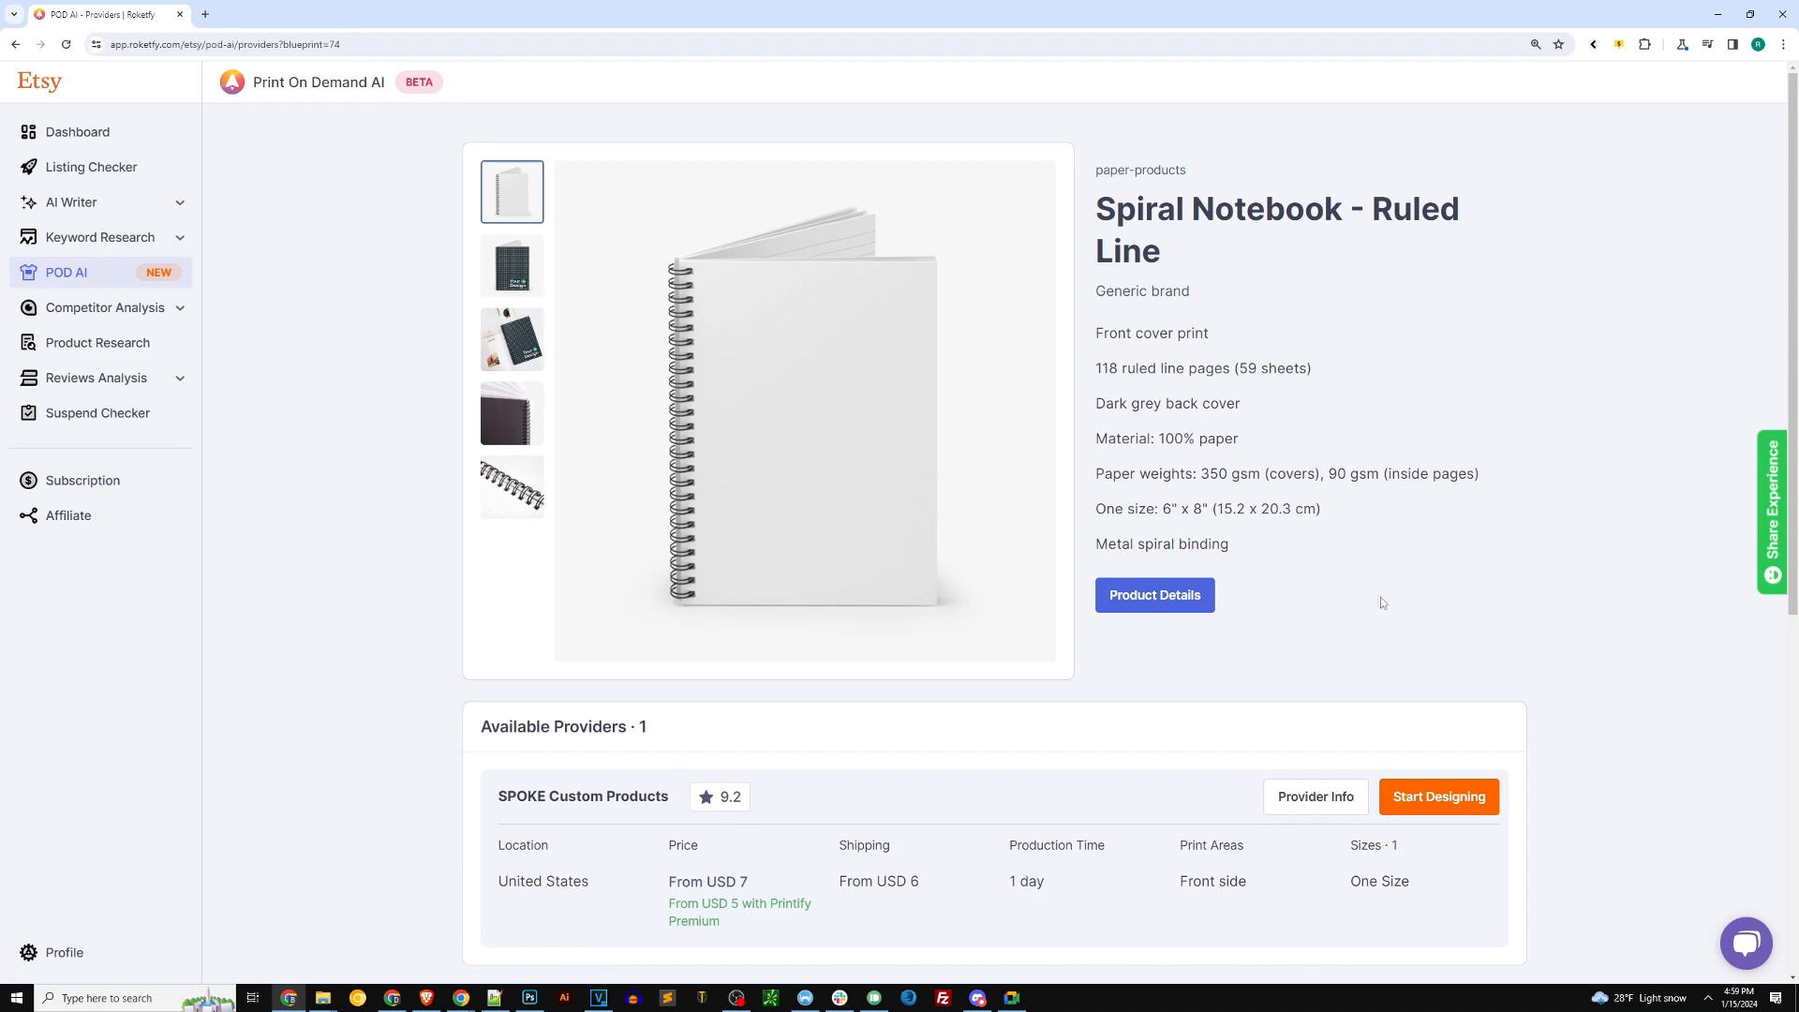
mouse_move(1432, 776)
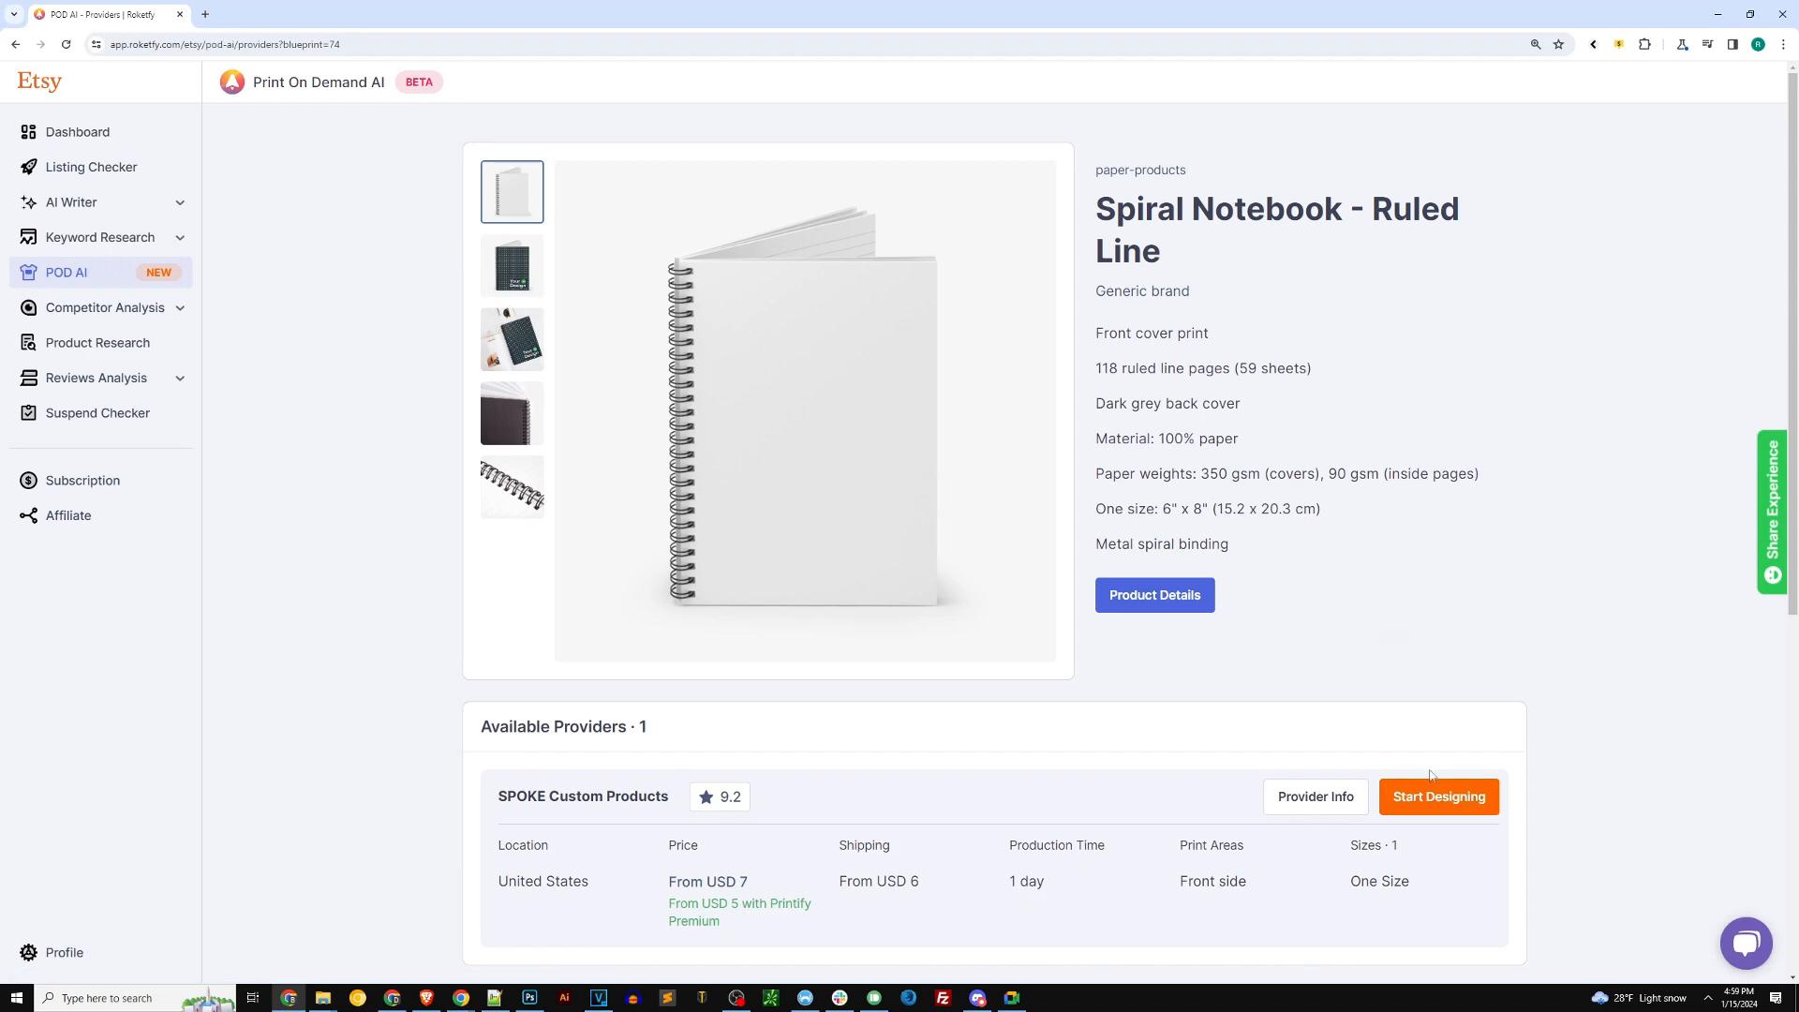
left_click(1439, 797)
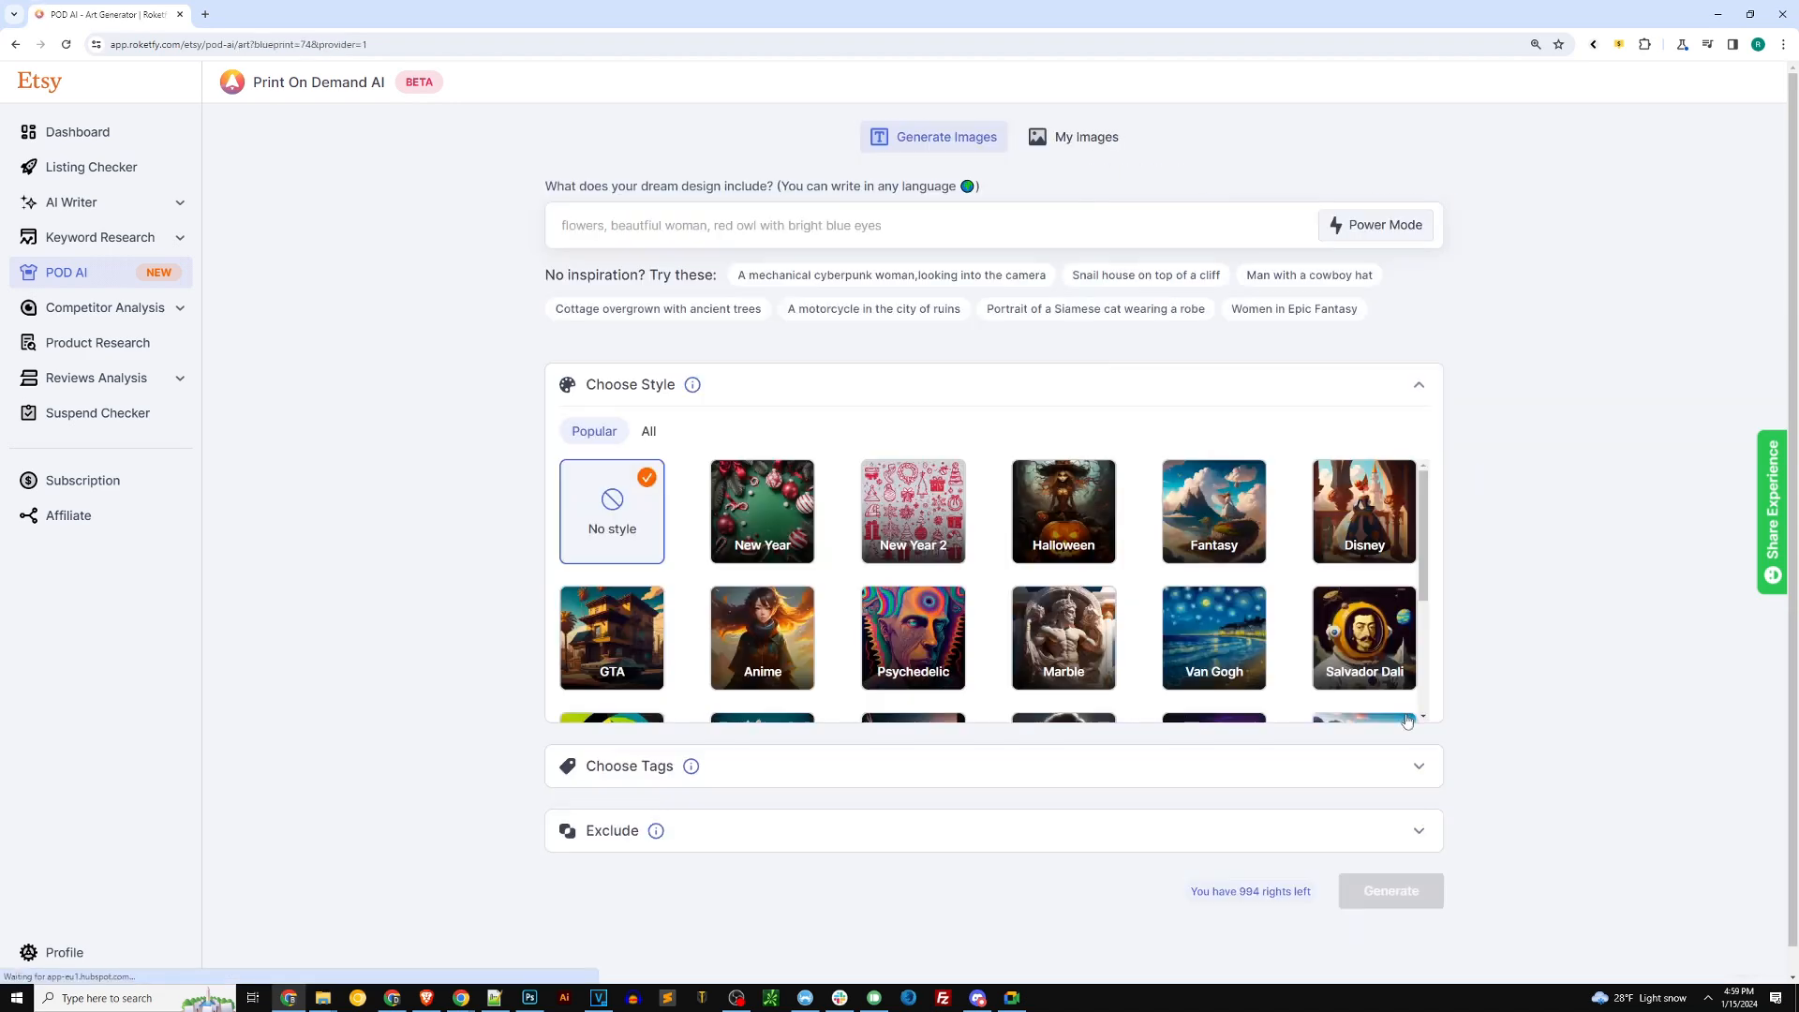
Finish the prompt 'retro valentines day hearts pattern' and generate the Landscape-style images.
scroll("down", 3)
type("retro valentines day hea")
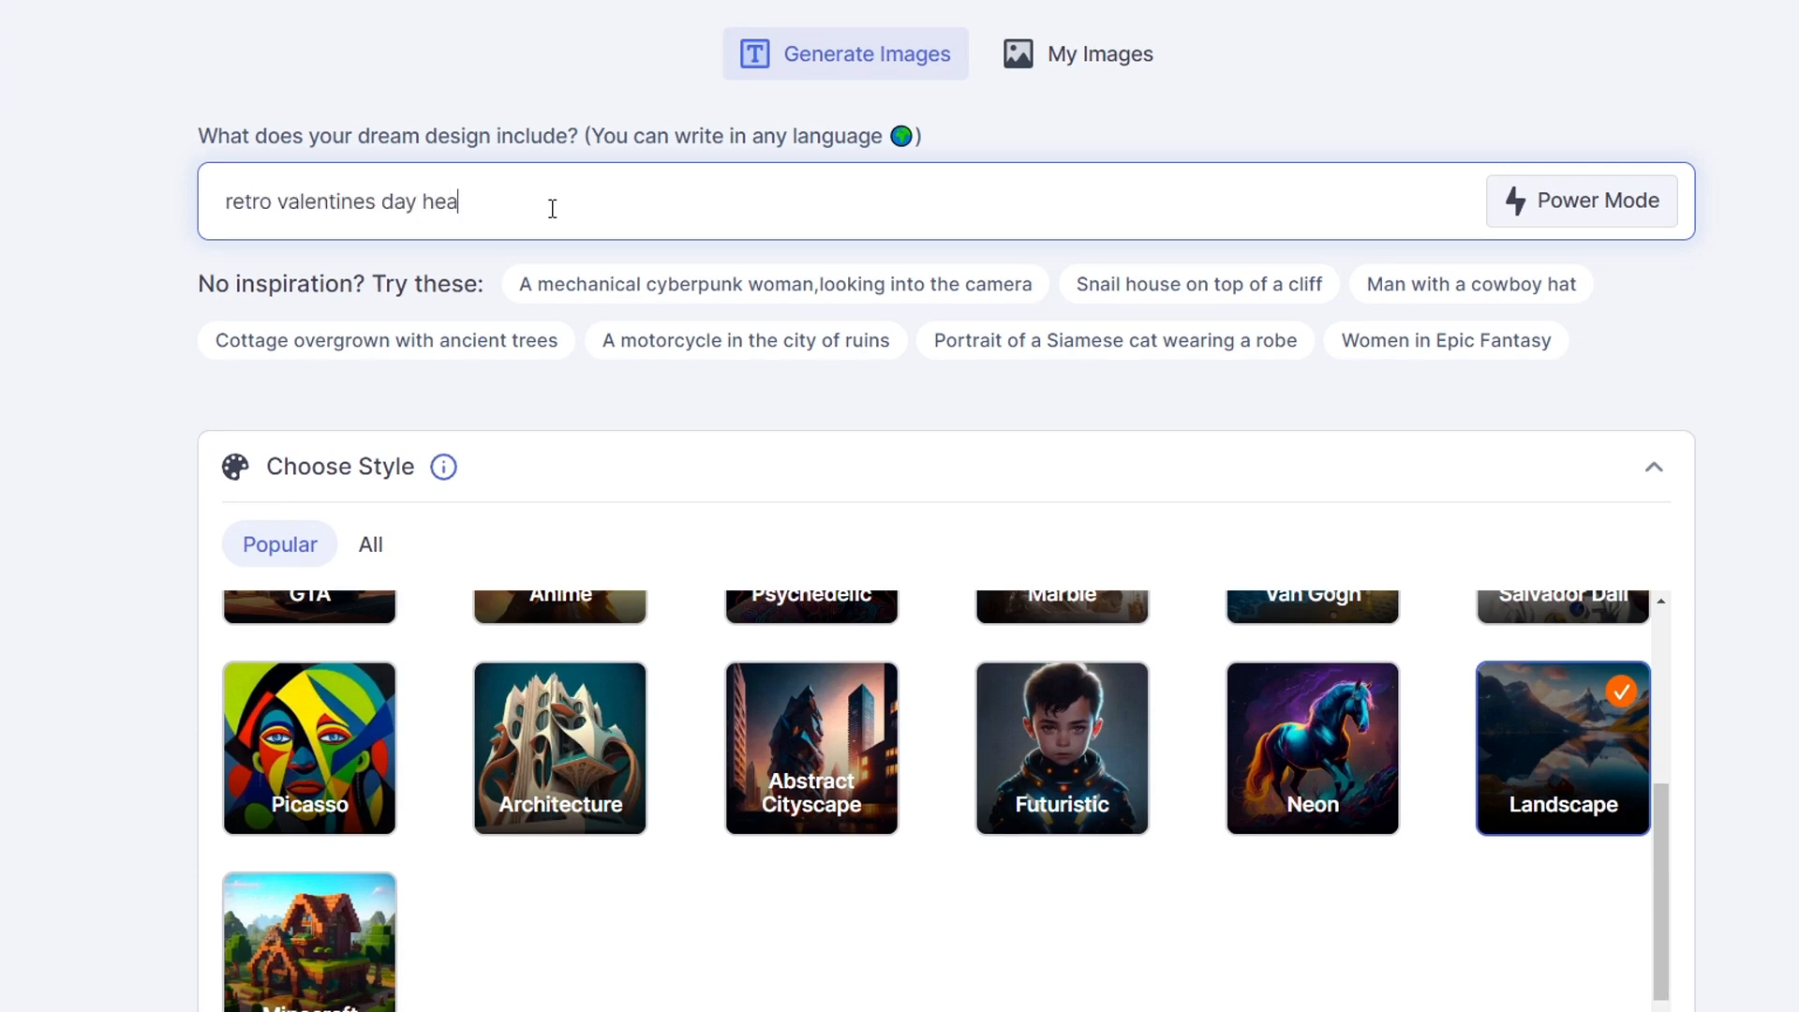
type("rts pattern")
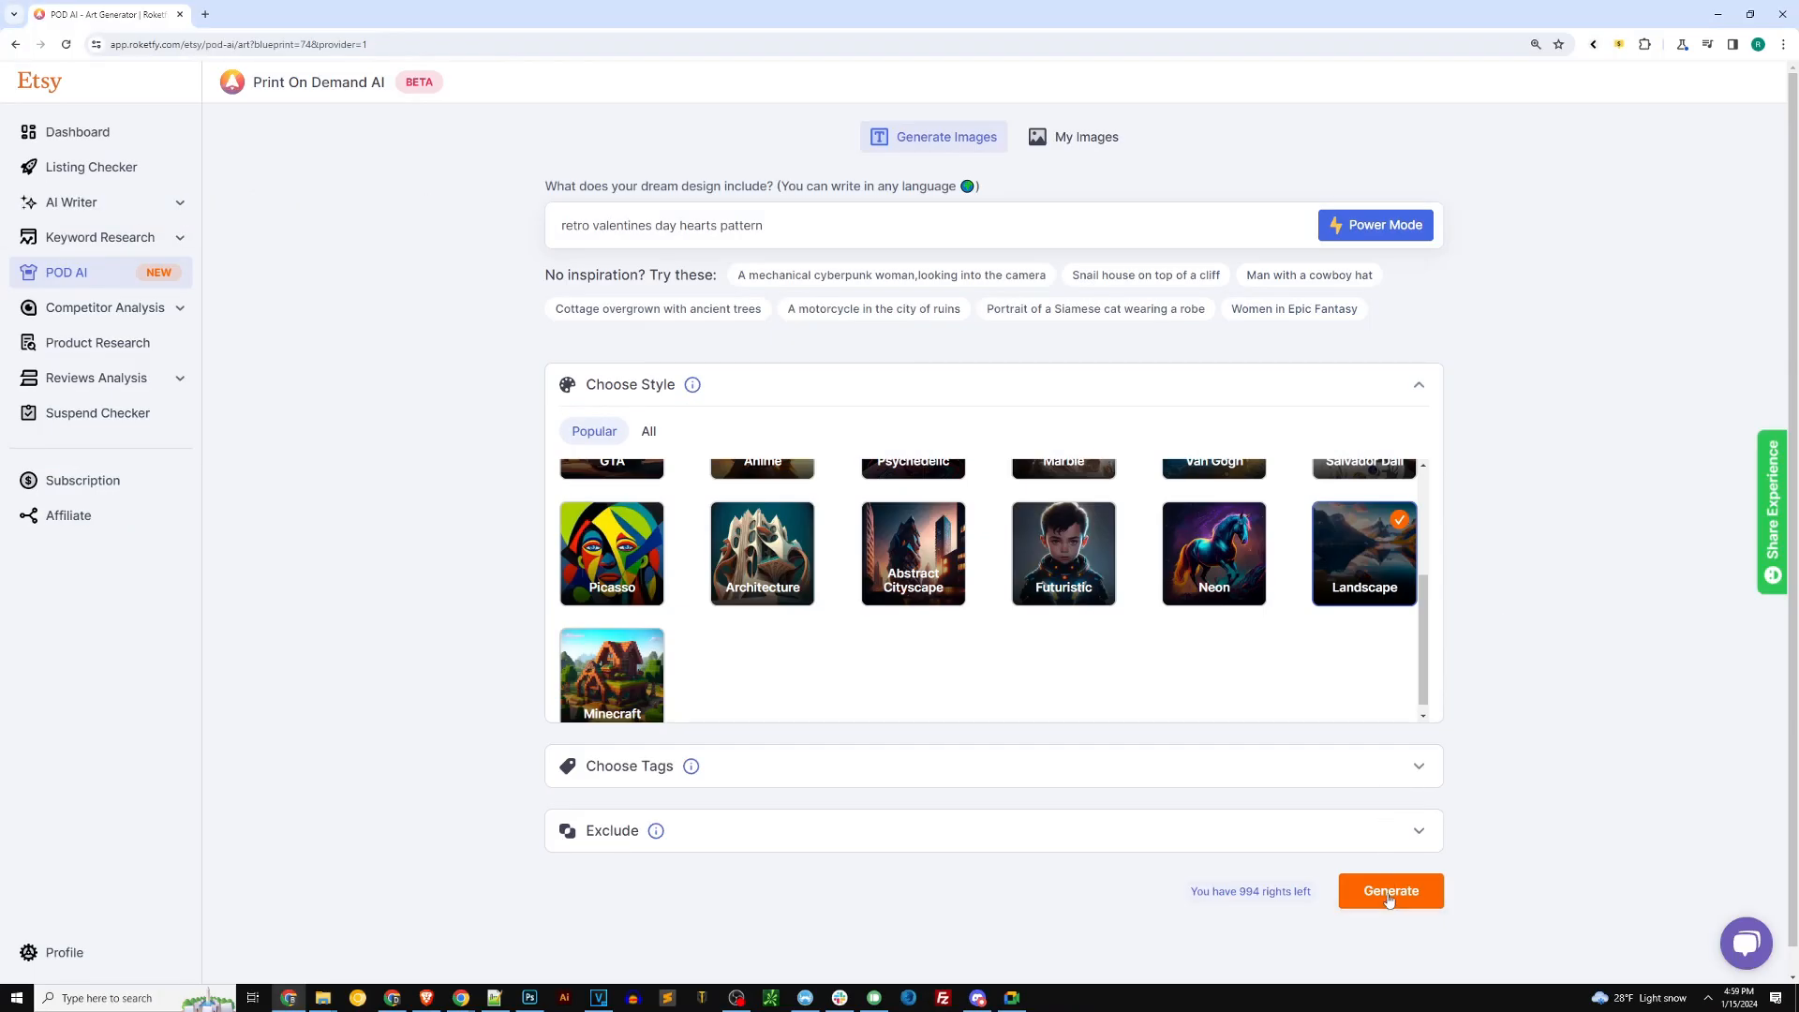
left_click(1390, 890)
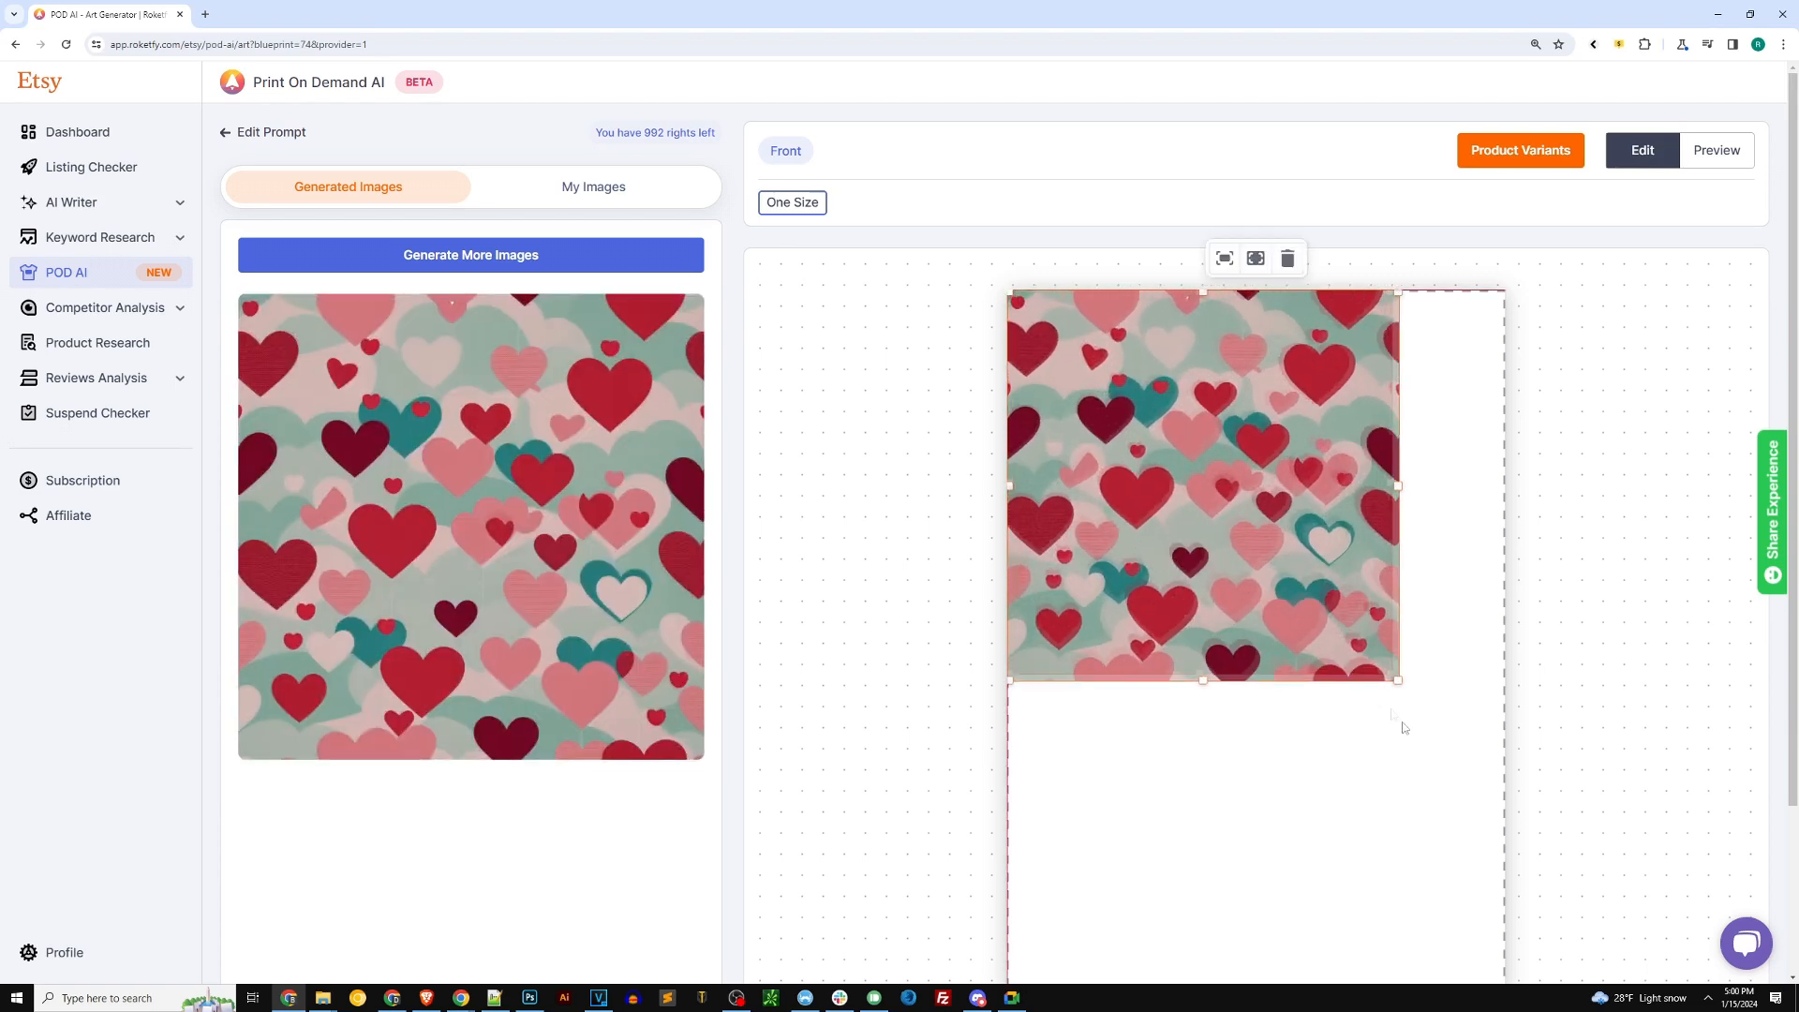
Preview the hearts-covered notebook on the standing and desk-items mockups.
scroll("down", 3)
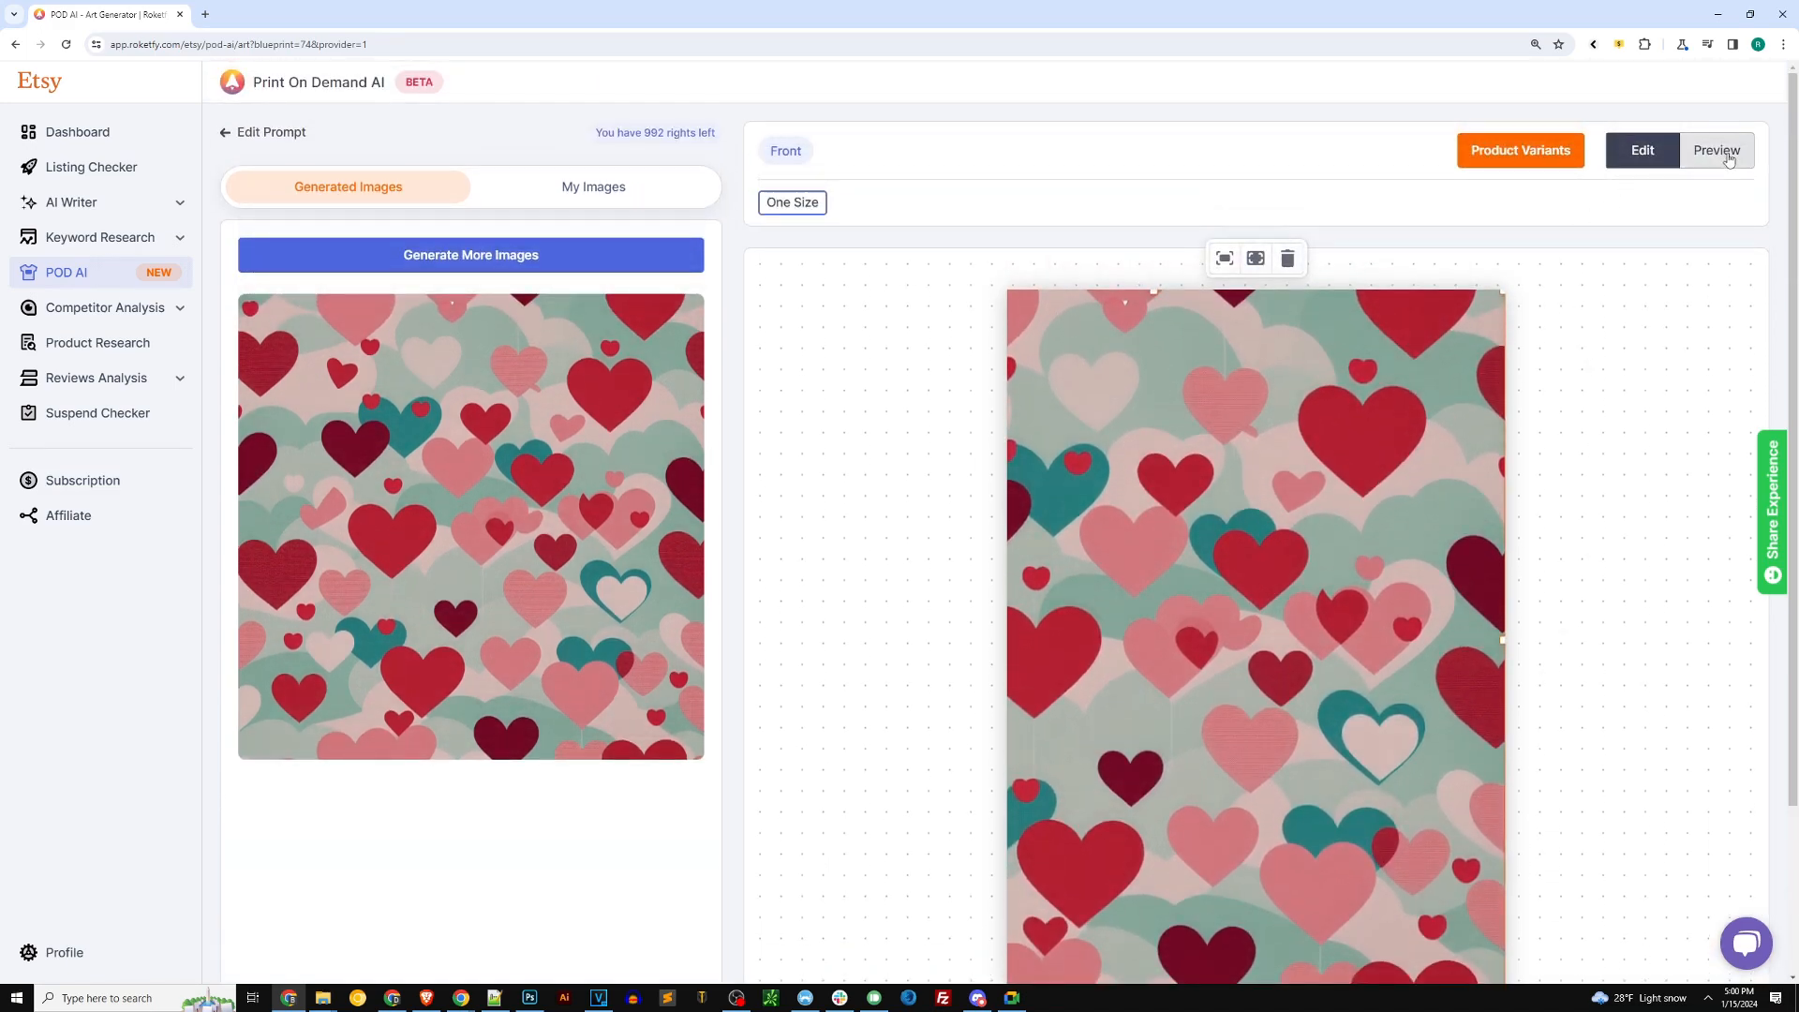
left_click(1716, 150)
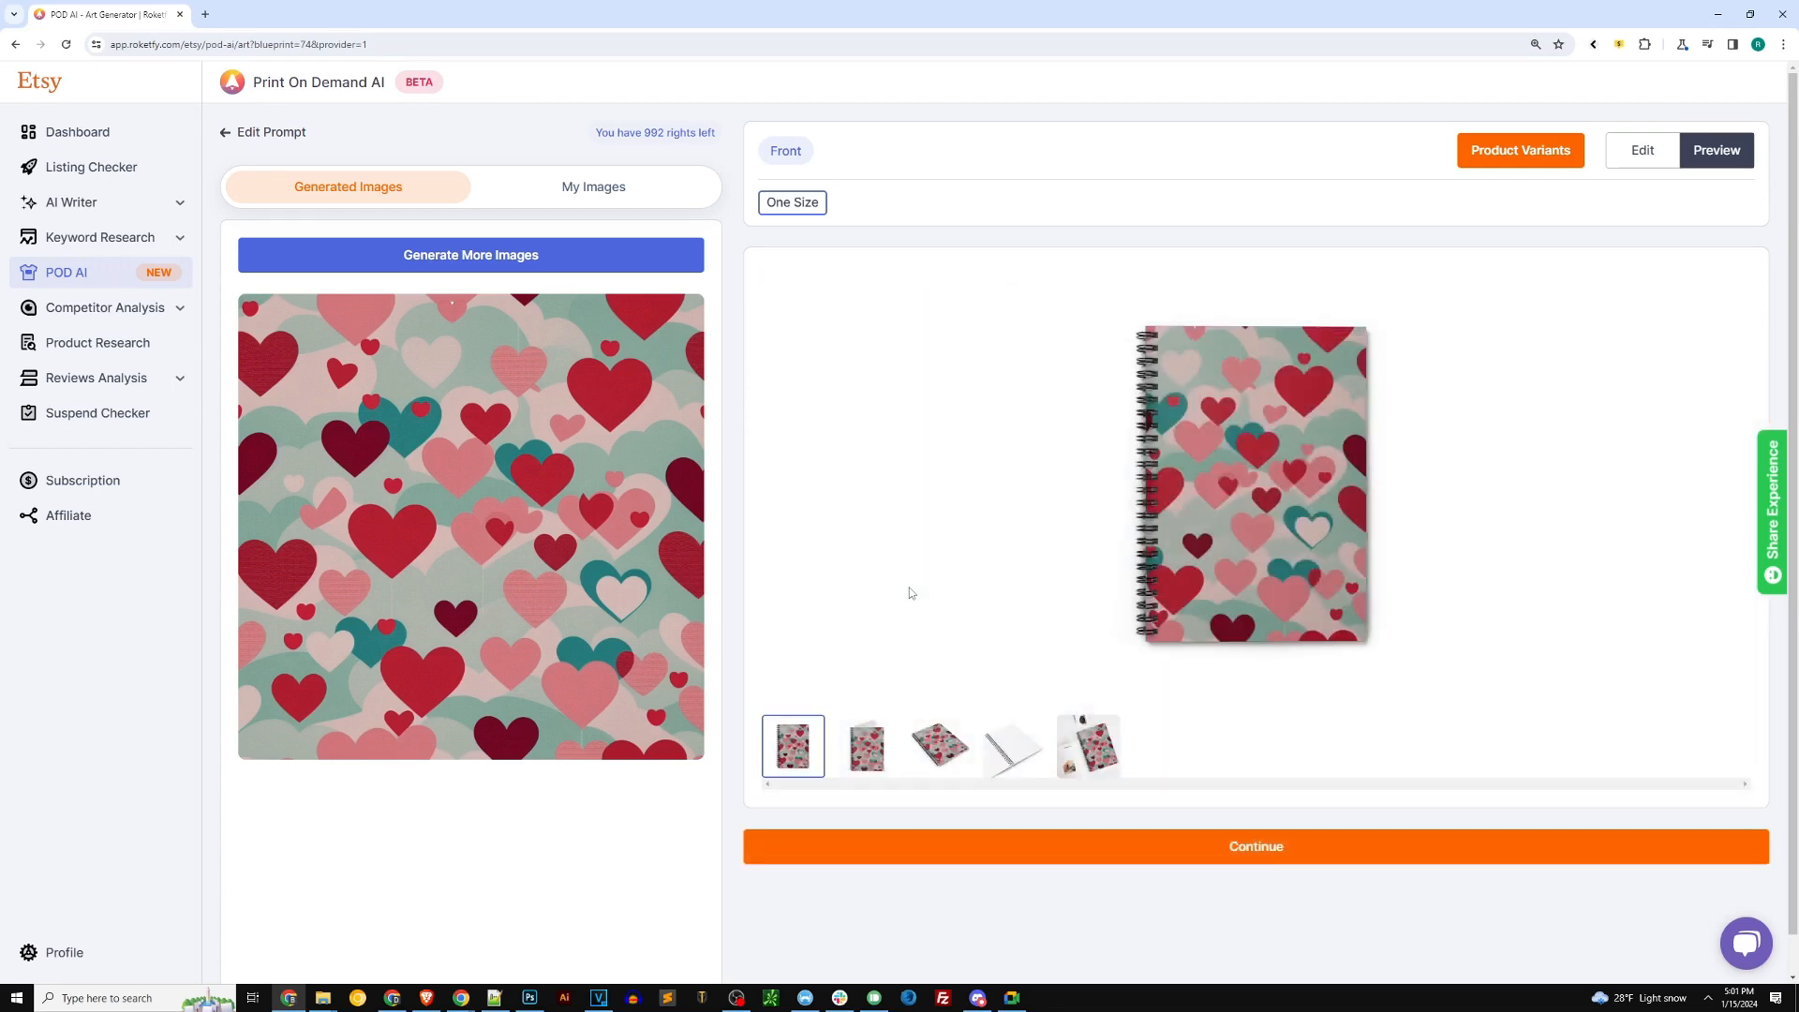
left_click(866, 746)
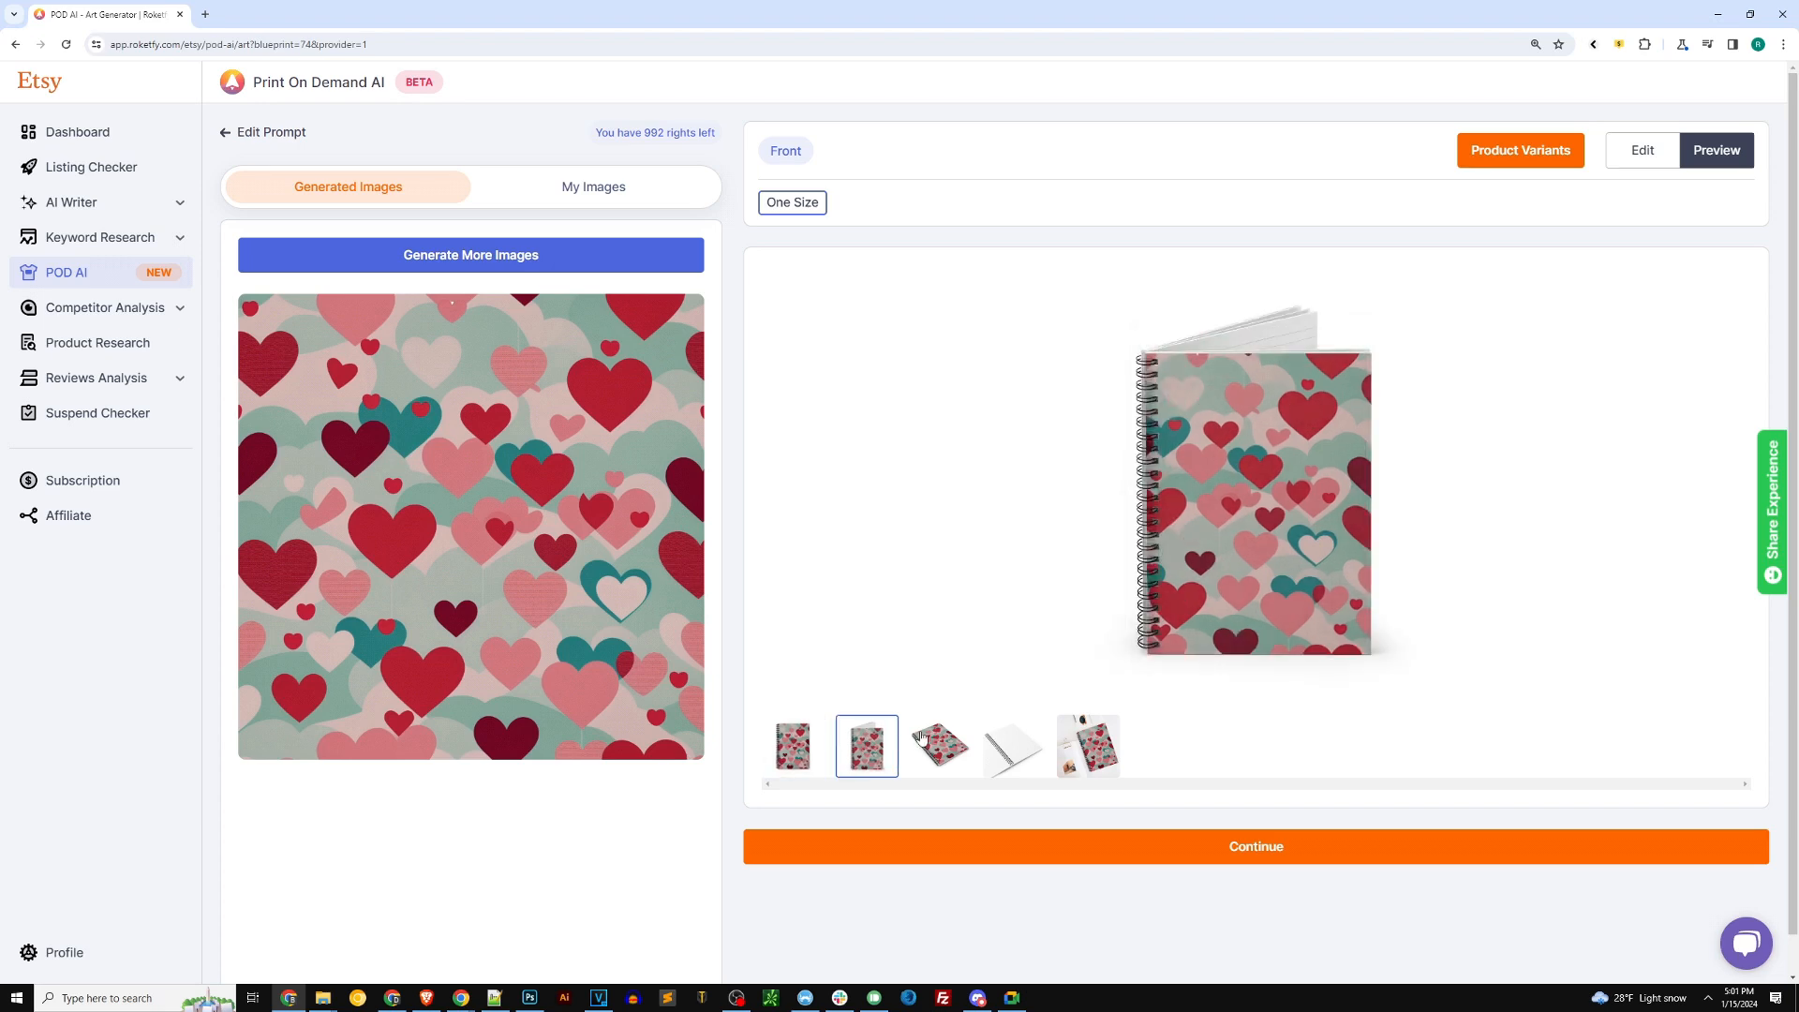
left_click(1087, 746)
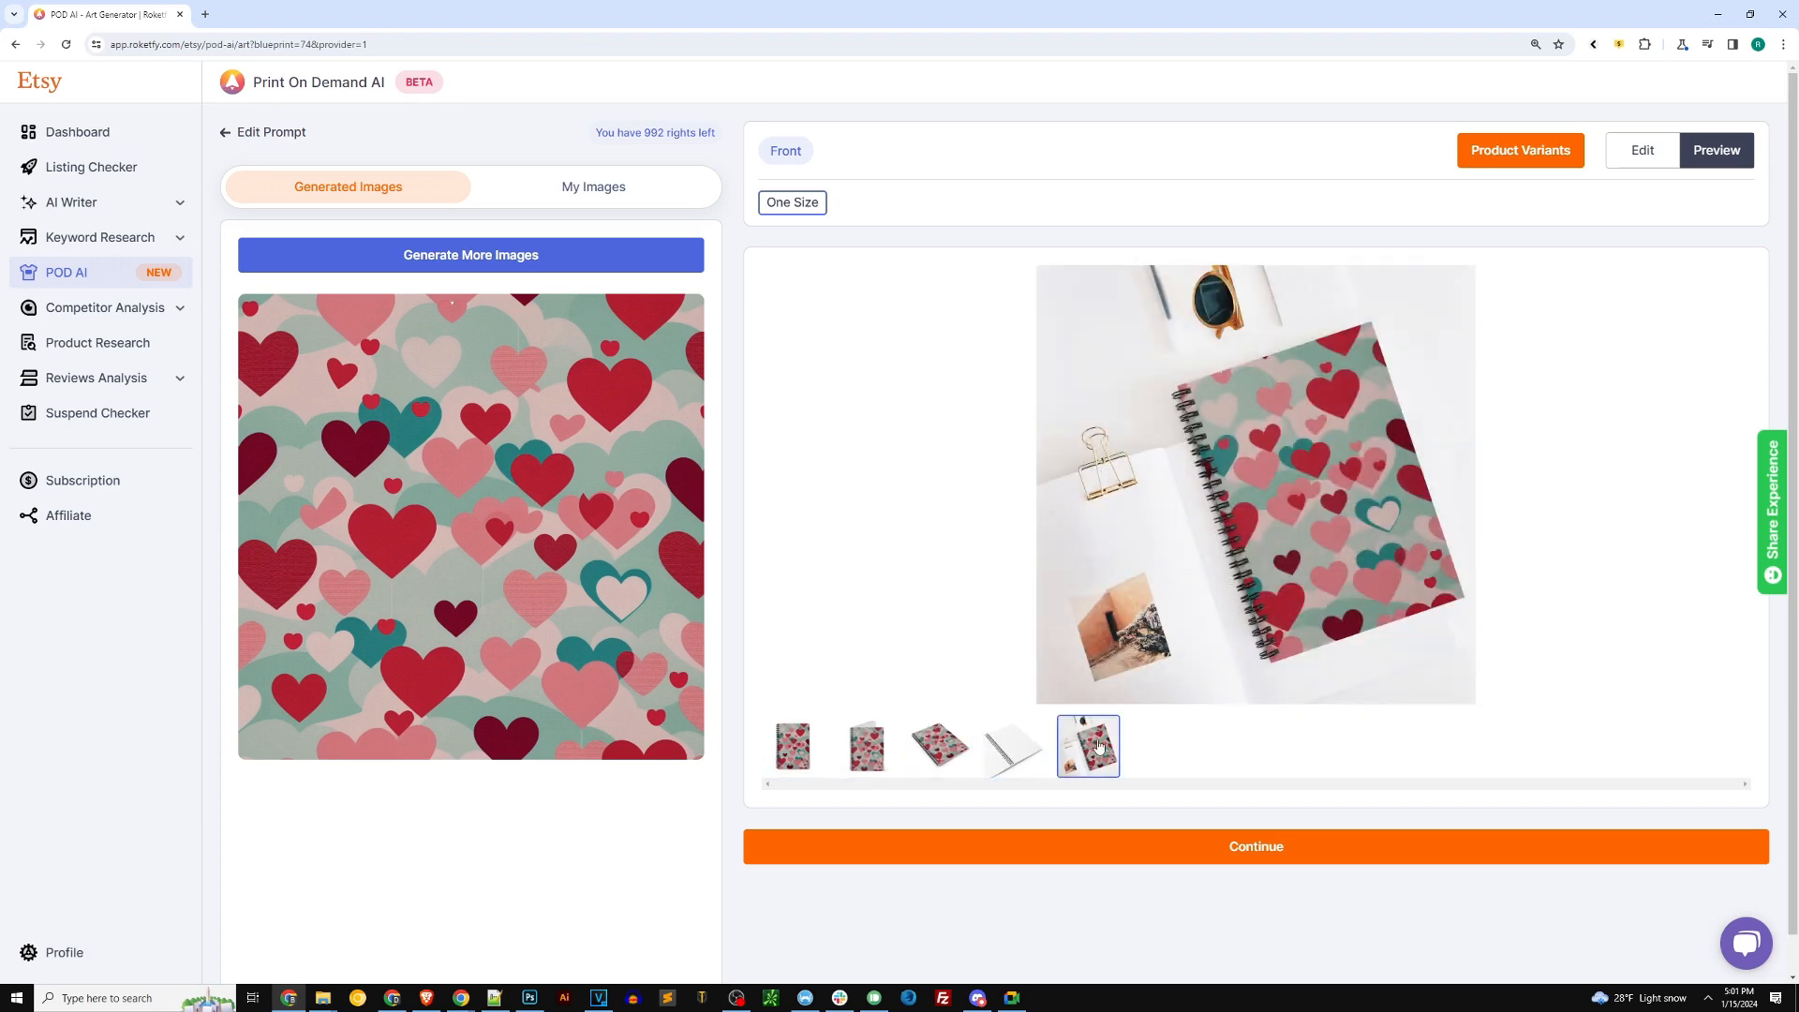
Approve the finished design and send it to My new store.
left_click(1255, 845)
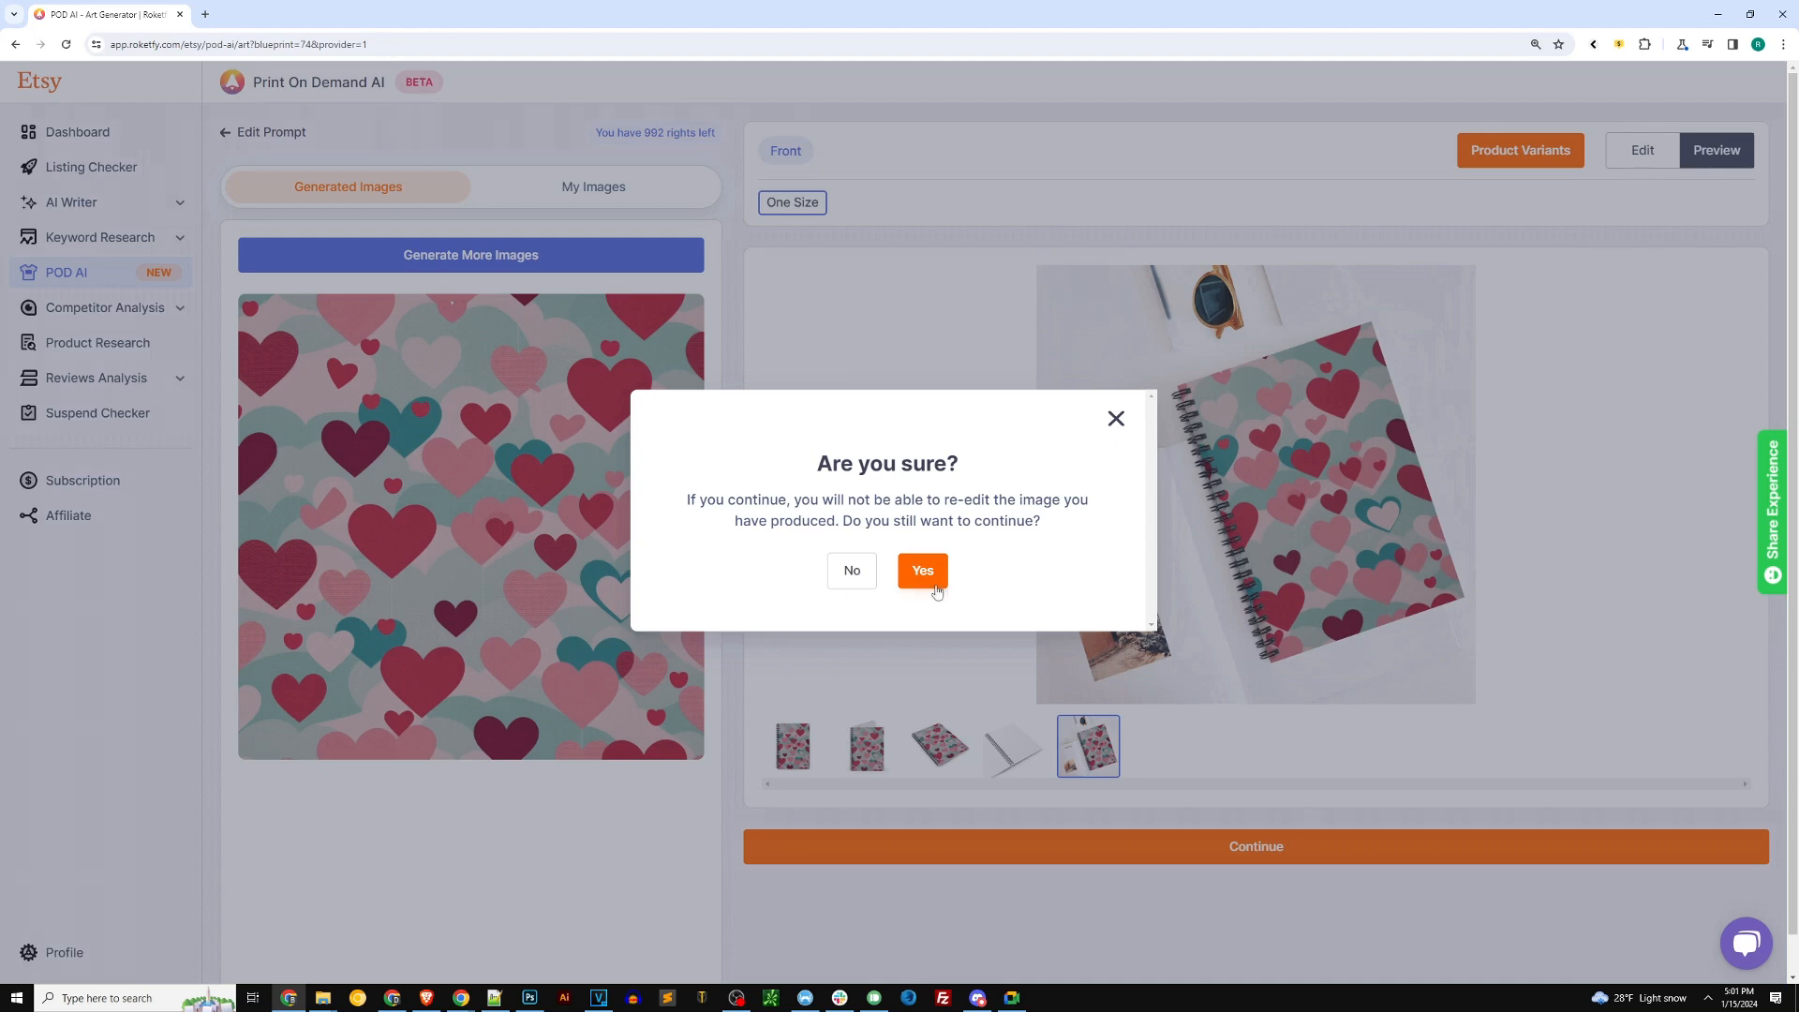
left_click(922, 569)
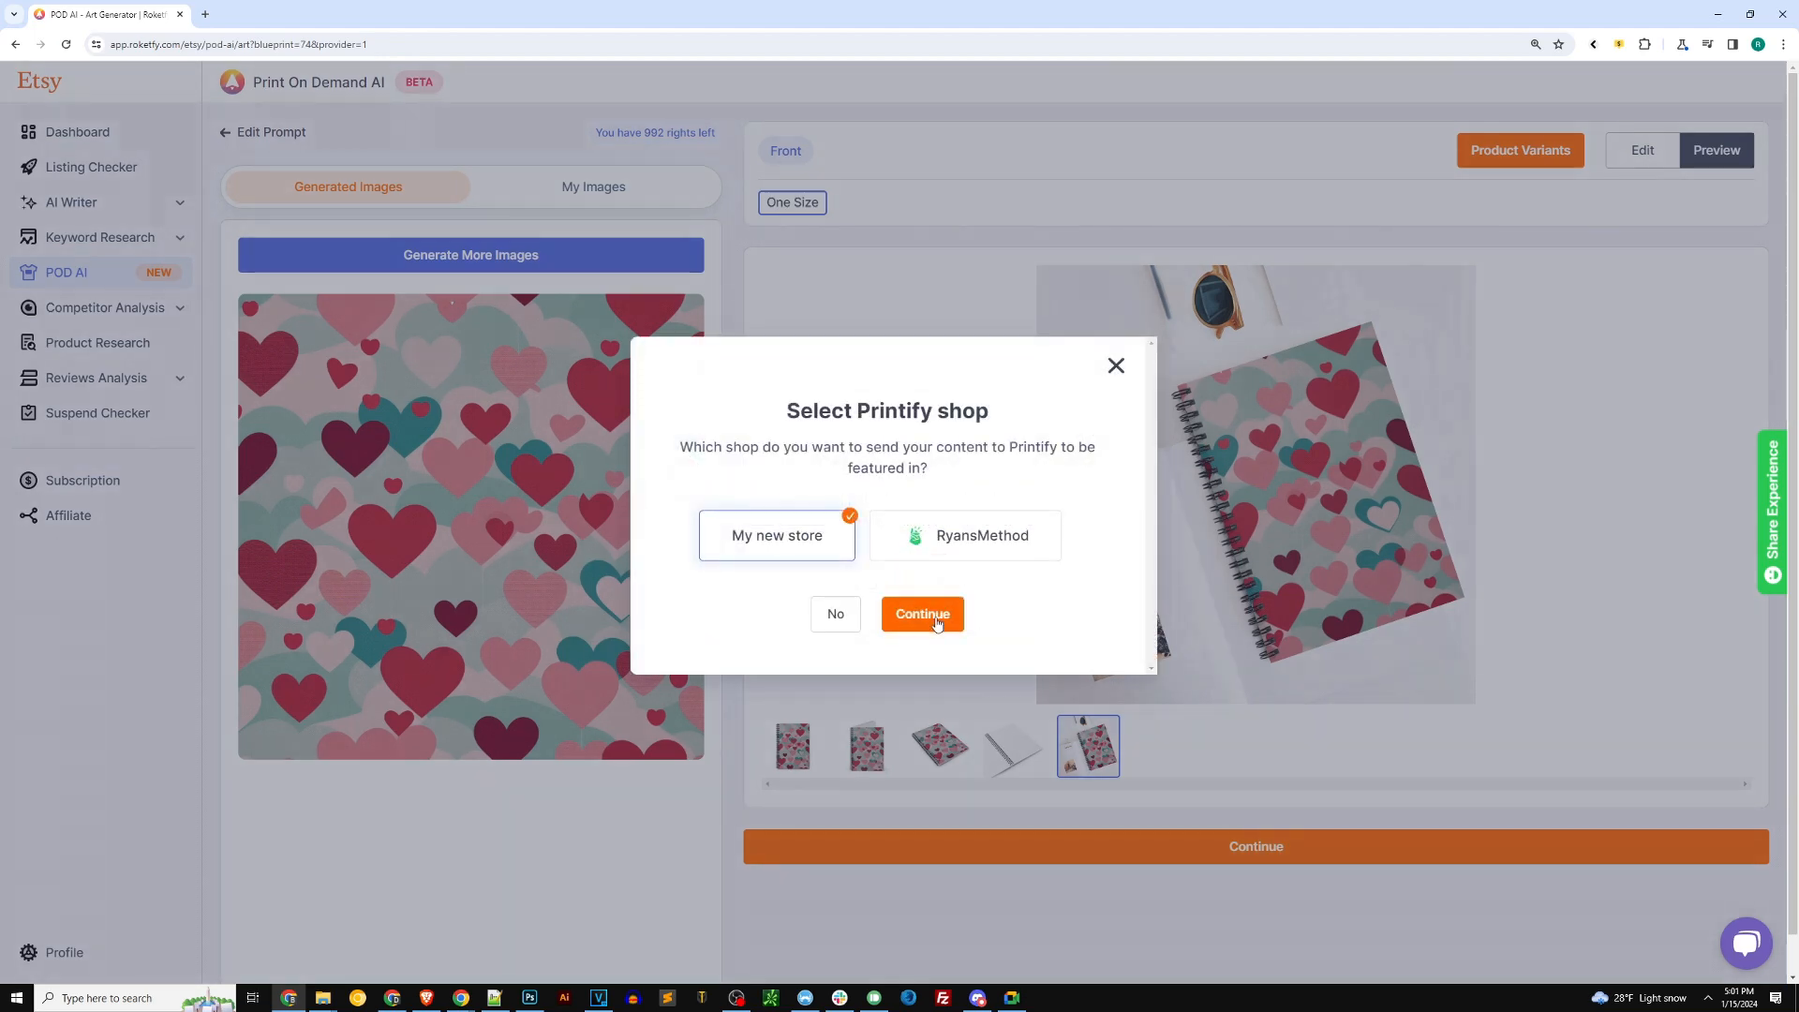
left_click(922, 613)
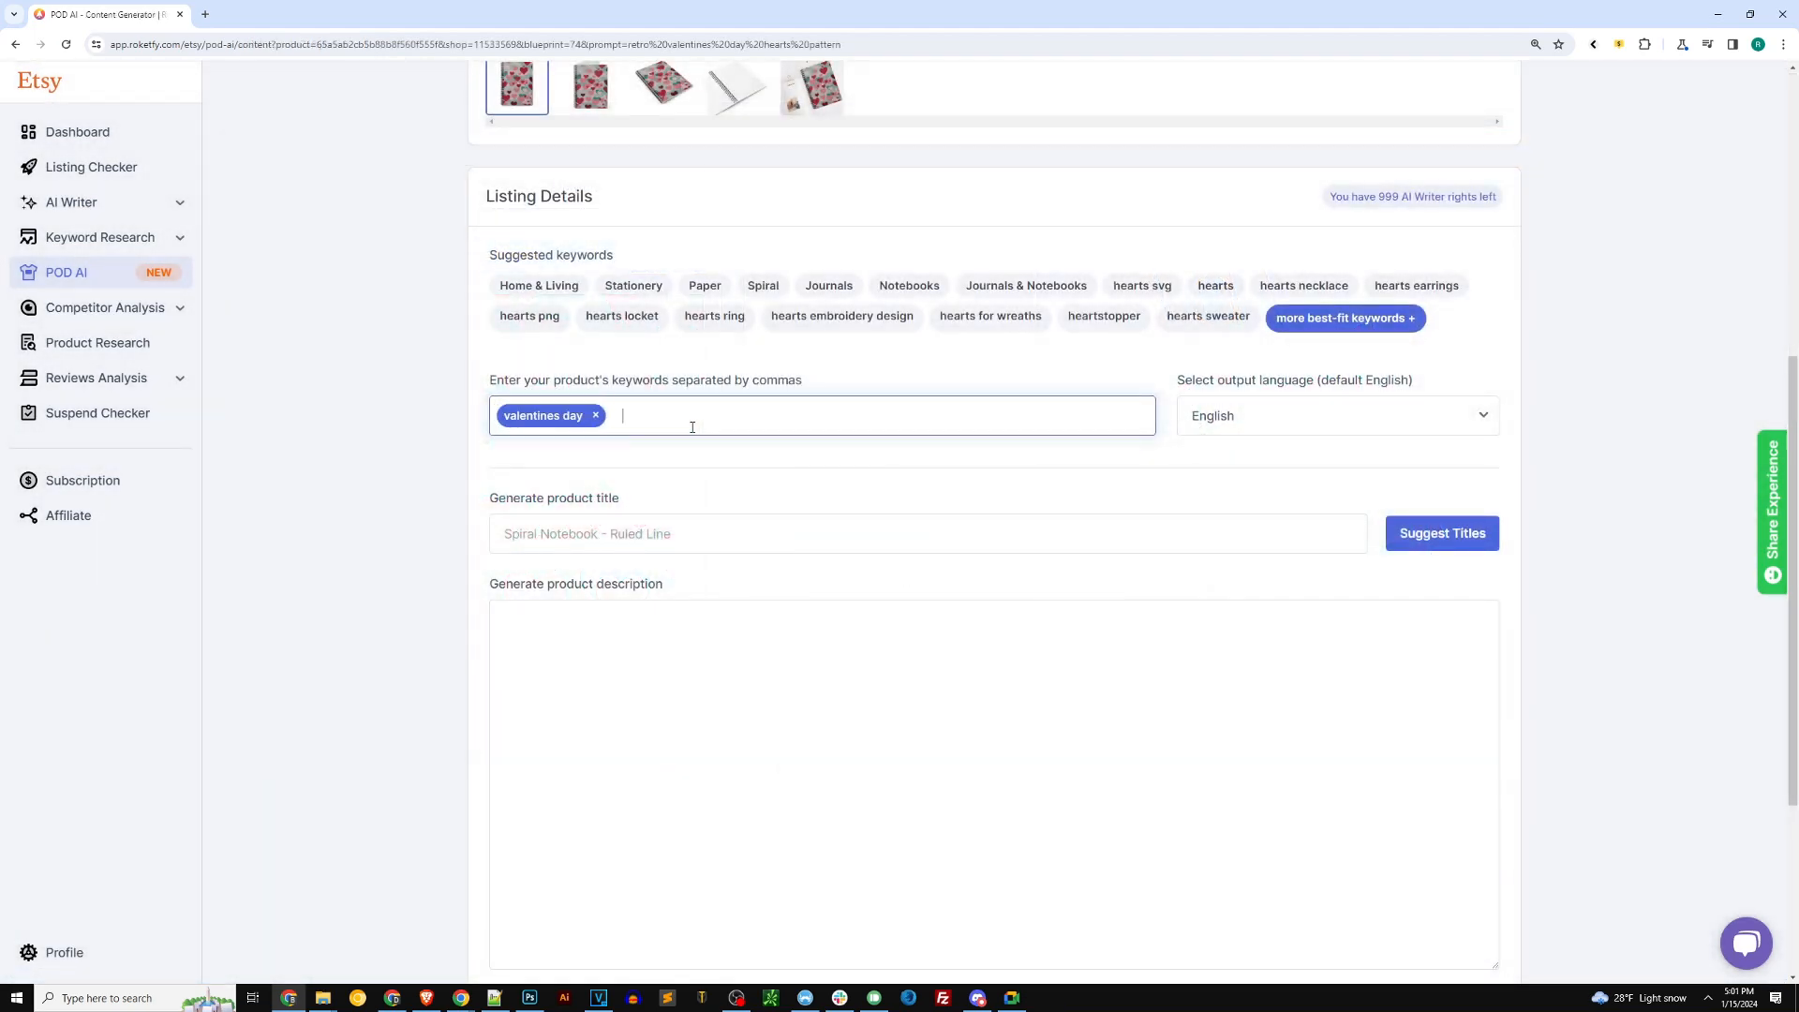
Add the hearts pattern and notebook keywords and get an AI-suggested title and description.
type("hearts pattern notebook")
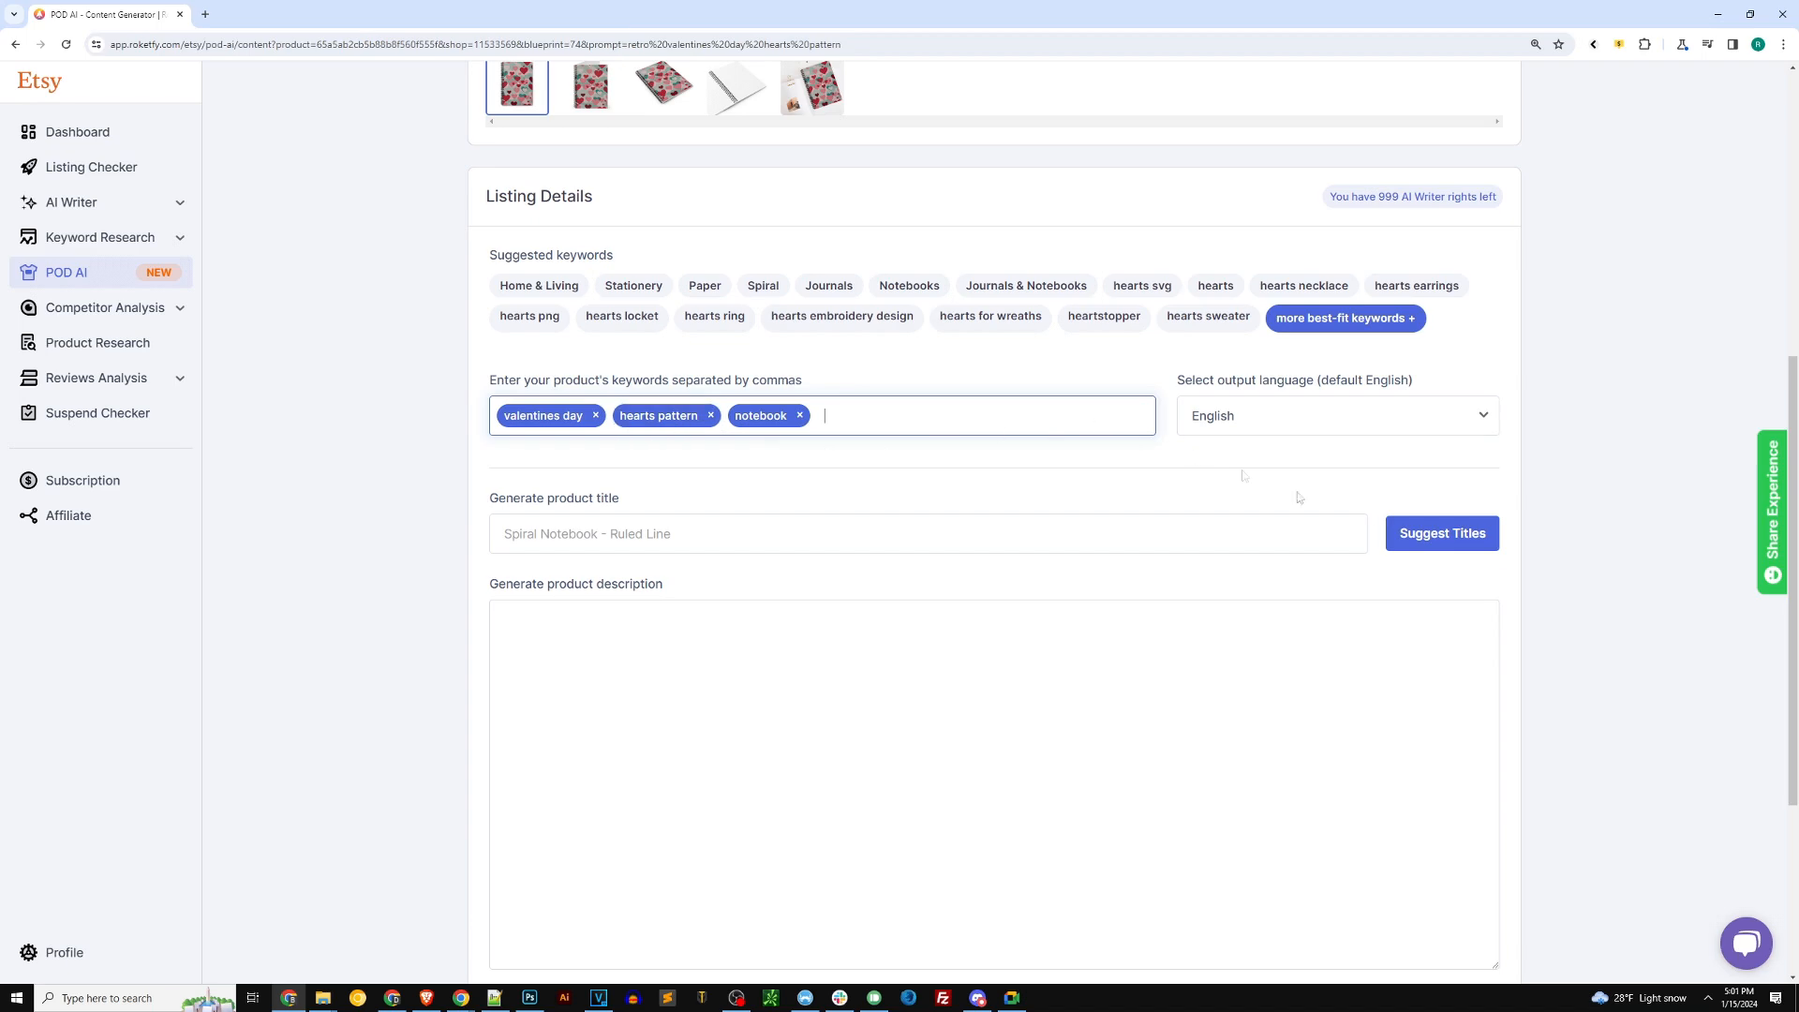
left_click(1443, 532)
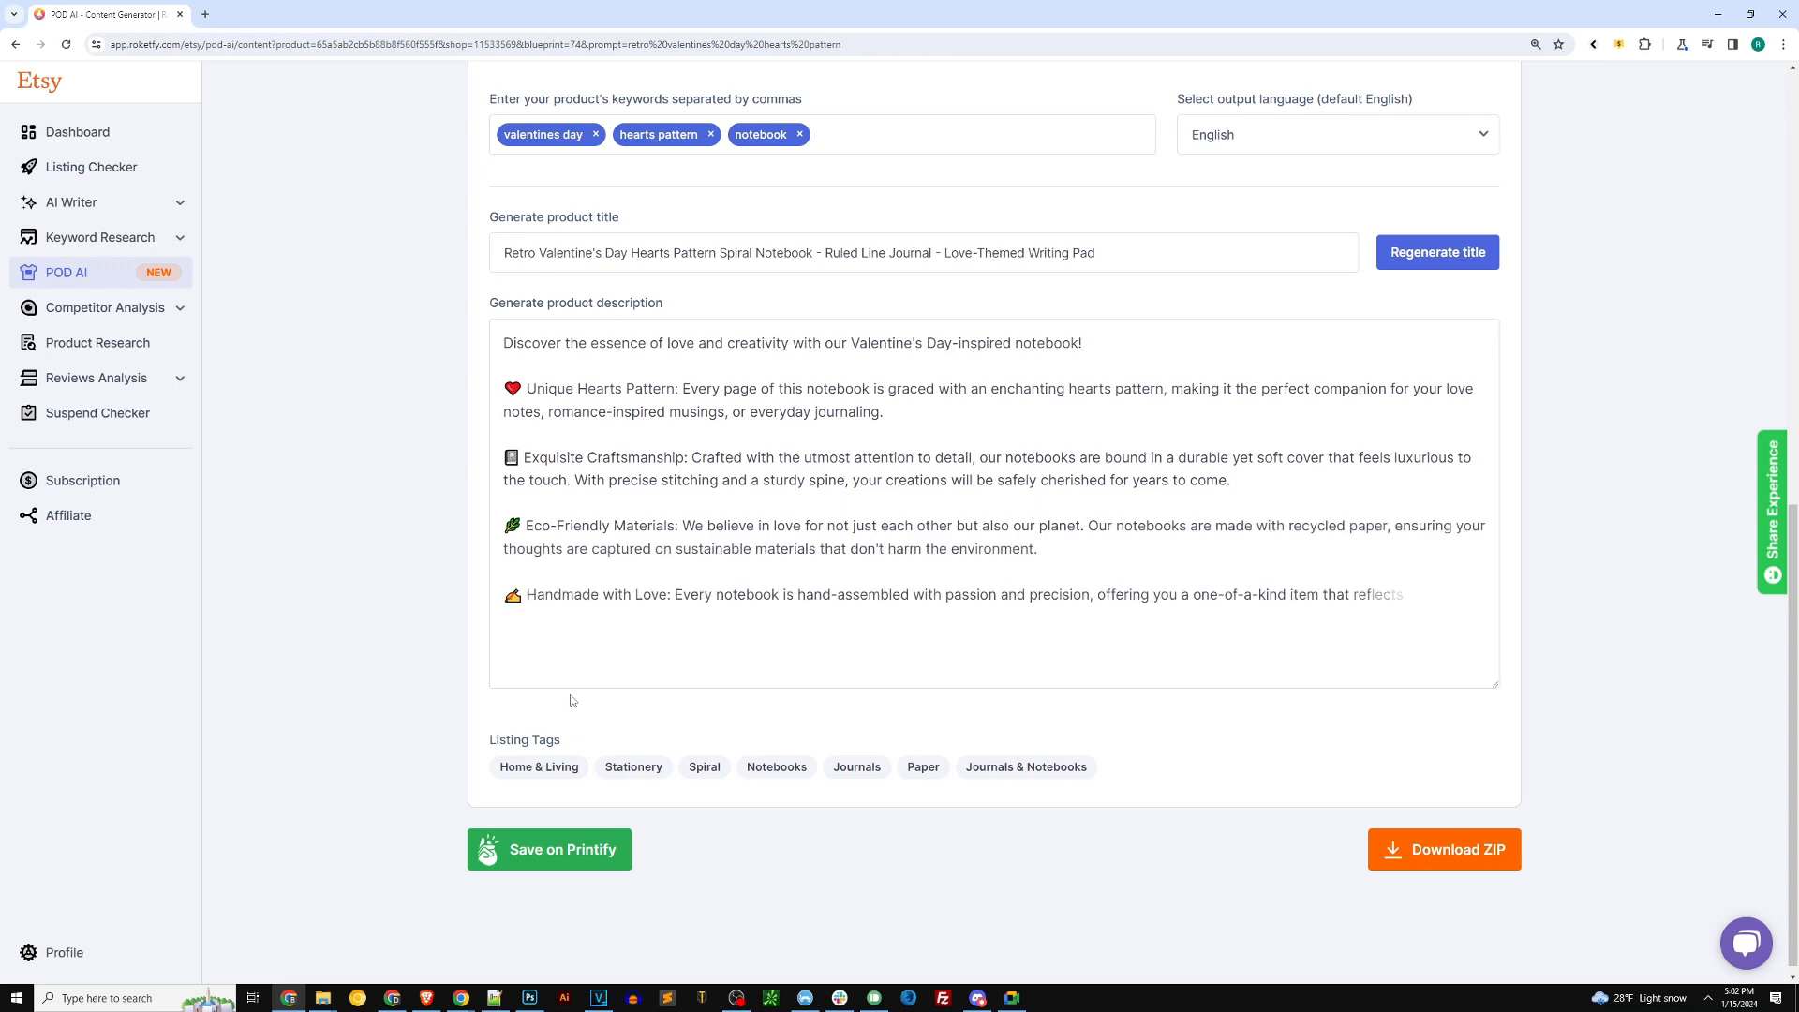
scroll("down", 3)
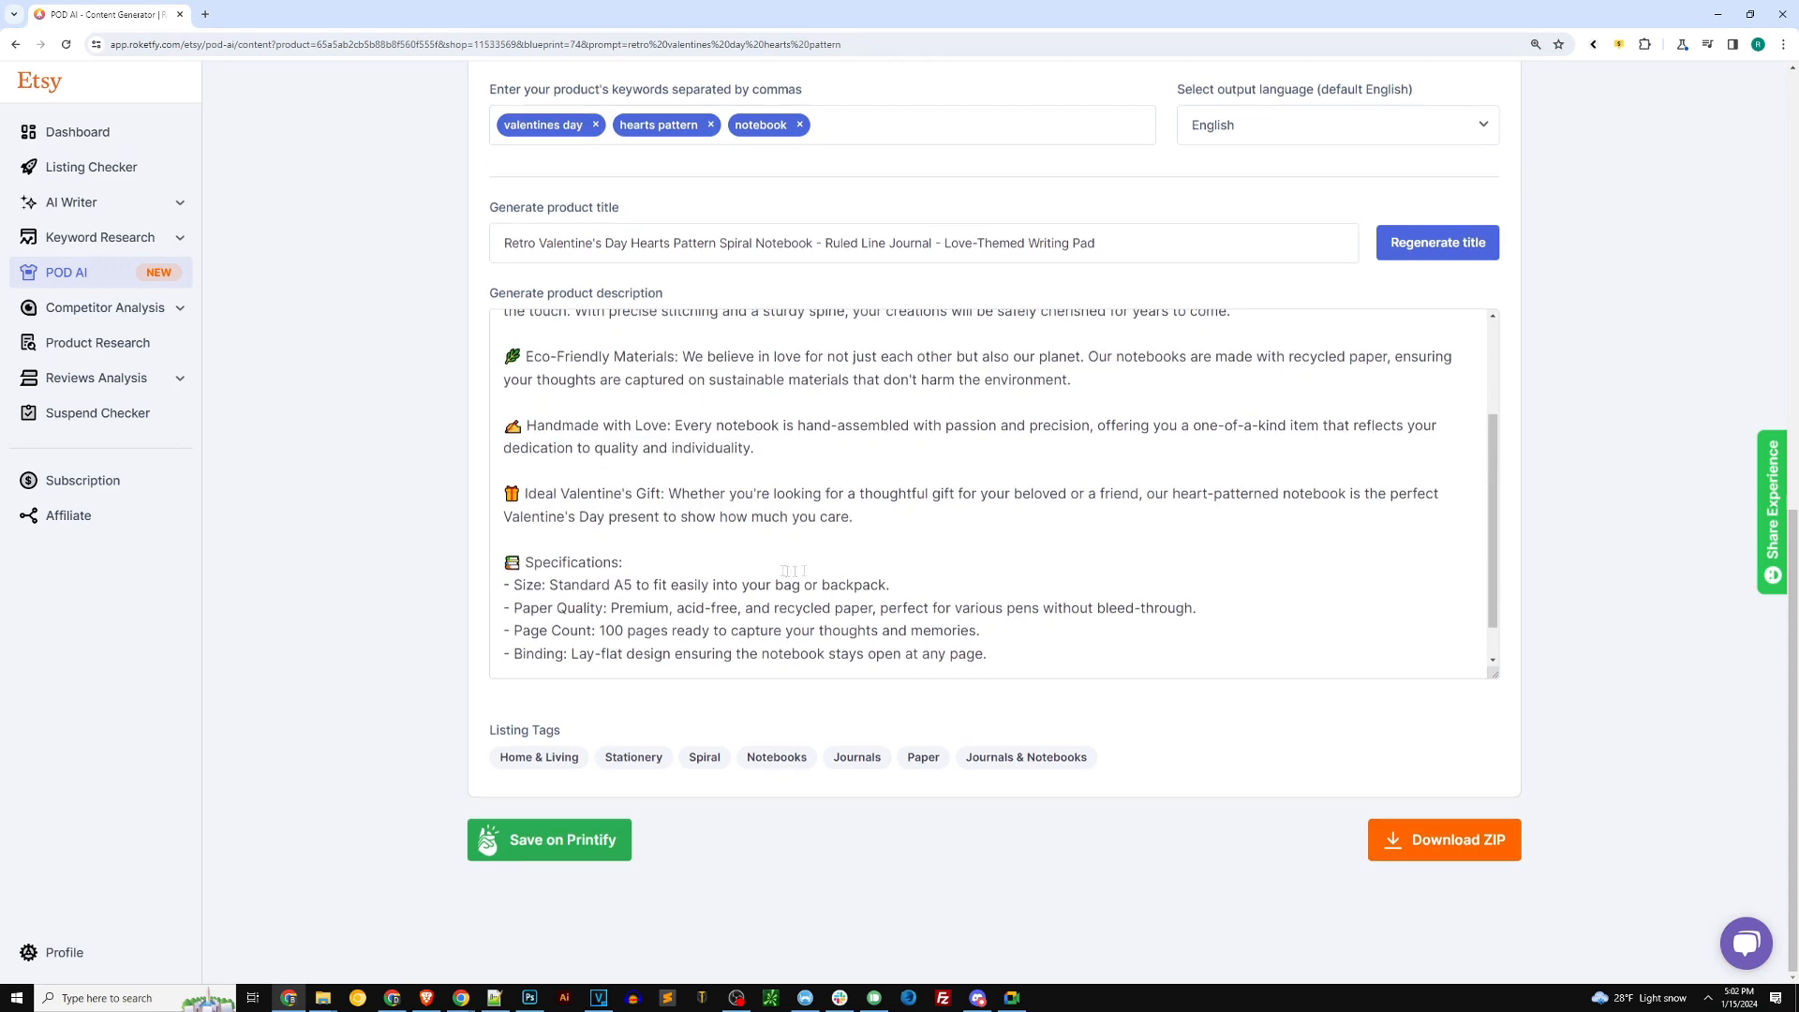
scroll("down", 3)
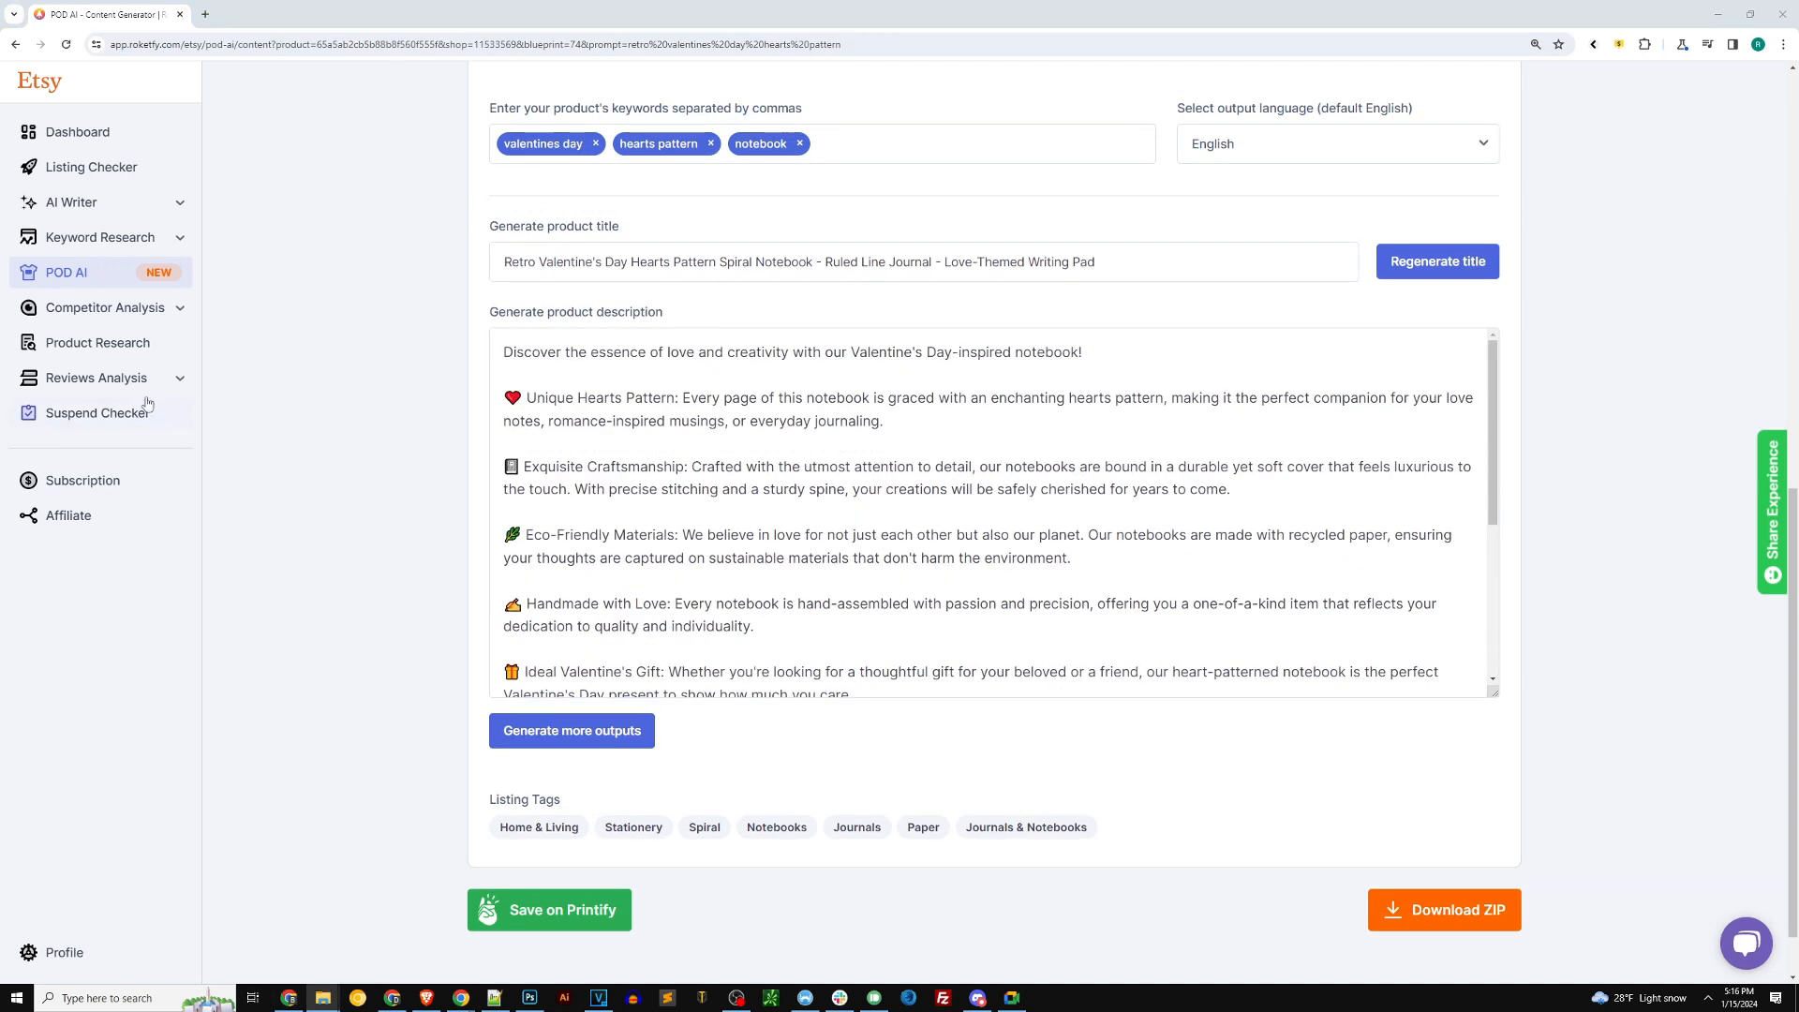
left_click_drag(502, 350, 867, 350)
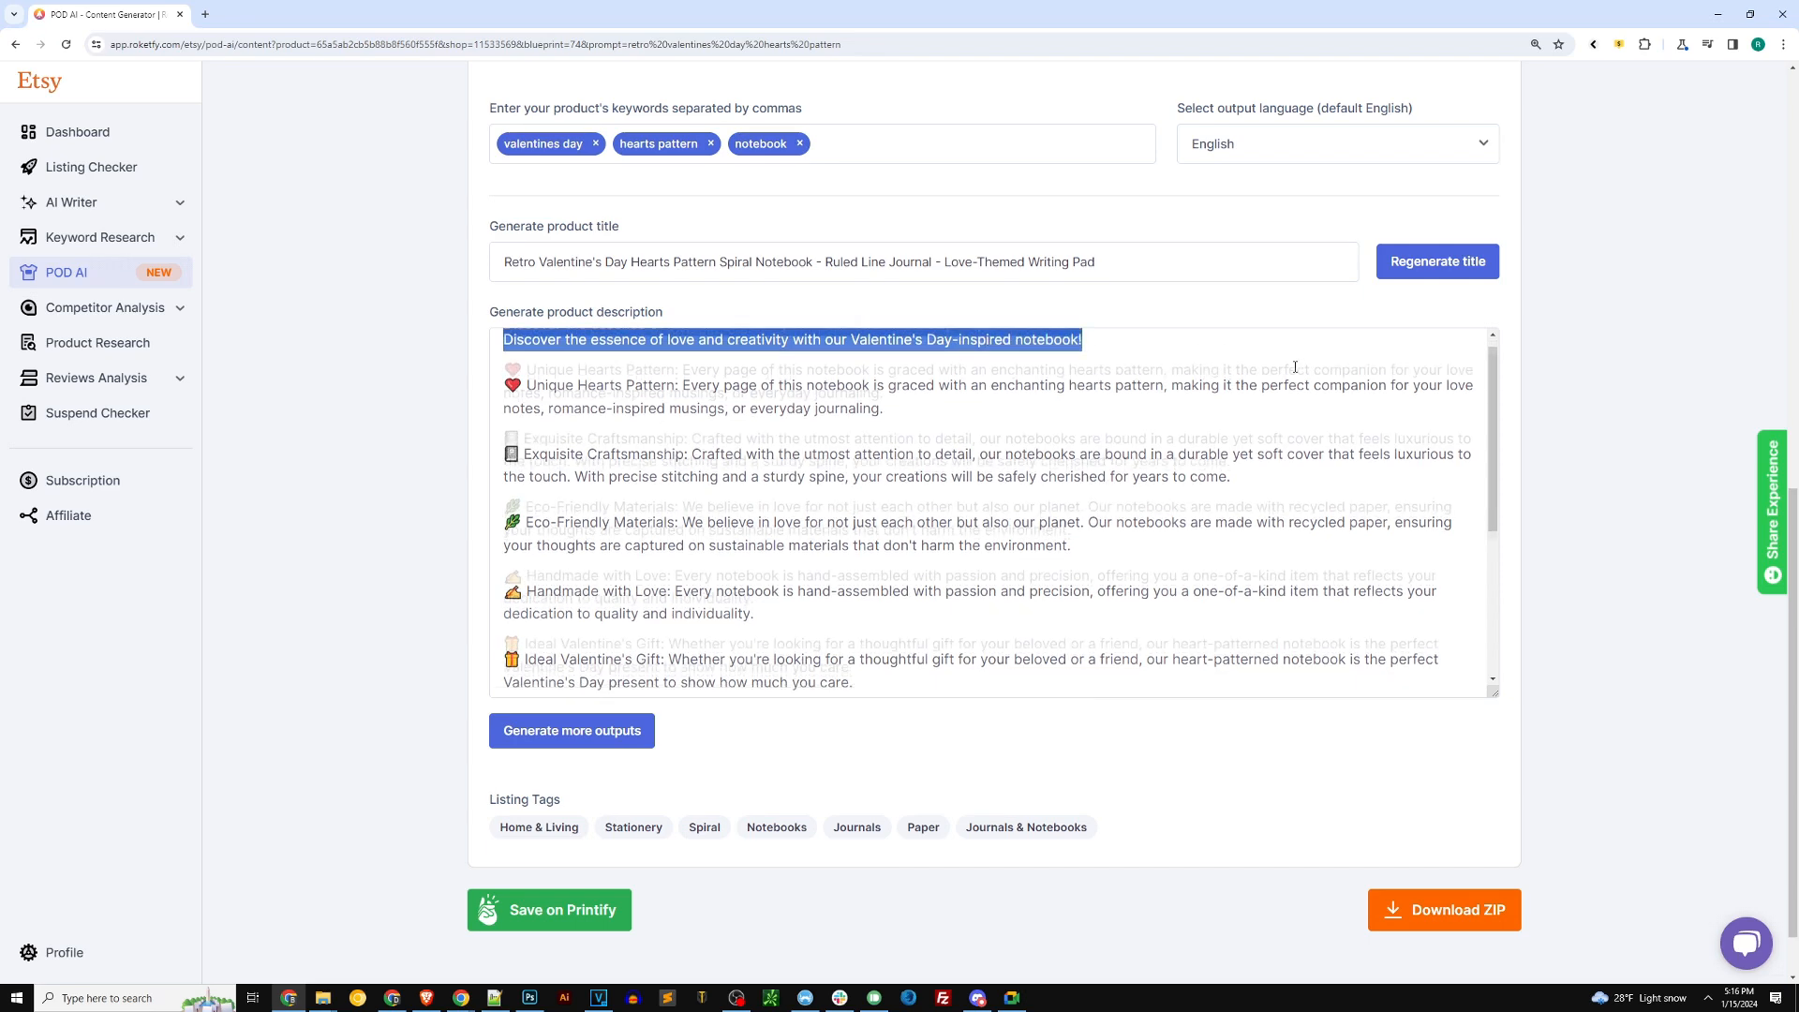
scroll("down", 3)
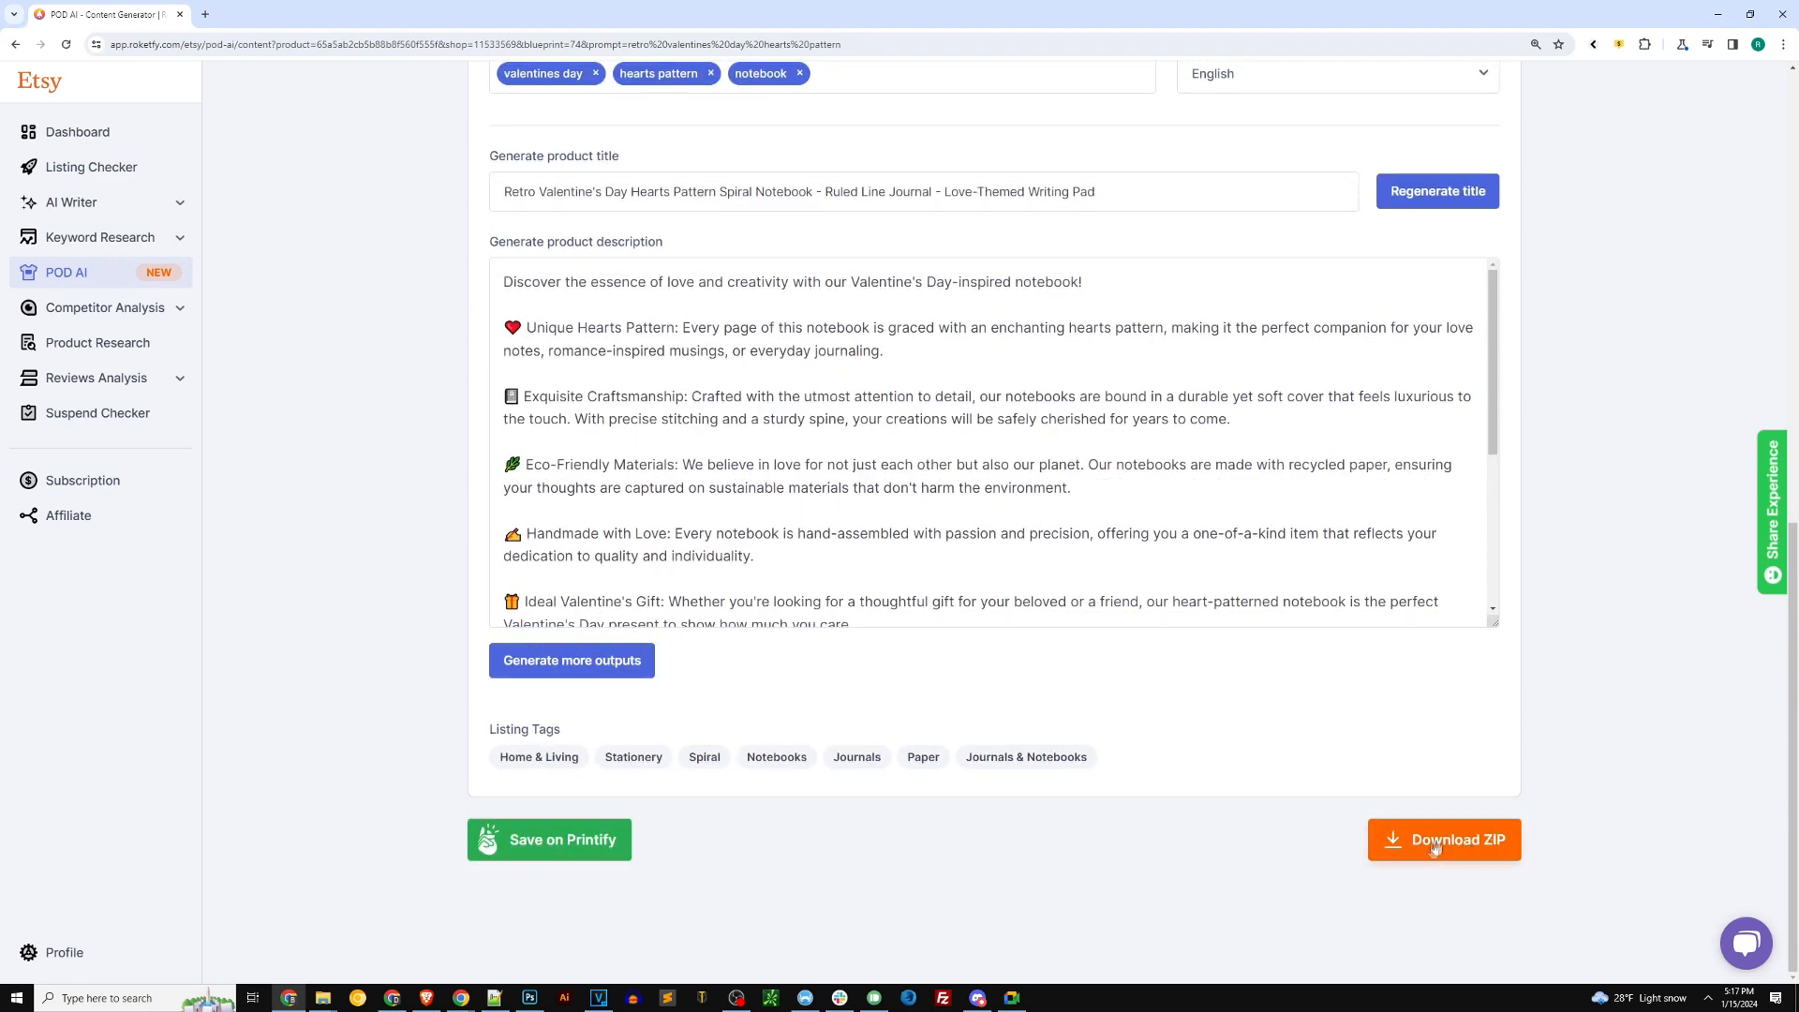
Download the listing as a ZIP and select Listing Details.xlsx in the extracted folder.
left_click(1443, 840)
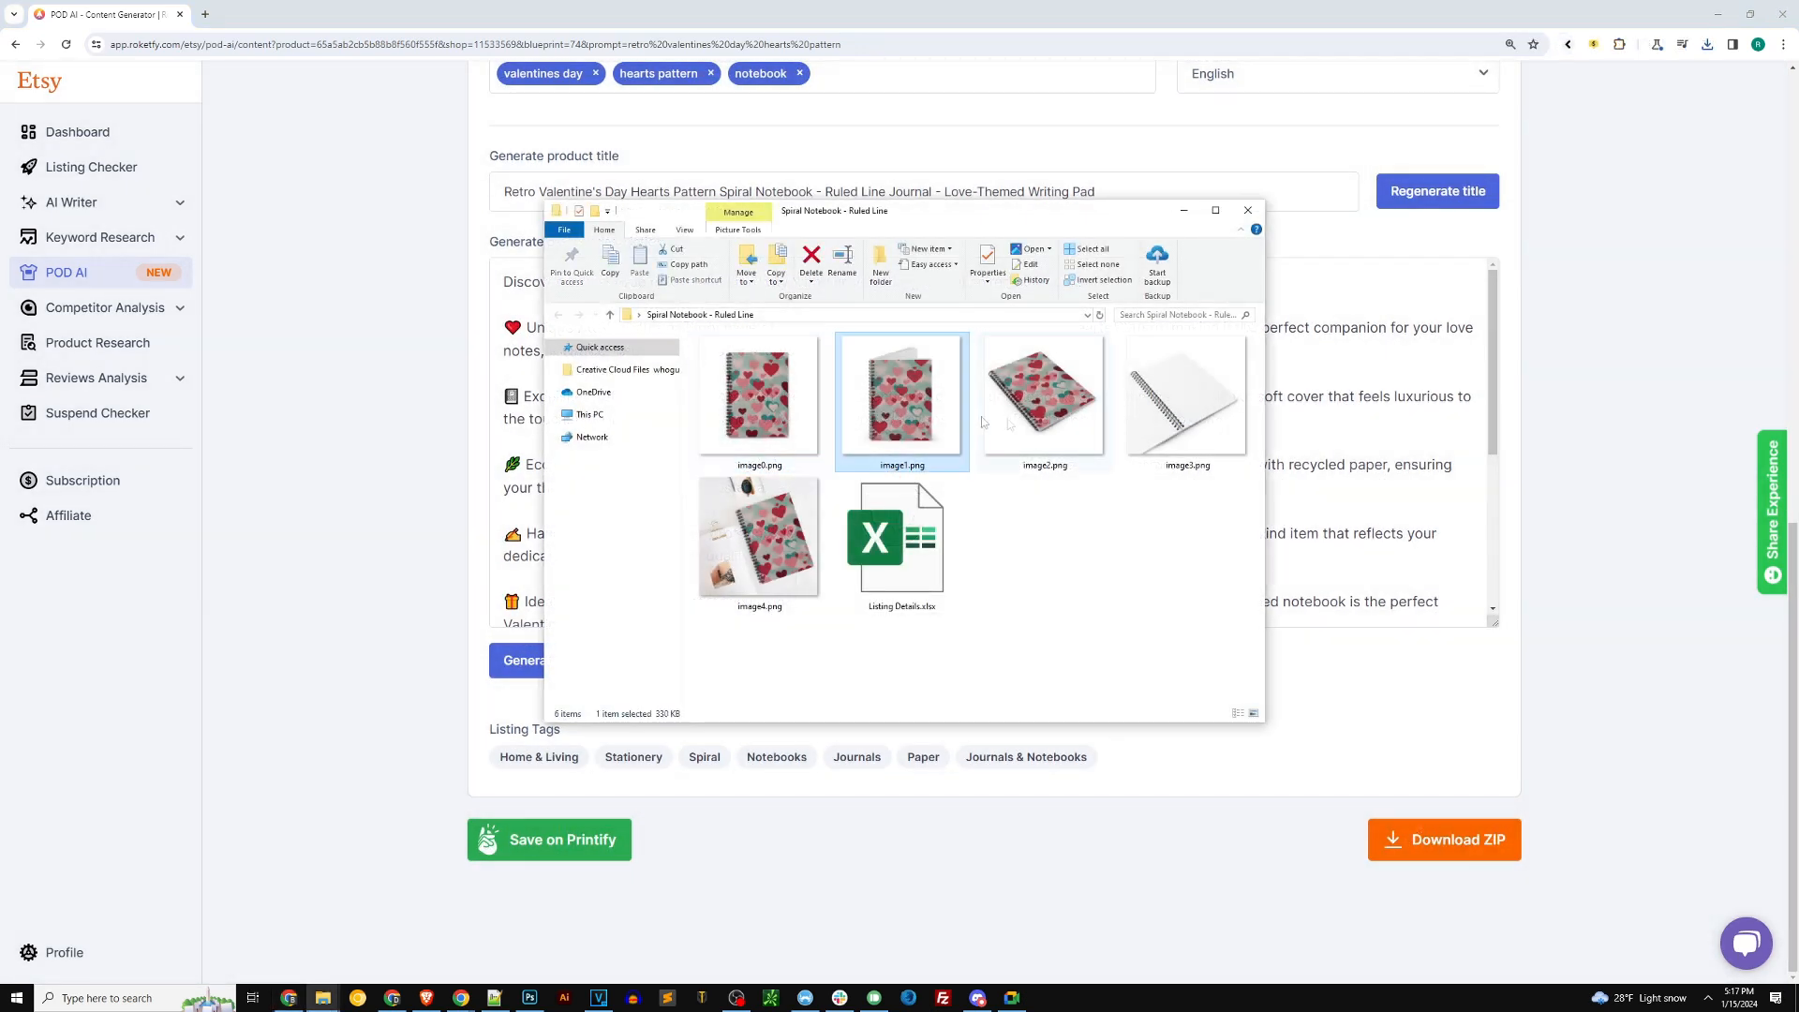
left_click(902, 540)
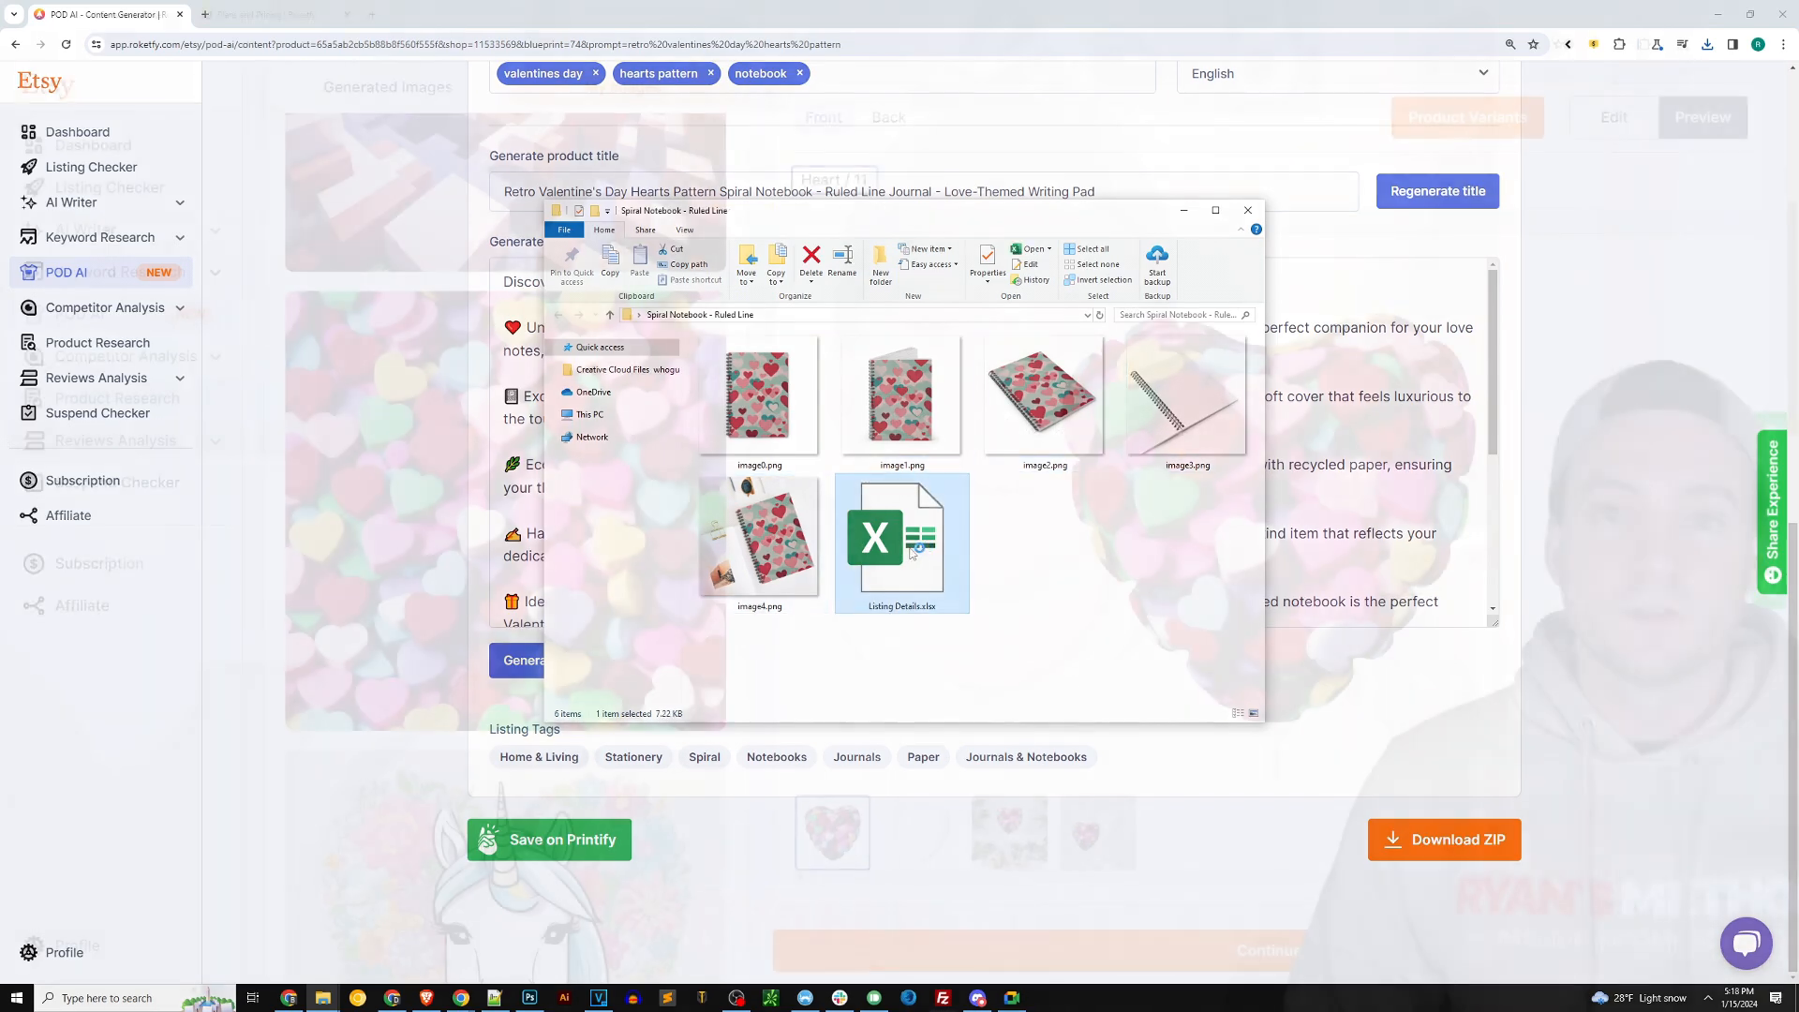